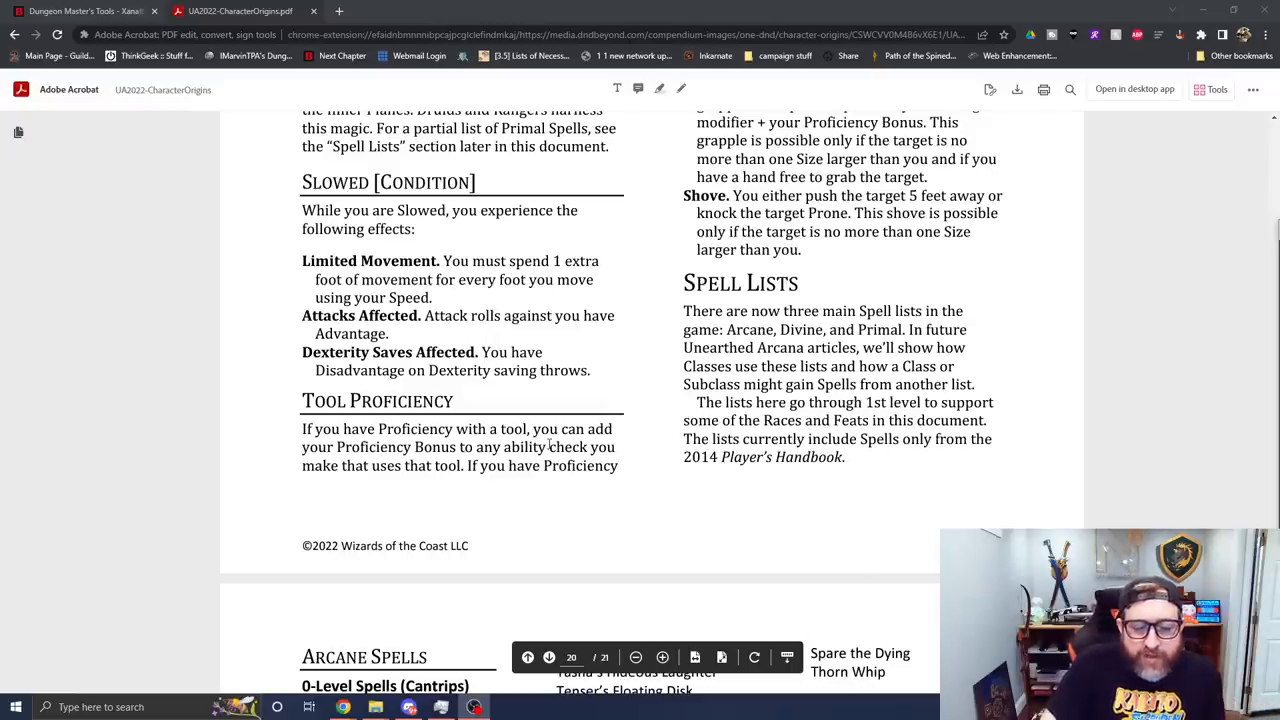
{"action": "mouse_move", "coordinate": [584, 314]}
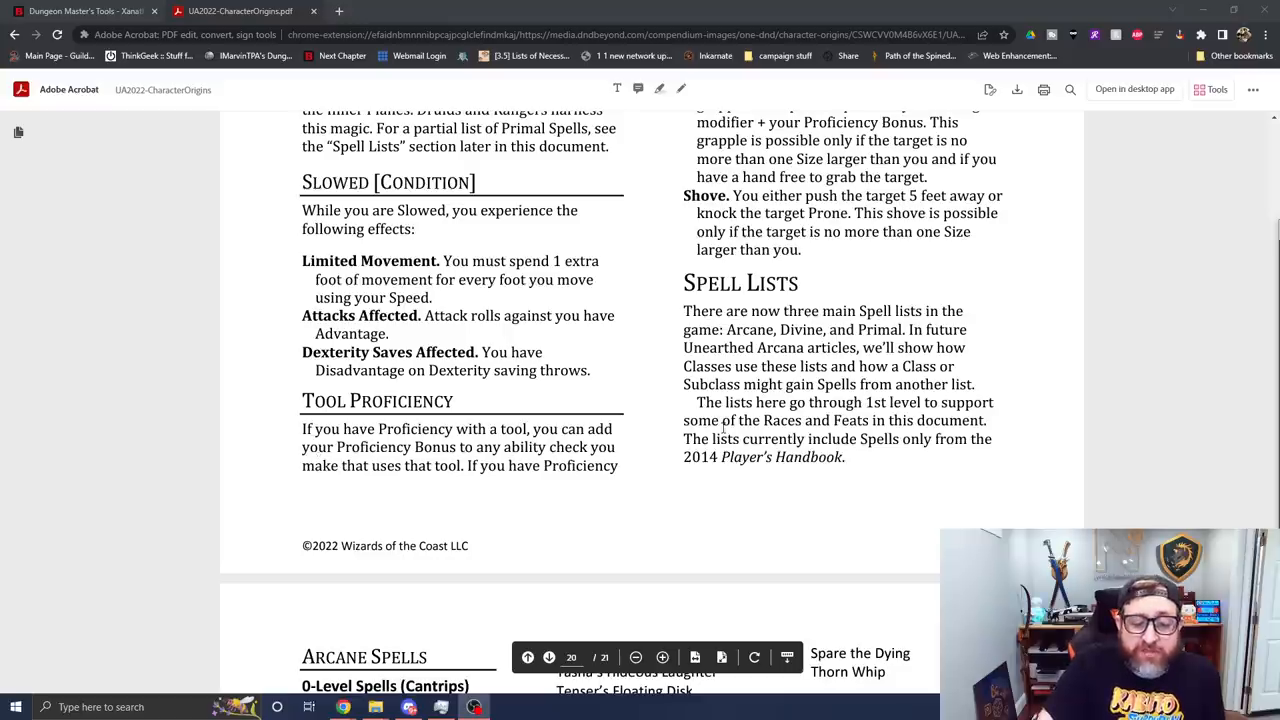
{"action": "mouse_move", "coordinate": [642, 486]}
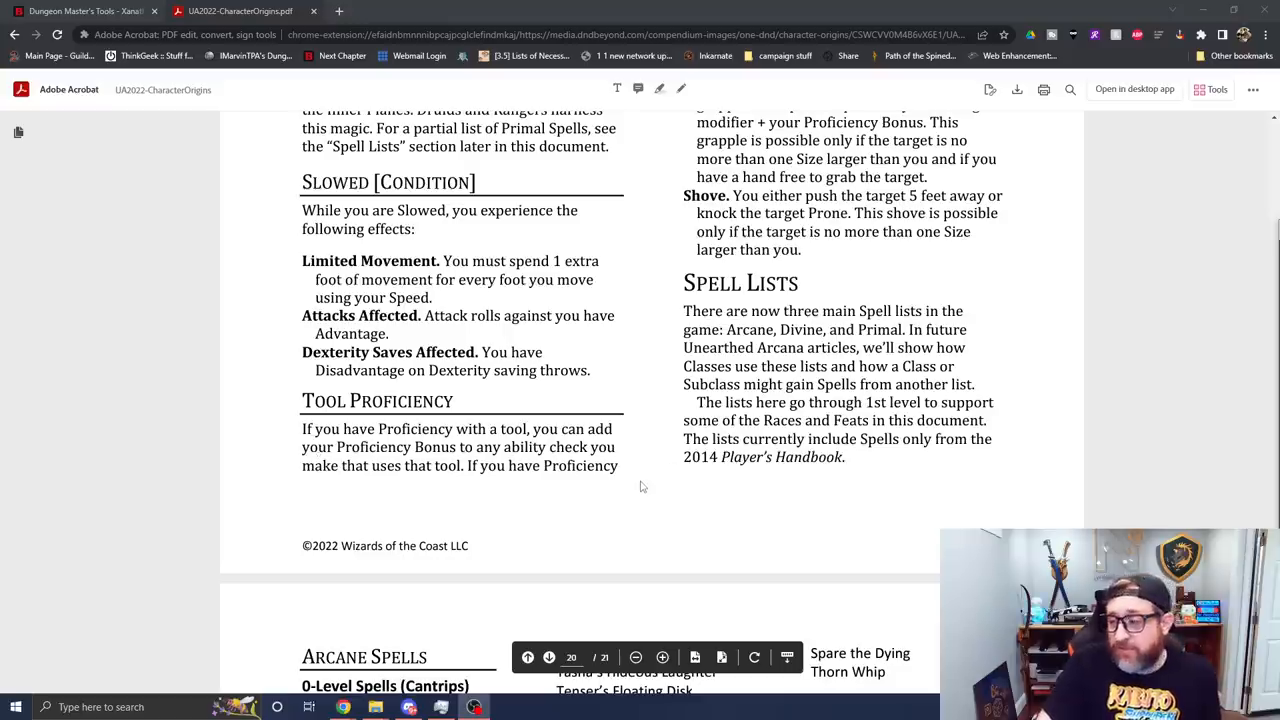
{"action": "mouse_move", "coordinate": [730, 524]}
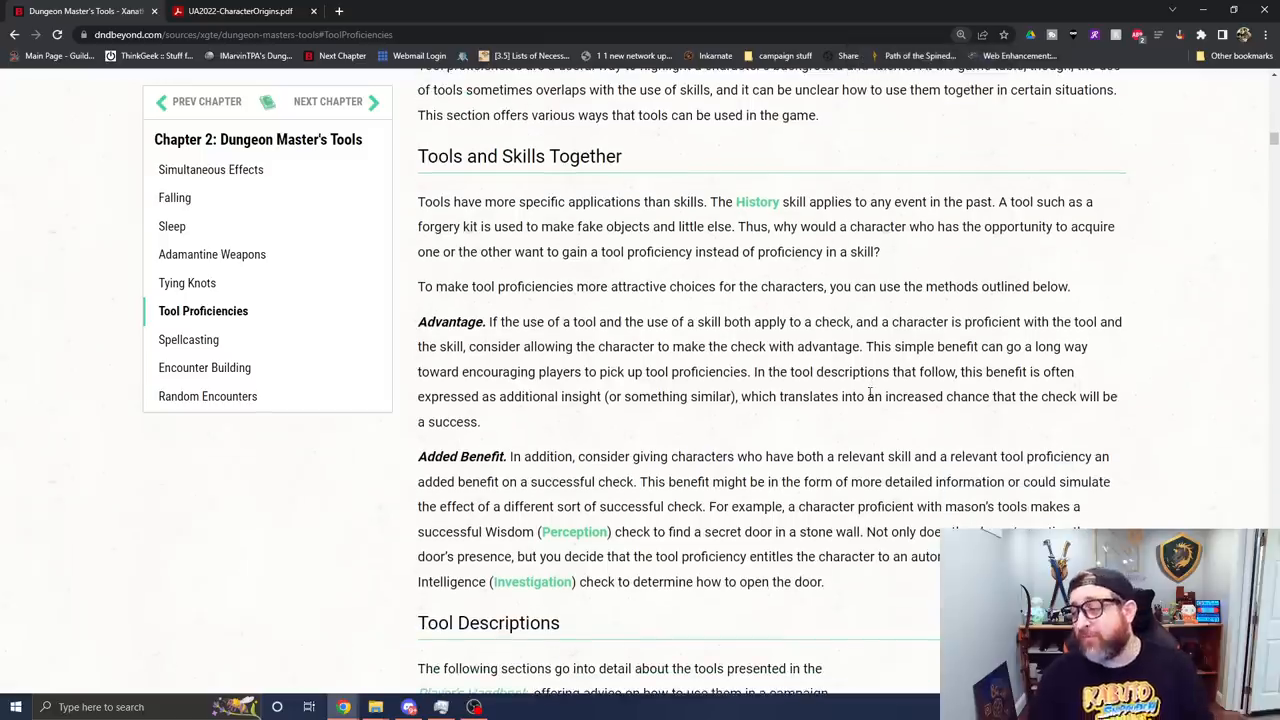
Step: Scroll so the Tools and Skills Together heading sits near the top of the page
{"action": "scroll", "scroll_direction": "down", "scroll_amount": 3}
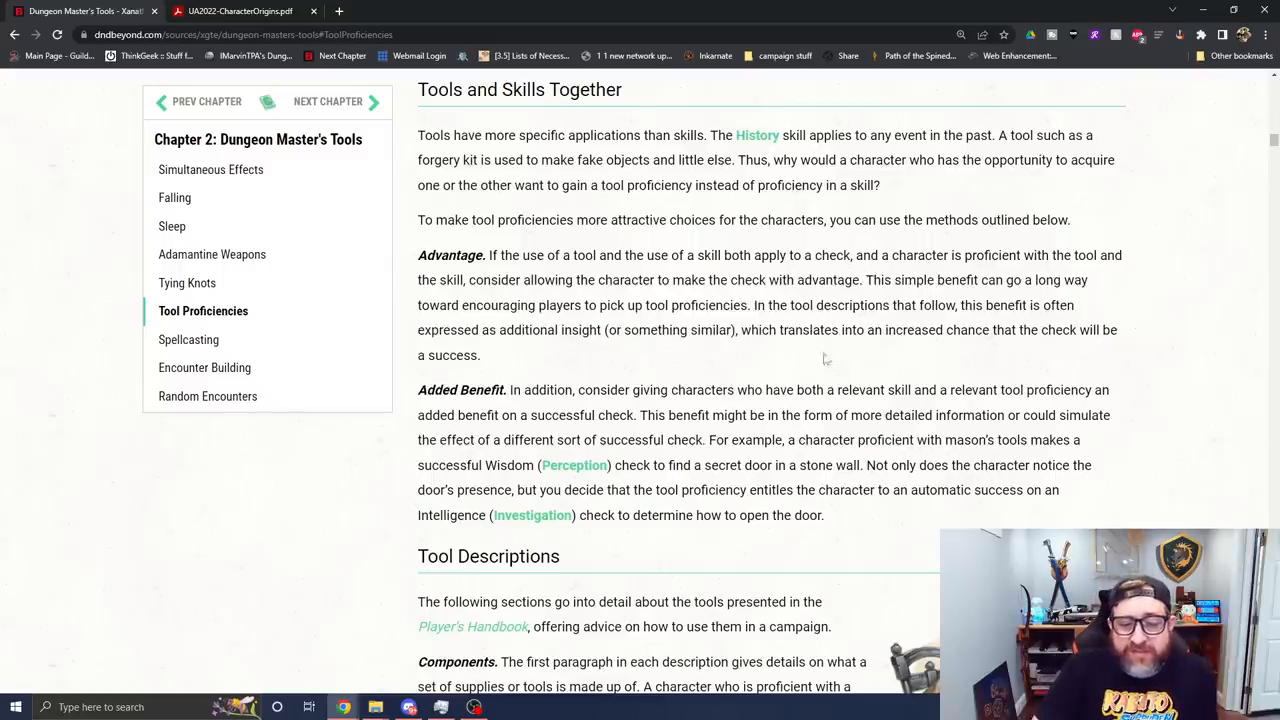
Step: Highlight the increased-chance-of-success sentence, then scroll to Tool Descriptions and clear the selection
{"action": "left_click_drag", "start_coordinate": [622, 330], "coordinate": [480, 356]}
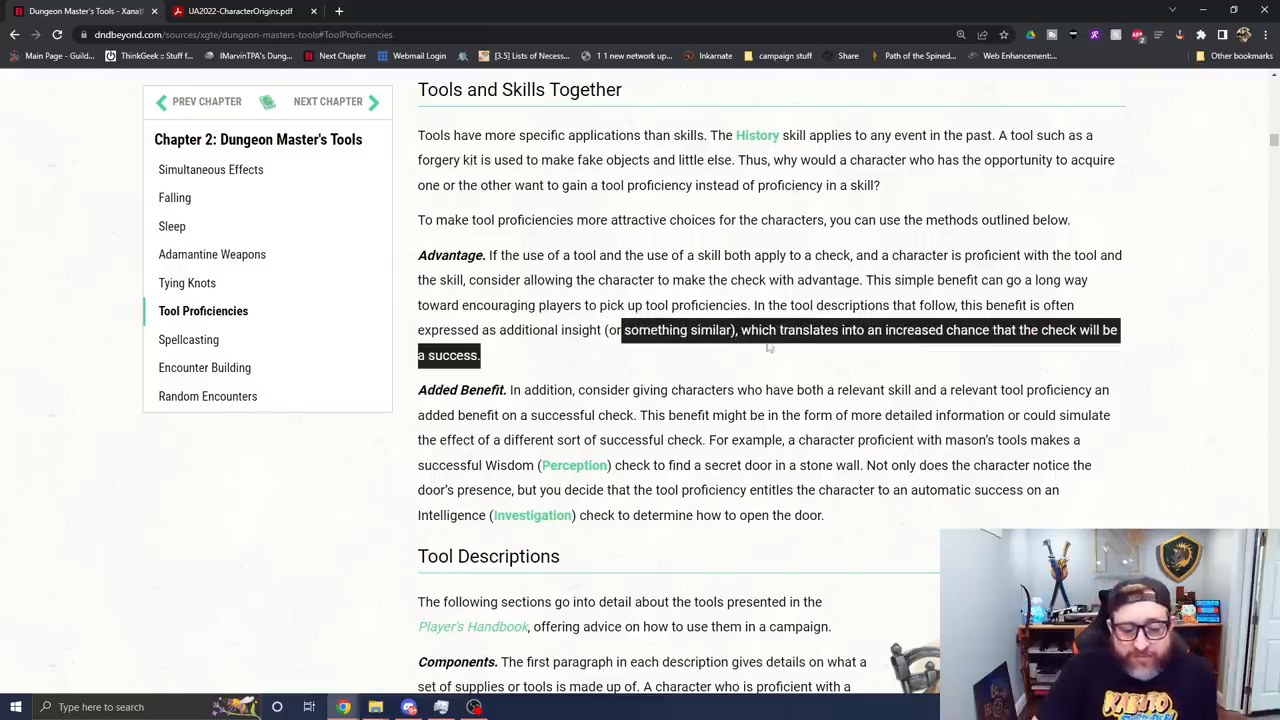
{"action": "scroll", "scroll_direction": "down", "scroll_amount": 3}
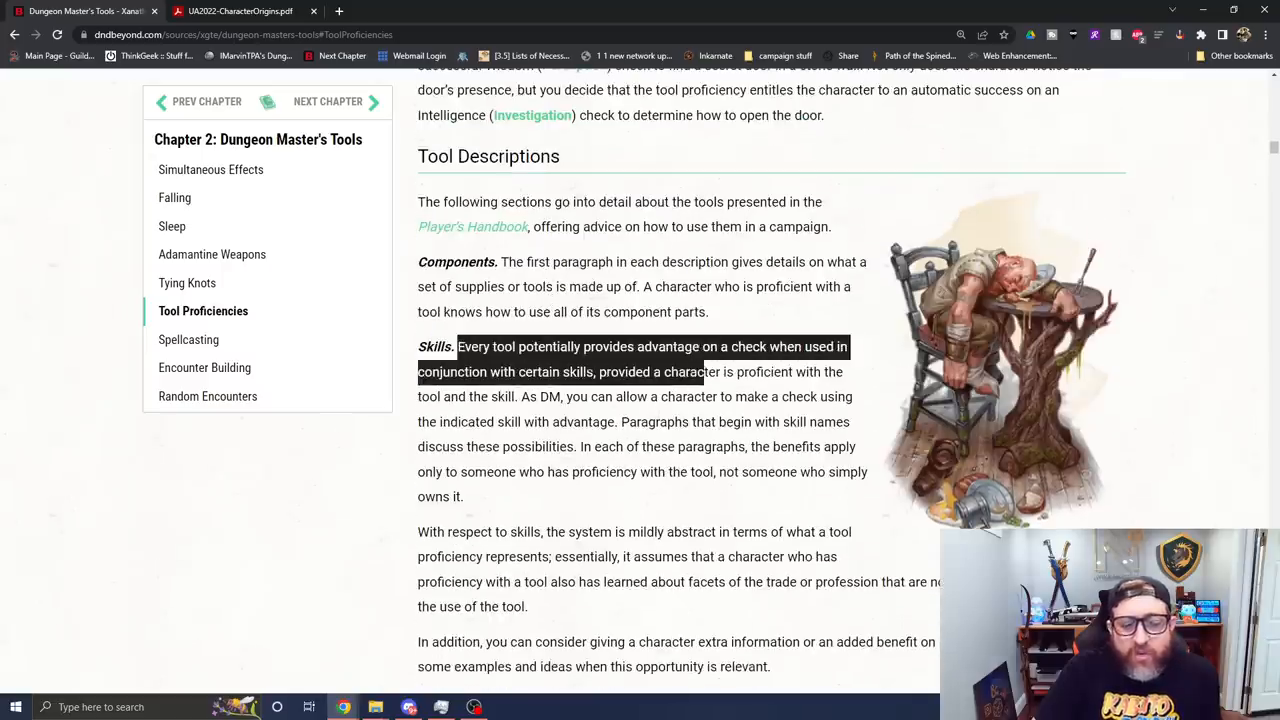
{"action": "left_click", "coordinate": [660, 376]}
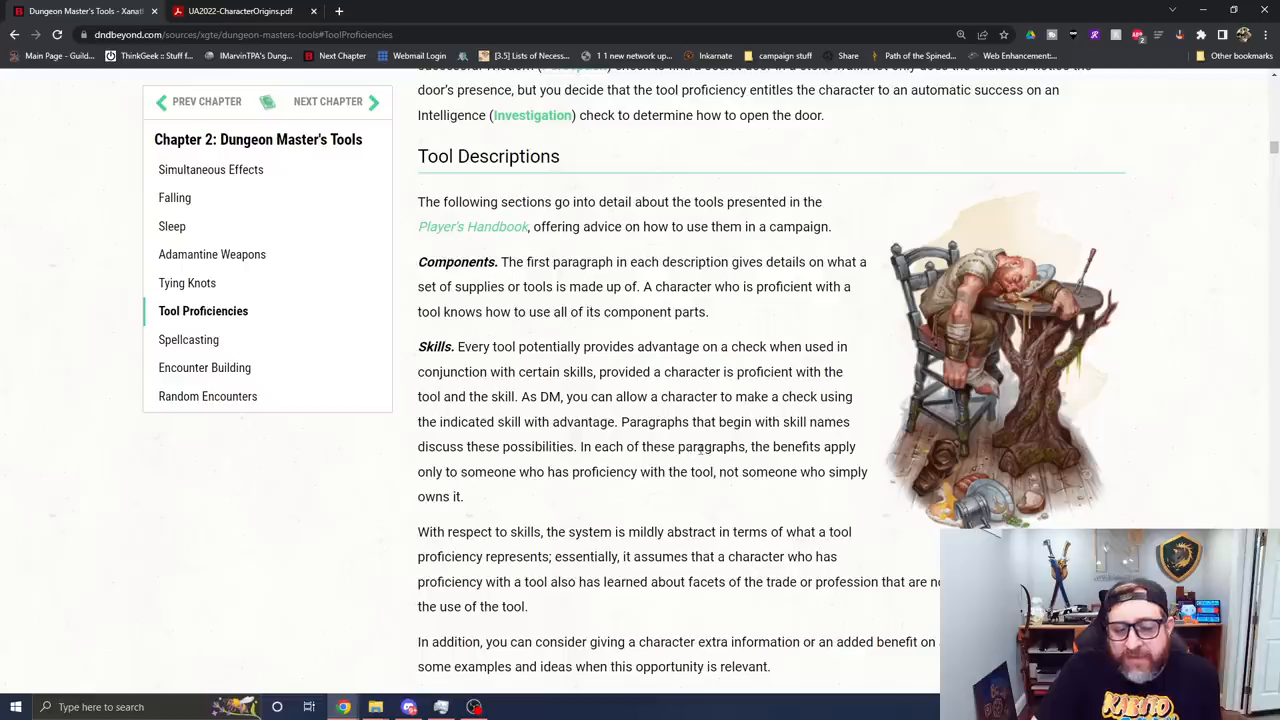
{"action": "mouse_move", "coordinate": [644, 390]}
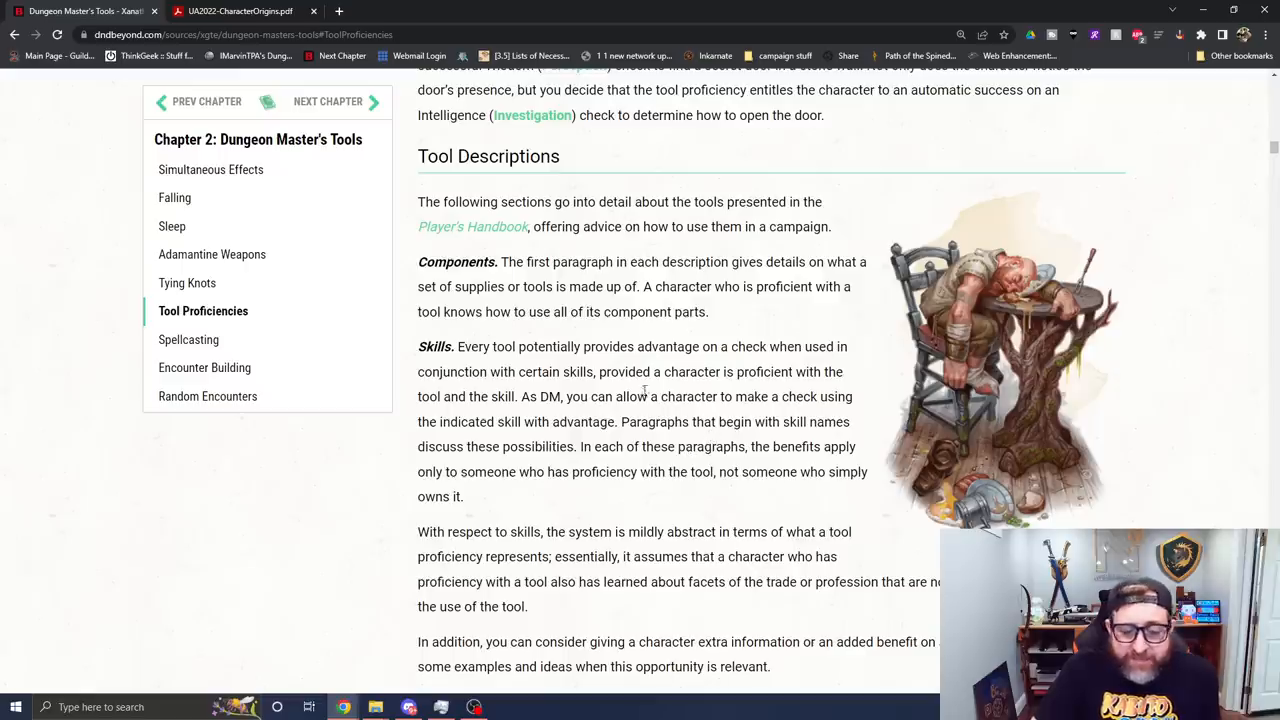
{"action": "mouse_move", "coordinate": [698, 452]}
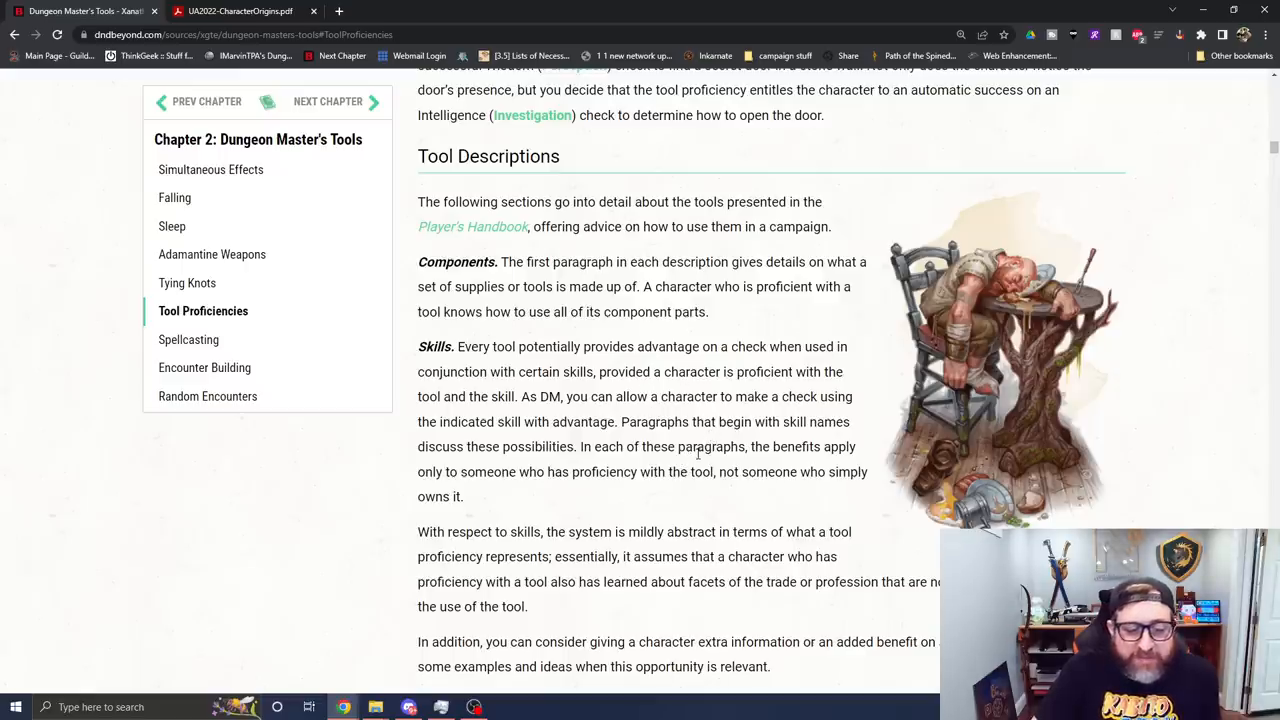
{"action": "mouse_move", "coordinate": [624, 486]}
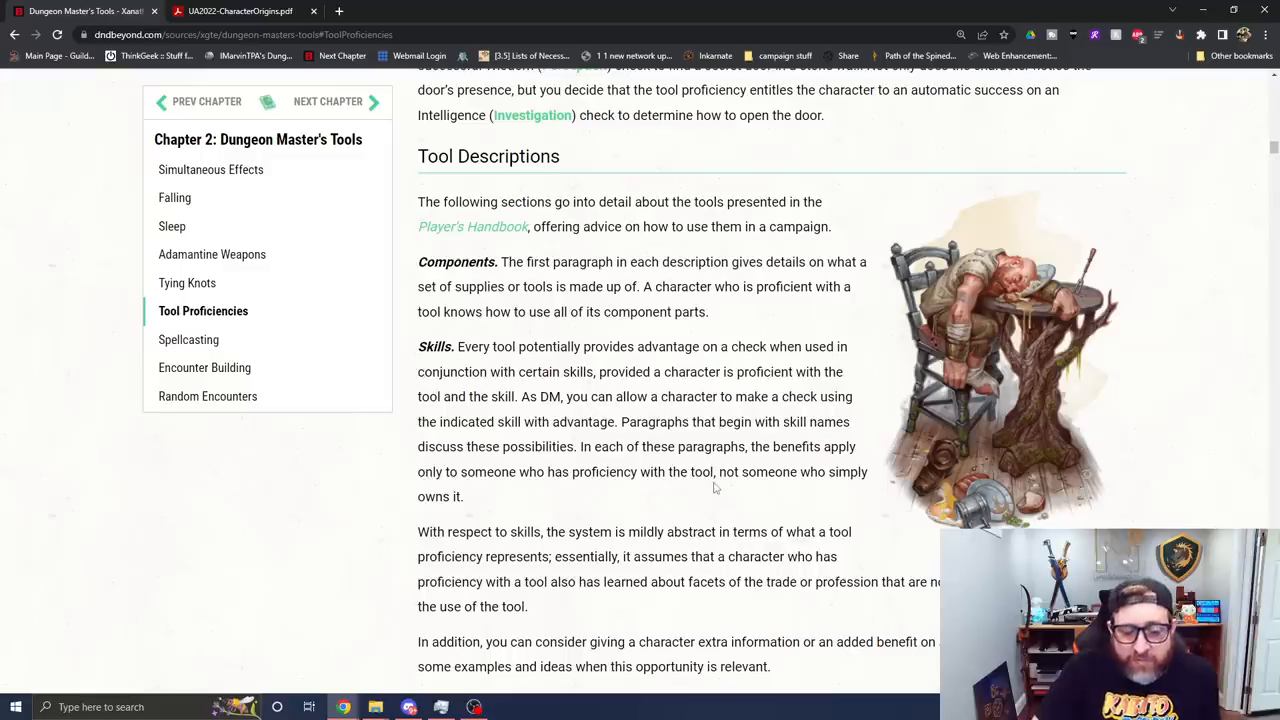
{"action": "scroll", "scroll_direction": "down", "scroll_amount": 3}
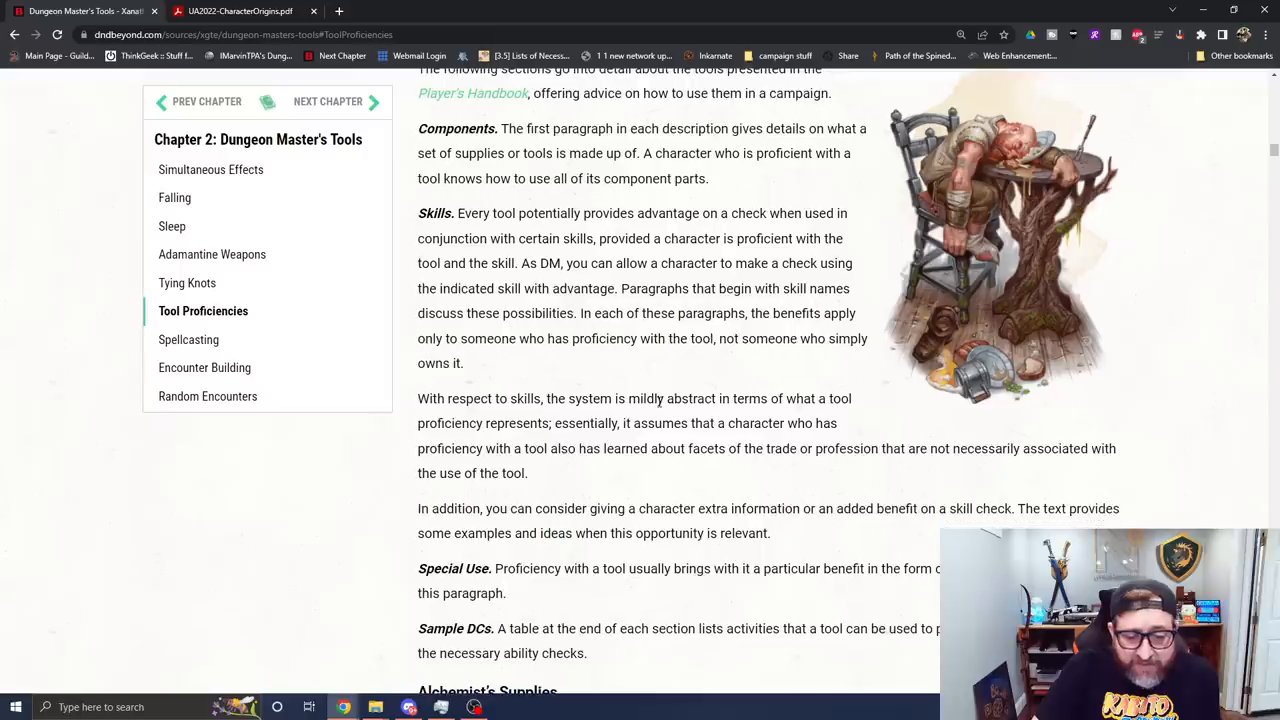
{"action": "mouse_move", "coordinate": [716, 334]}
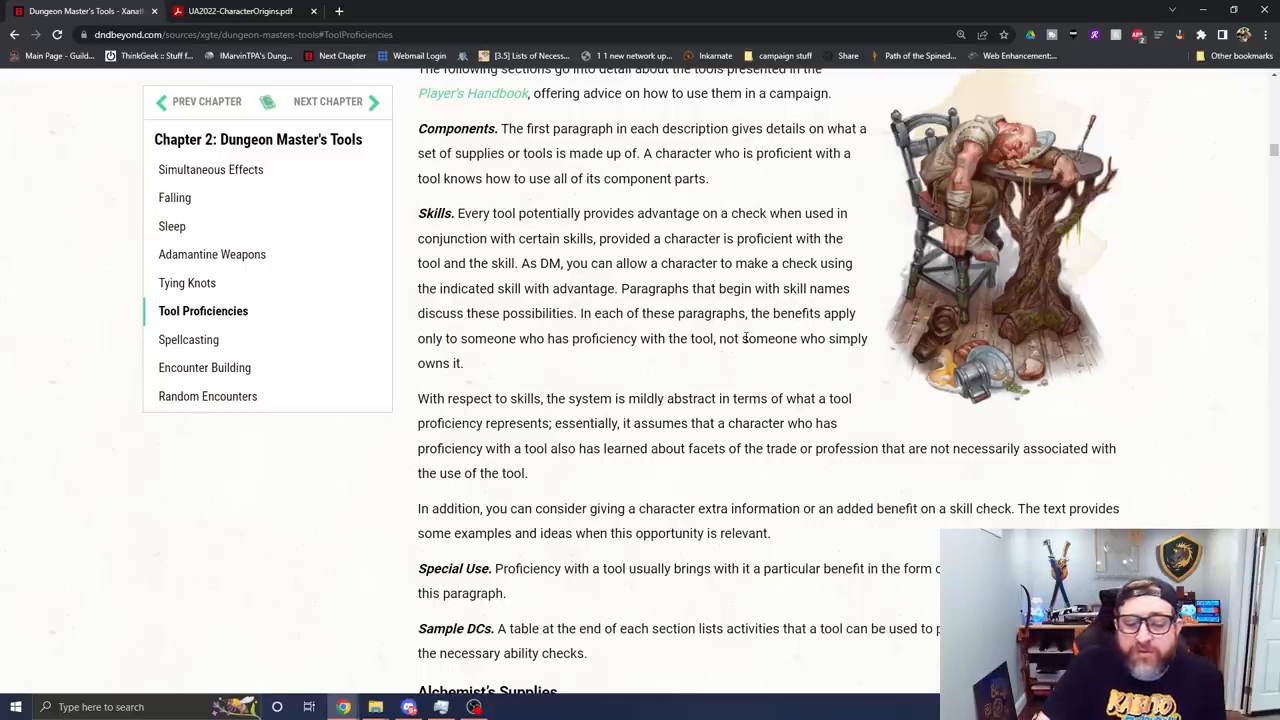
{"action": "mouse_move", "coordinate": [592, 556]}
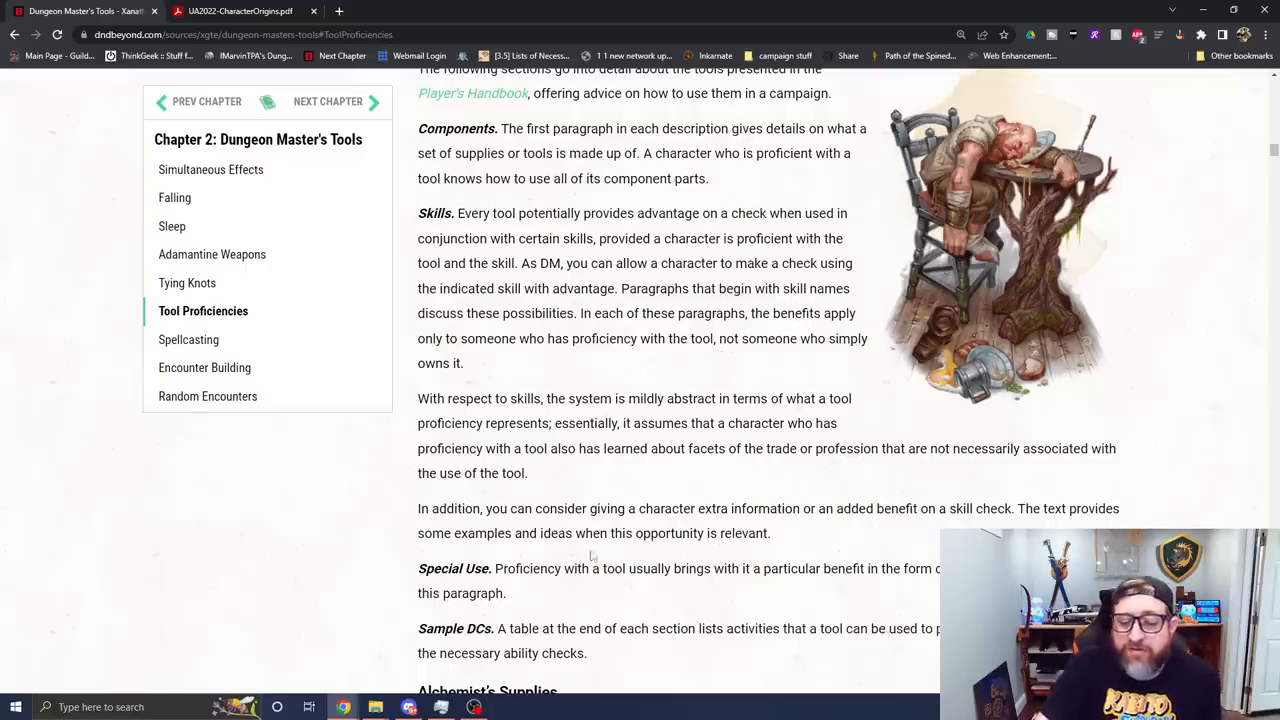
{"action": "mouse_move", "coordinate": [700, 470]}
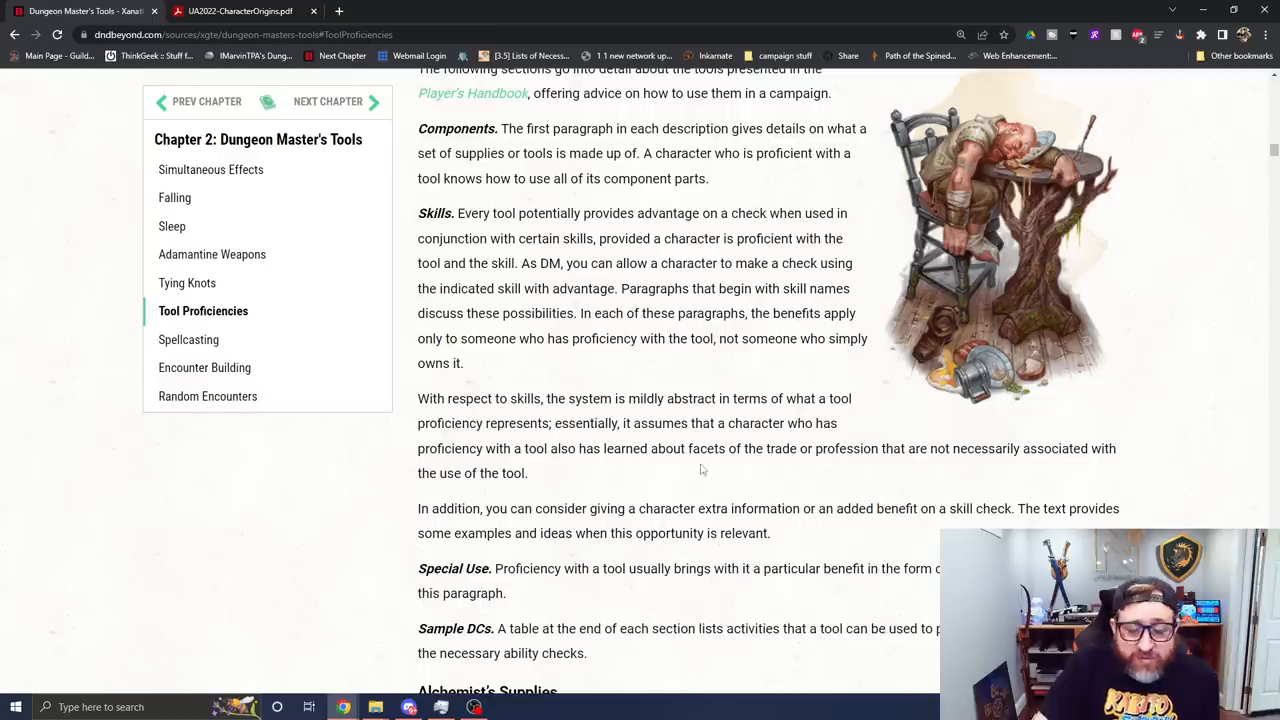
{"action": "mouse_move", "coordinate": [752, 488]}
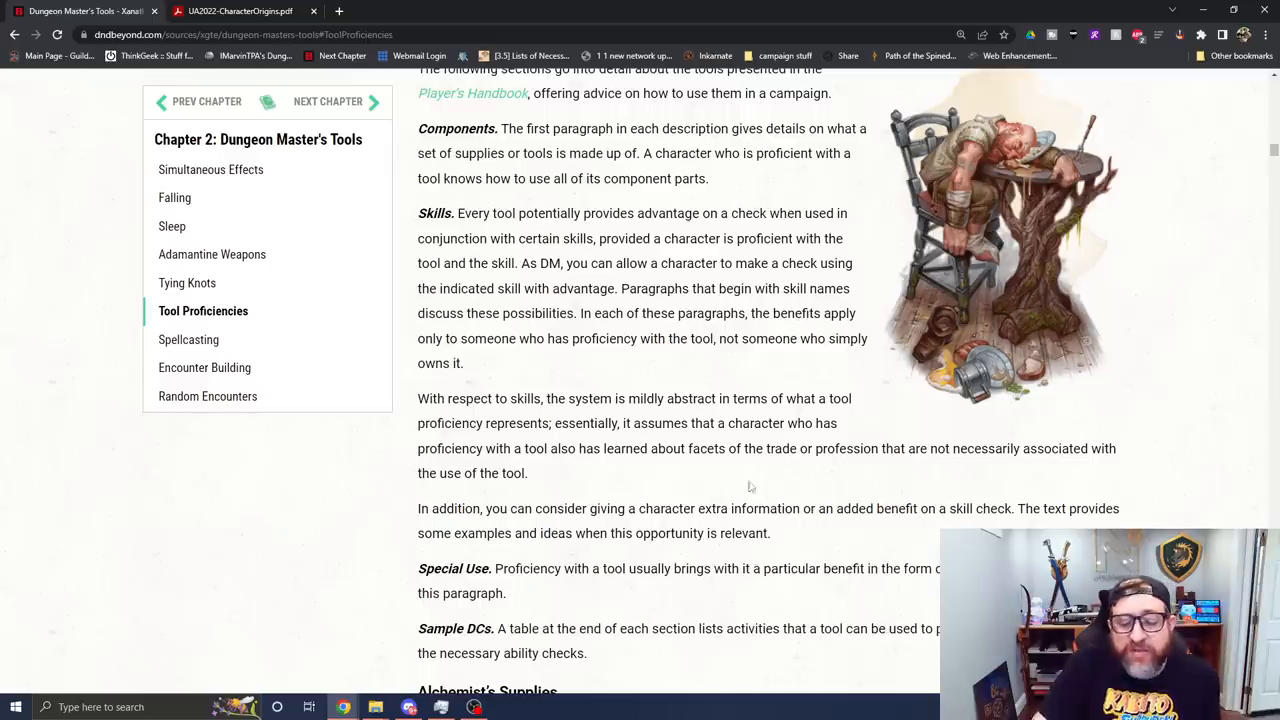
{"action": "mouse_move", "coordinate": [764, 426]}
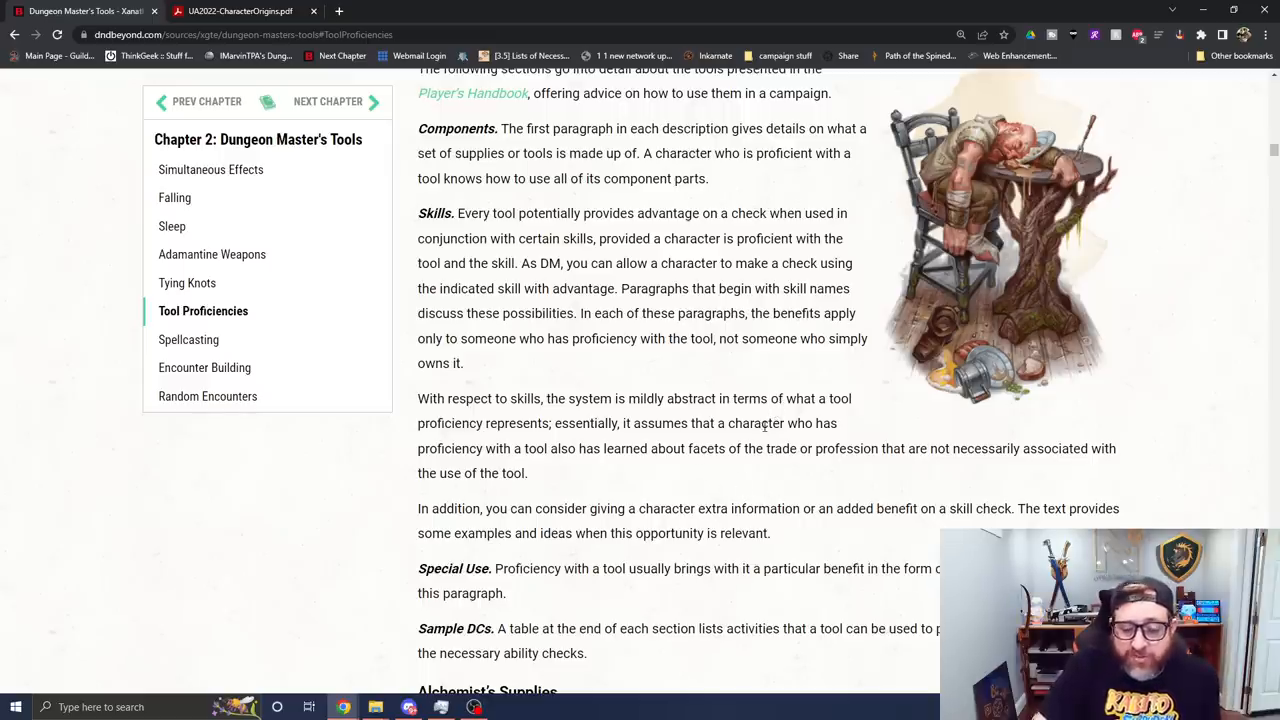
Step: Scroll down until the Alchemist's Supplies entry with its Arcana and Alchemical Crafting paragraphs shows
{"action": "scroll", "scroll_direction": "down", "scroll_amount": 3}
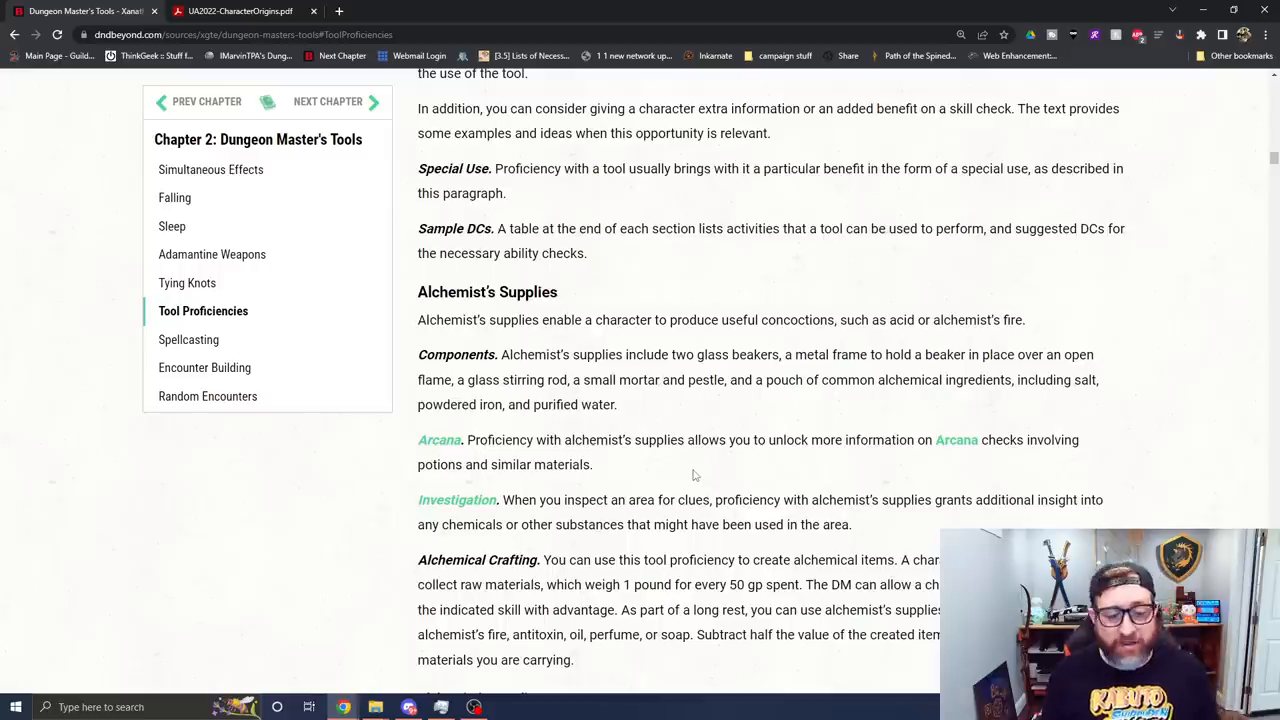
{"action": "scroll", "scroll_direction": "down", "scroll_amount": 3}
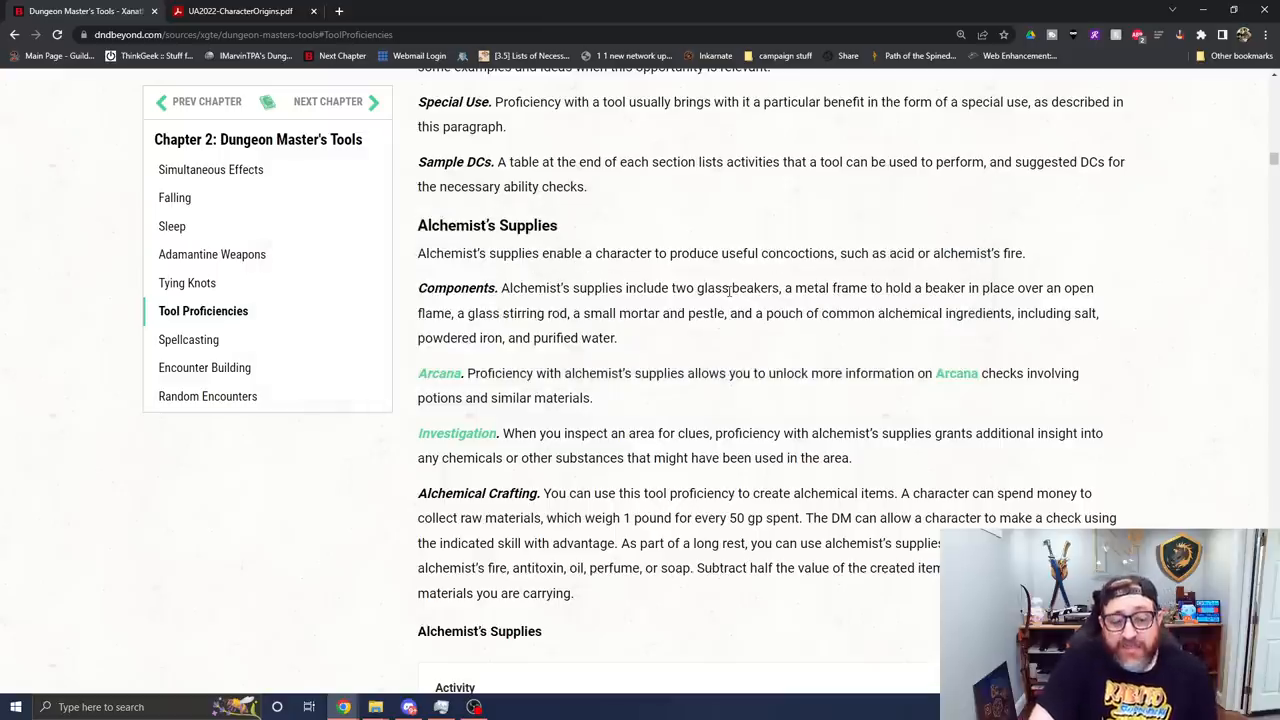
{"action": "mouse_move", "coordinate": [784, 414]}
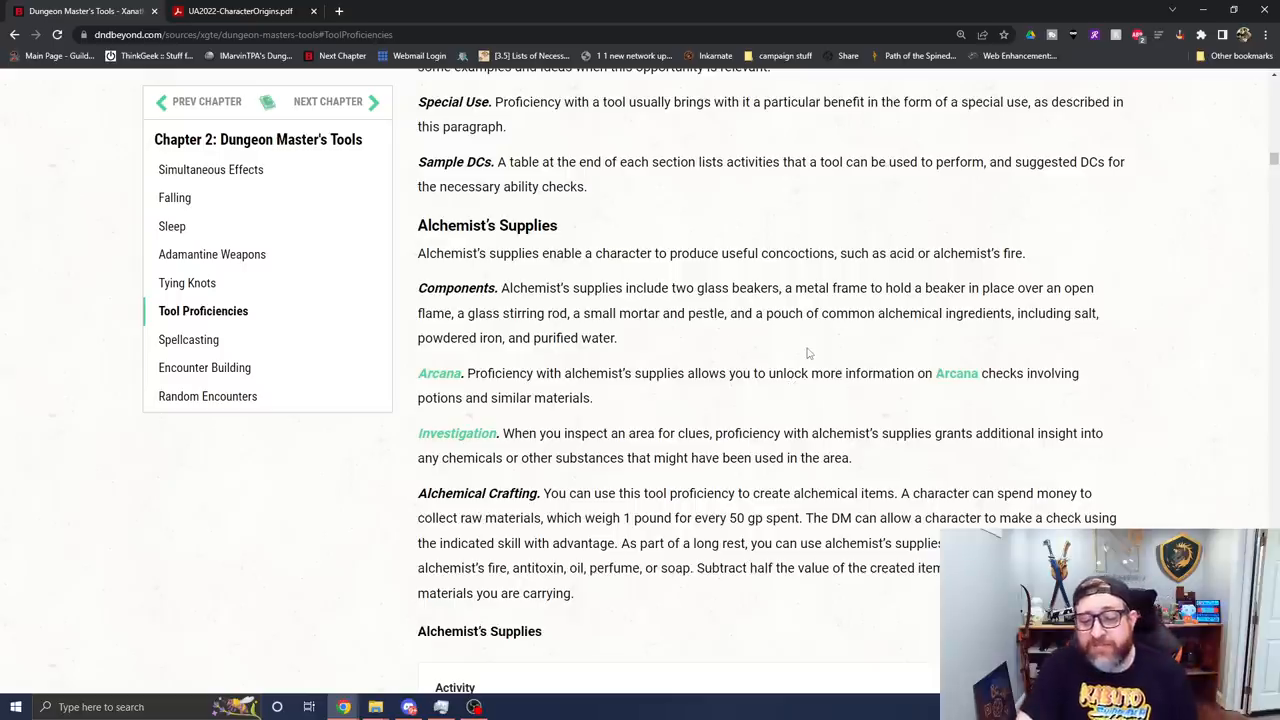
{"action": "mouse_move", "coordinate": [560, 704]}
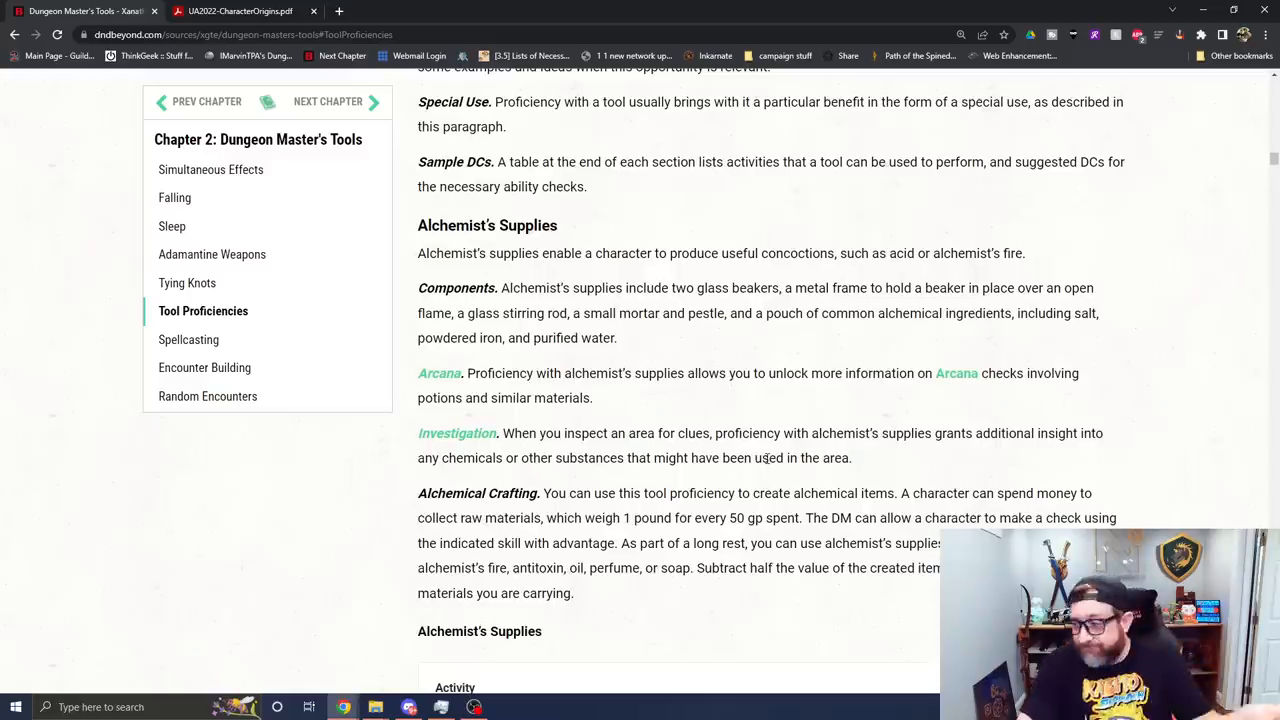
{"action": "mouse_move", "coordinate": [240, 556]}
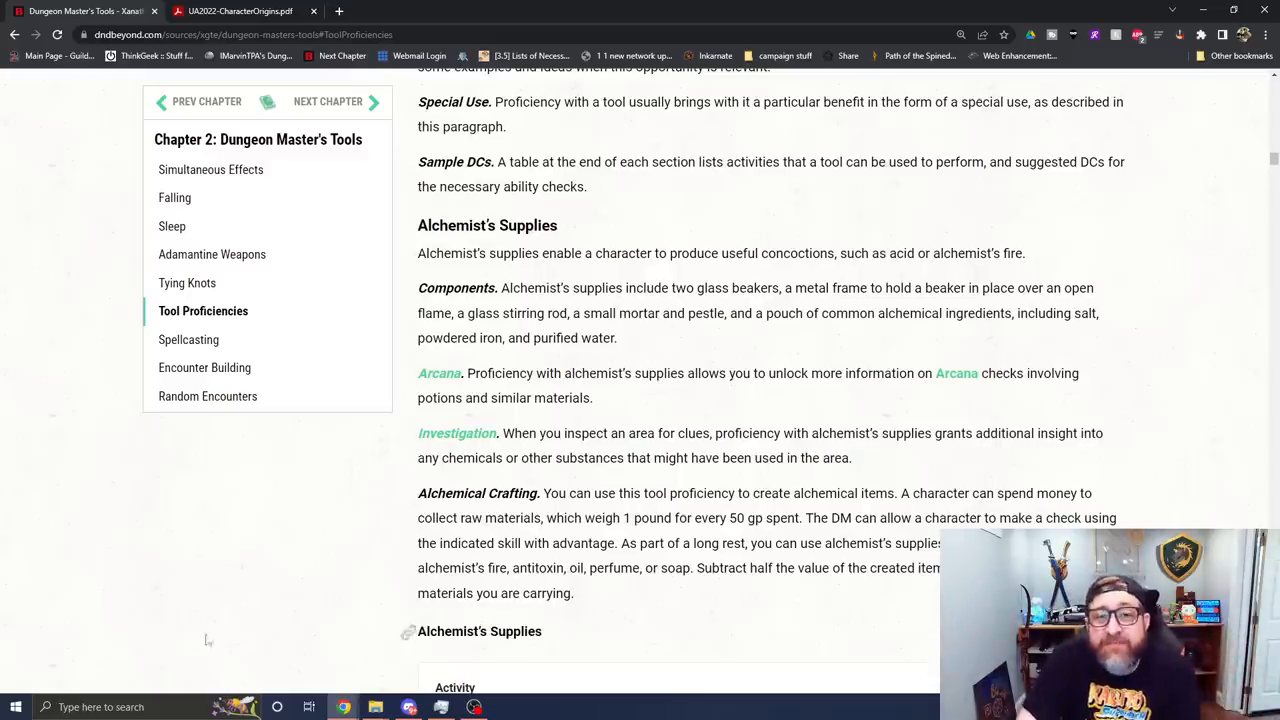
Step: Scroll past Alchemist's Supplies to the Brewer's Supplies entry and Calligrapher's Supplies heading
{"action": "scroll", "scroll_direction": "down", "scroll_amount": 3}
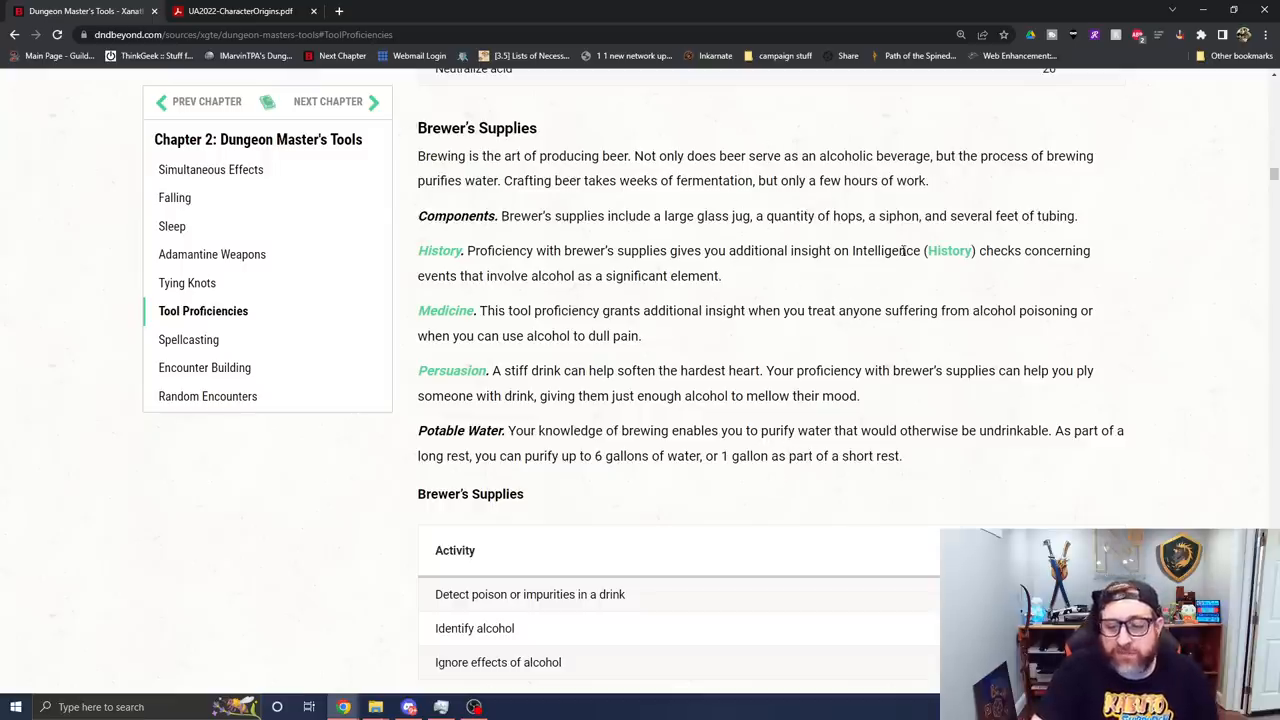
{"action": "mouse_move", "coordinate": [864, 332]}
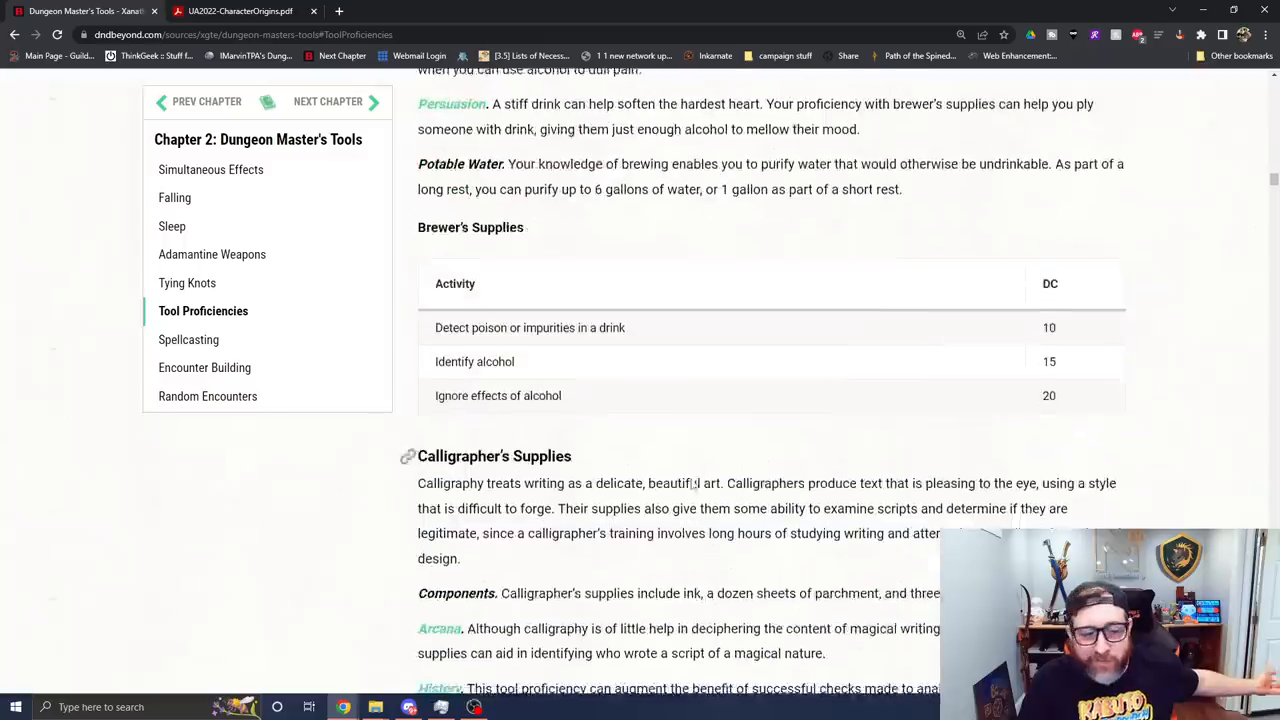
Step: Scroll through Calligrapher's Supplies and the Carpenter's Tools entry
{"action": "scroll", "scroll_direction": "down", "scroll_amount": 3}
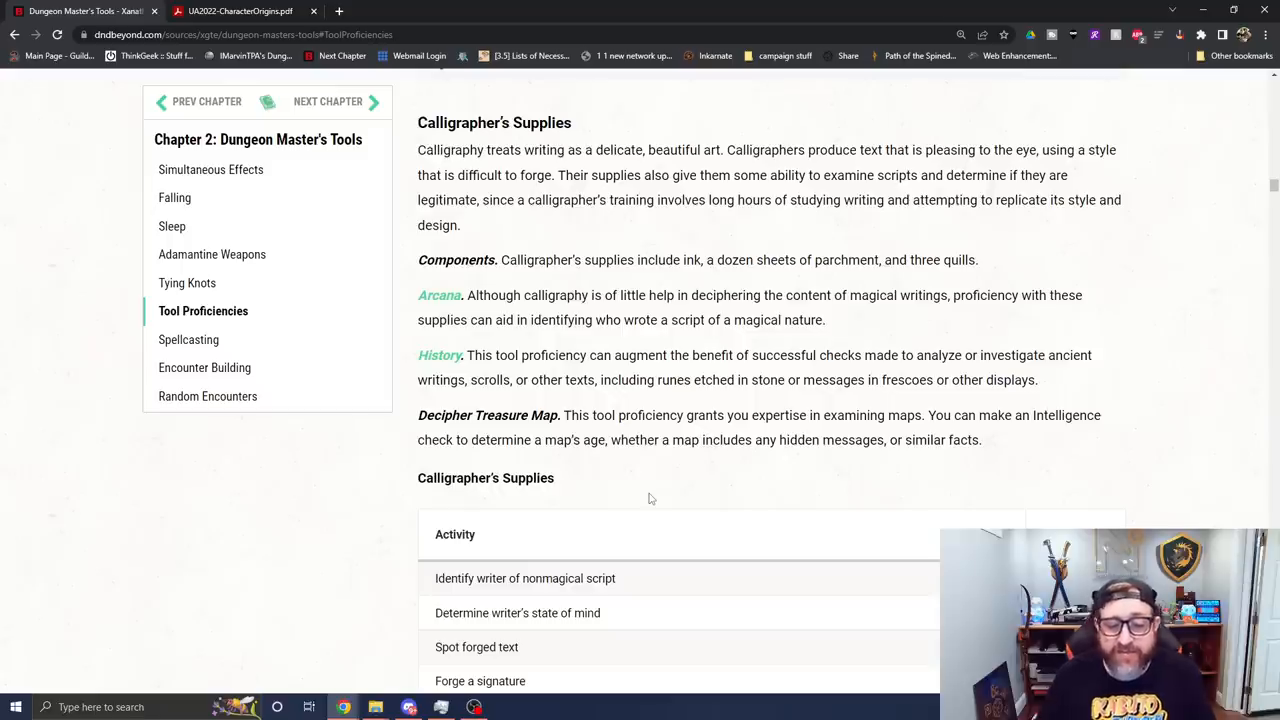
{"action": "mouse_move", "coordinate": [906, 528]}
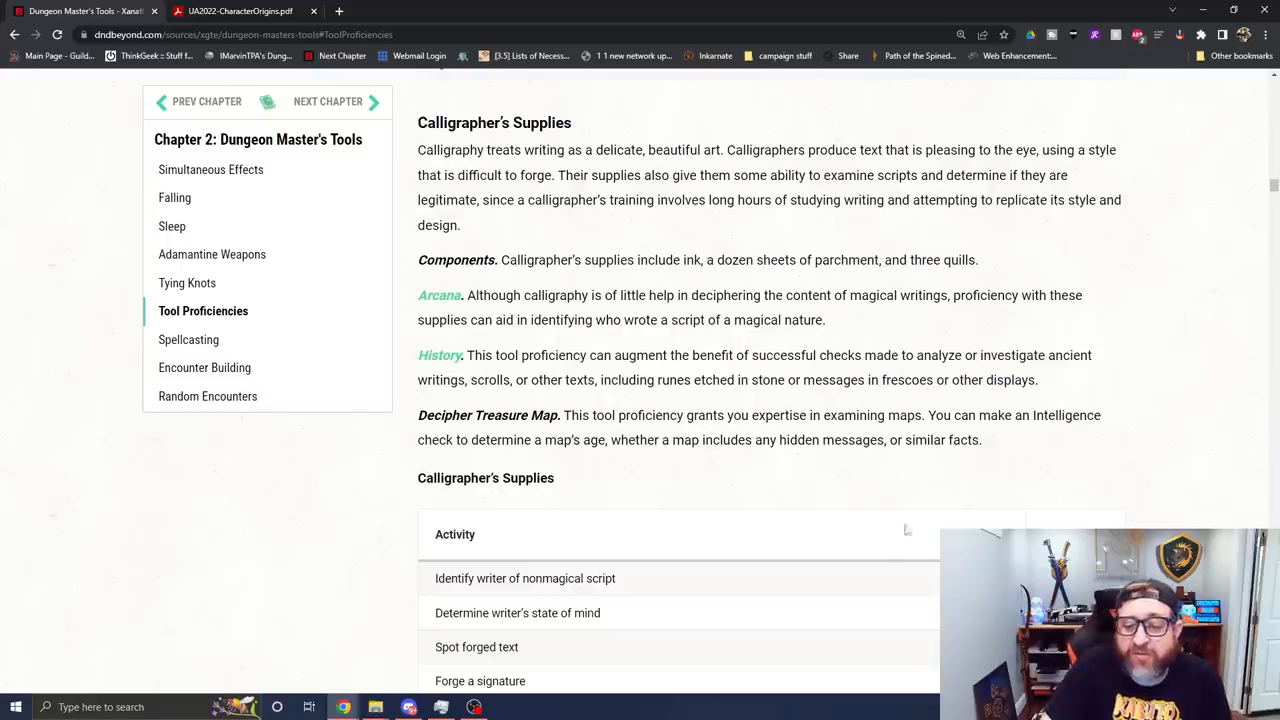
{"action": "scroll", "scroll_direction": "down", "scroll_amount": 3}
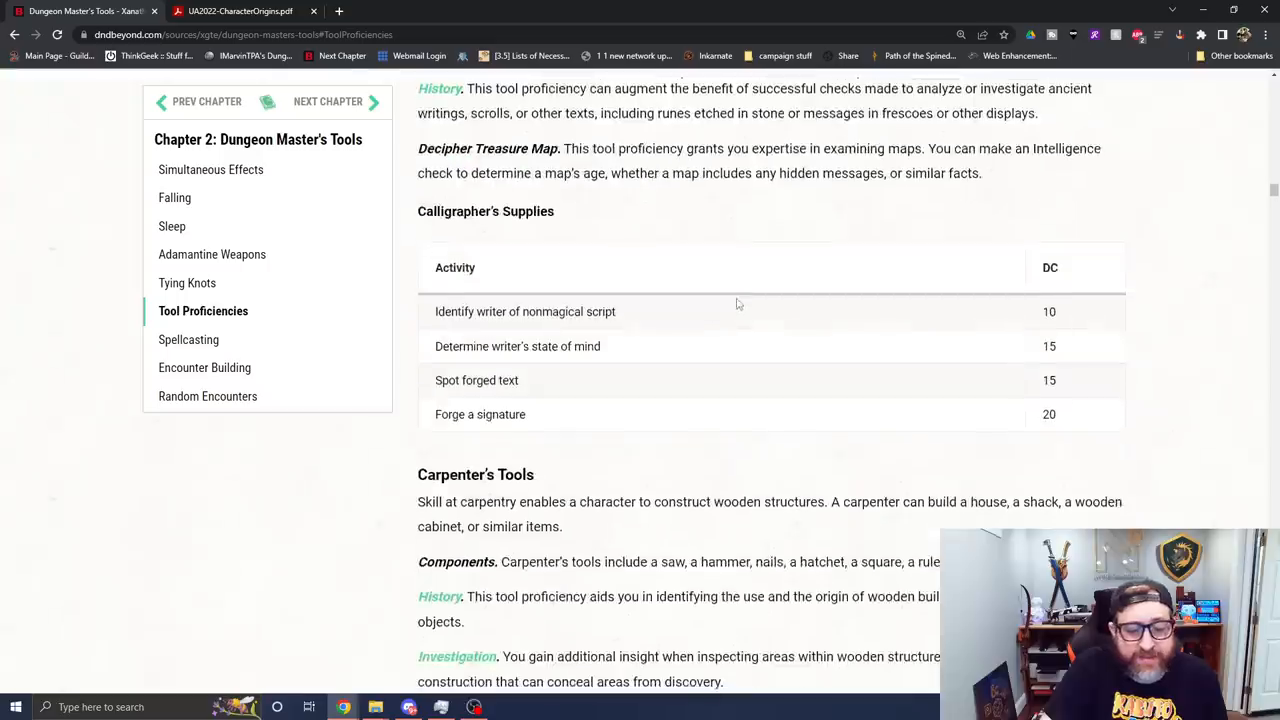
{"action": "scroll", "scroll_direction": "down", "scroll_amount": 3}
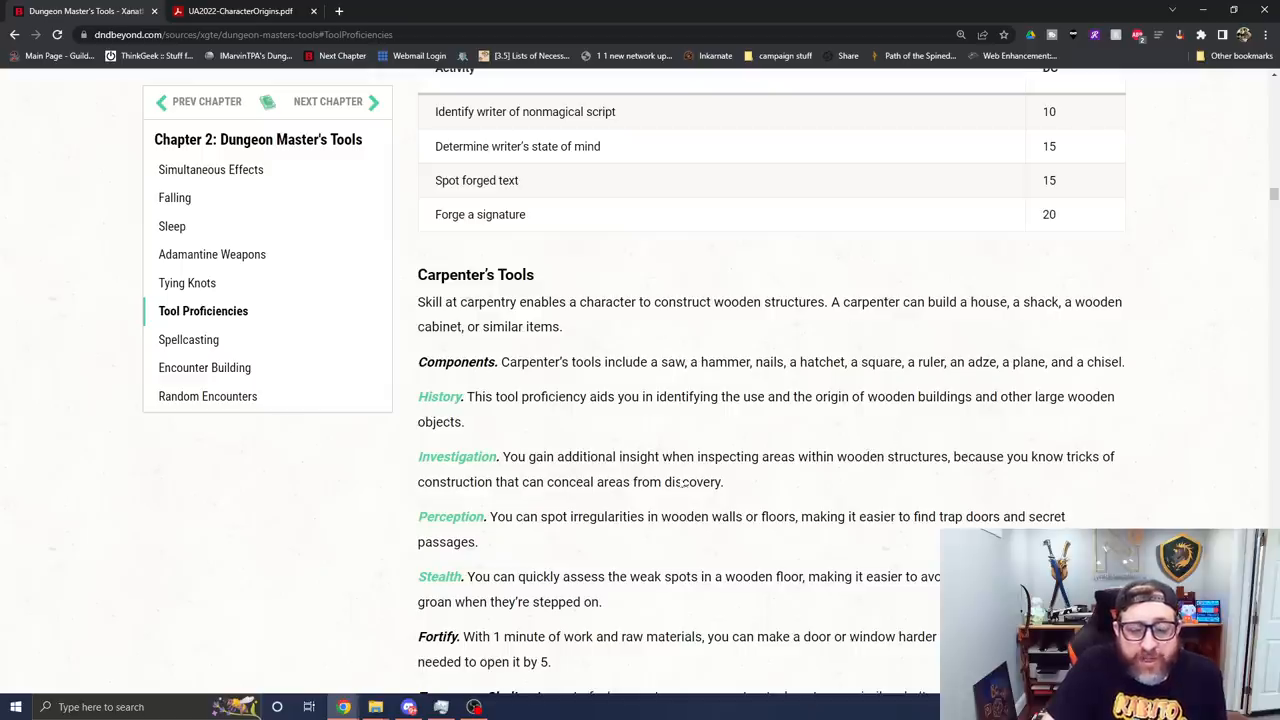
{"action": "scroll", "scroll_direction": "down", "scroll_amount": 3}
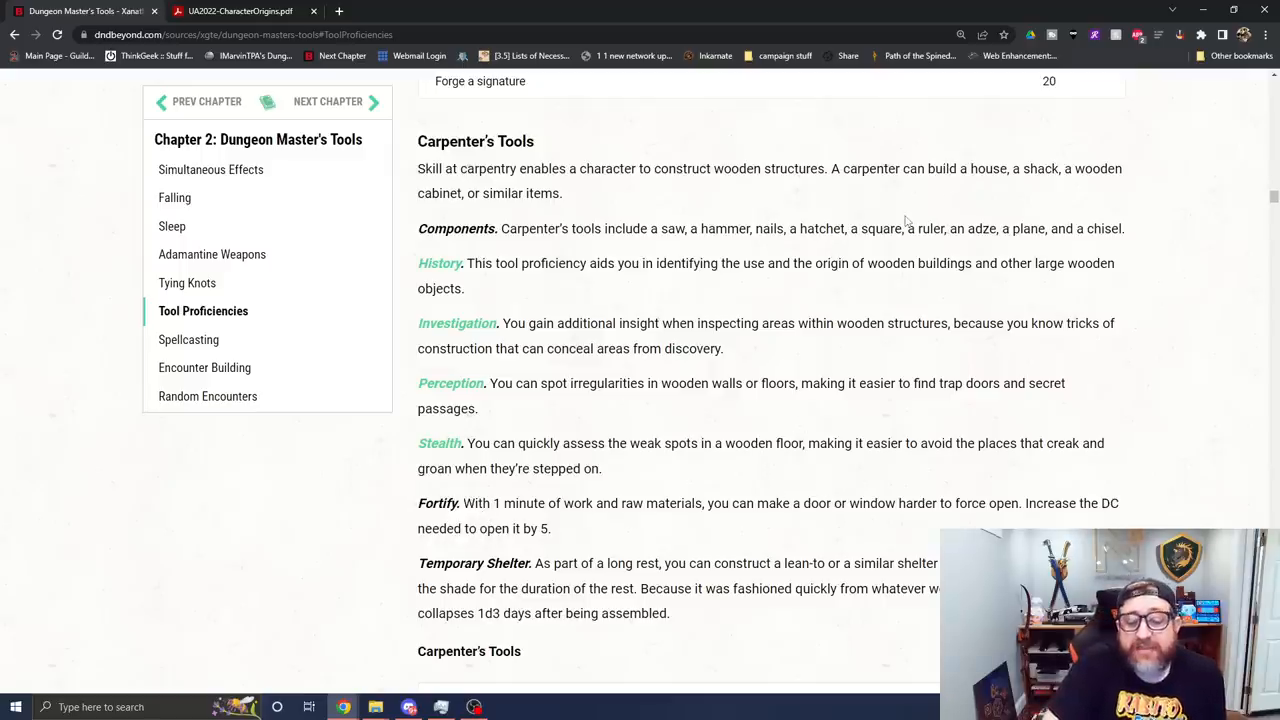
{"action": "mouse_move", "coordinate": [760, 538]}
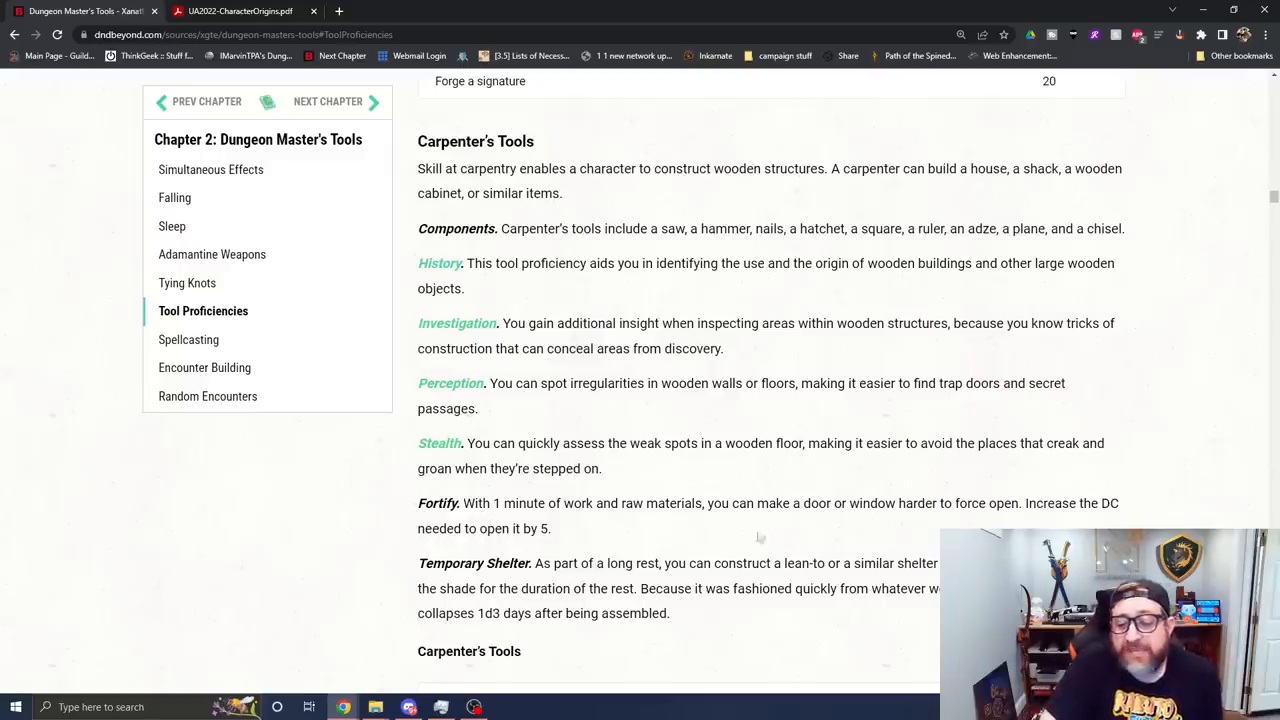
{"action": "mouse_move", "coordinate": [928, 436]}
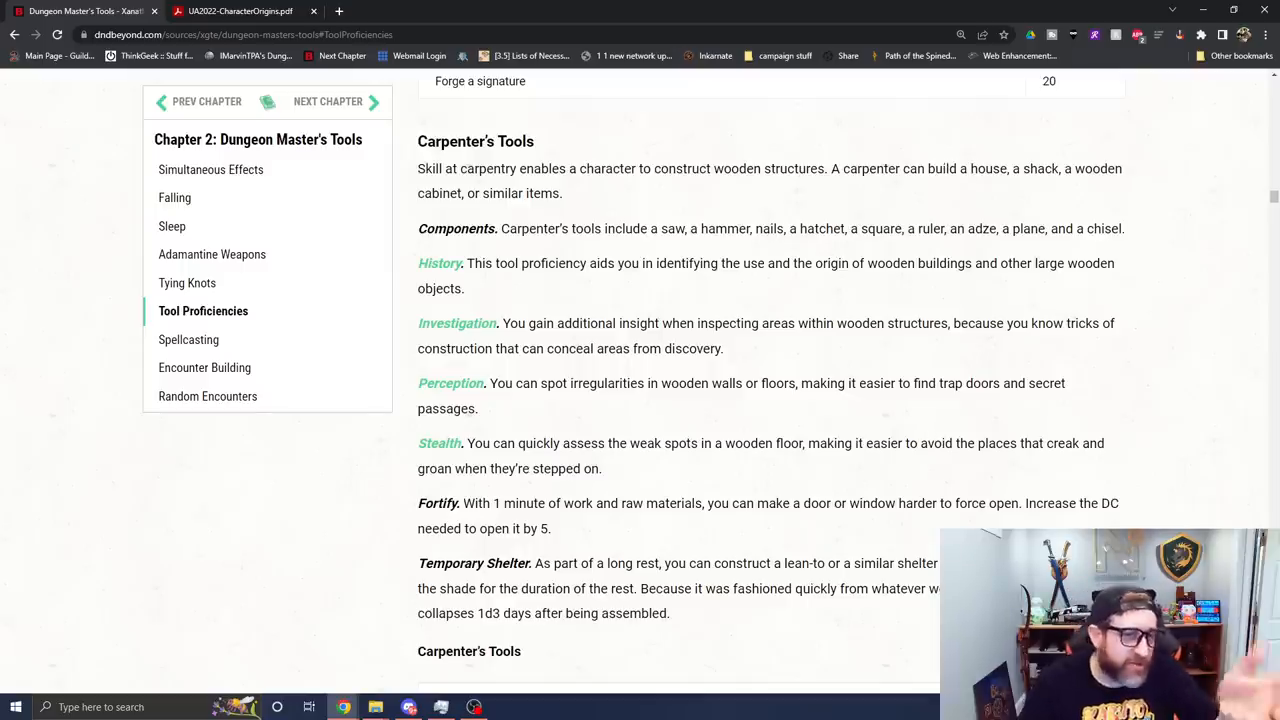
Step: Scroll through Cartographer's Tools and its DC table to the start of Cobbler's Tools
{"action": "scroll", "scroll_direction": "down", "scroll_amount": 3}
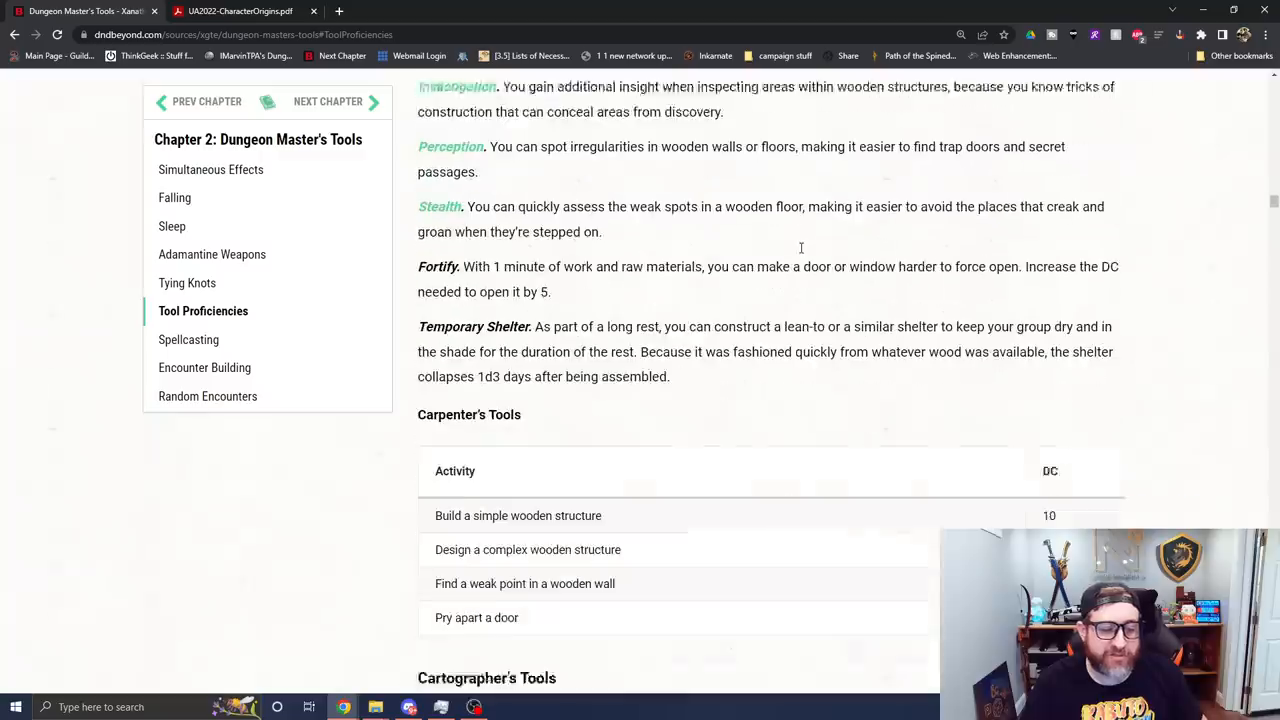
{"action": "scroll", "scroll_direction": "down", "scroll_amount": 3}
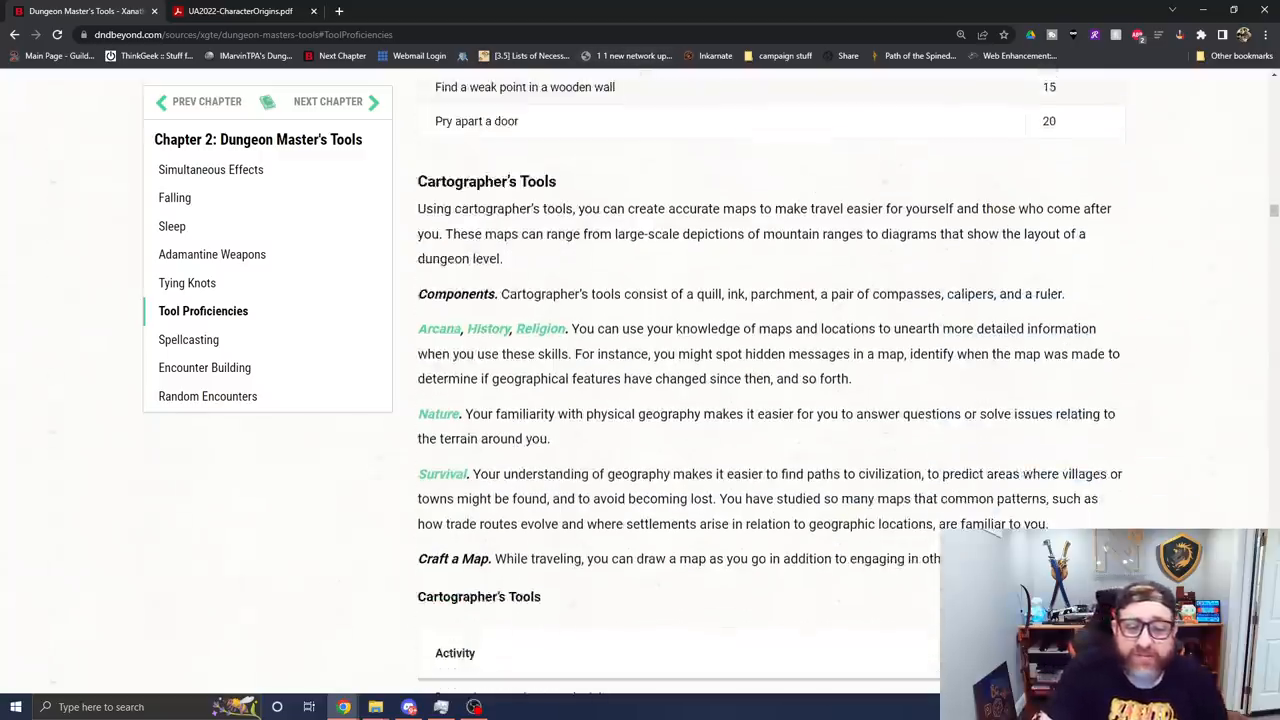
{"action": "mouse_move", "coordinate": [652, 400]}
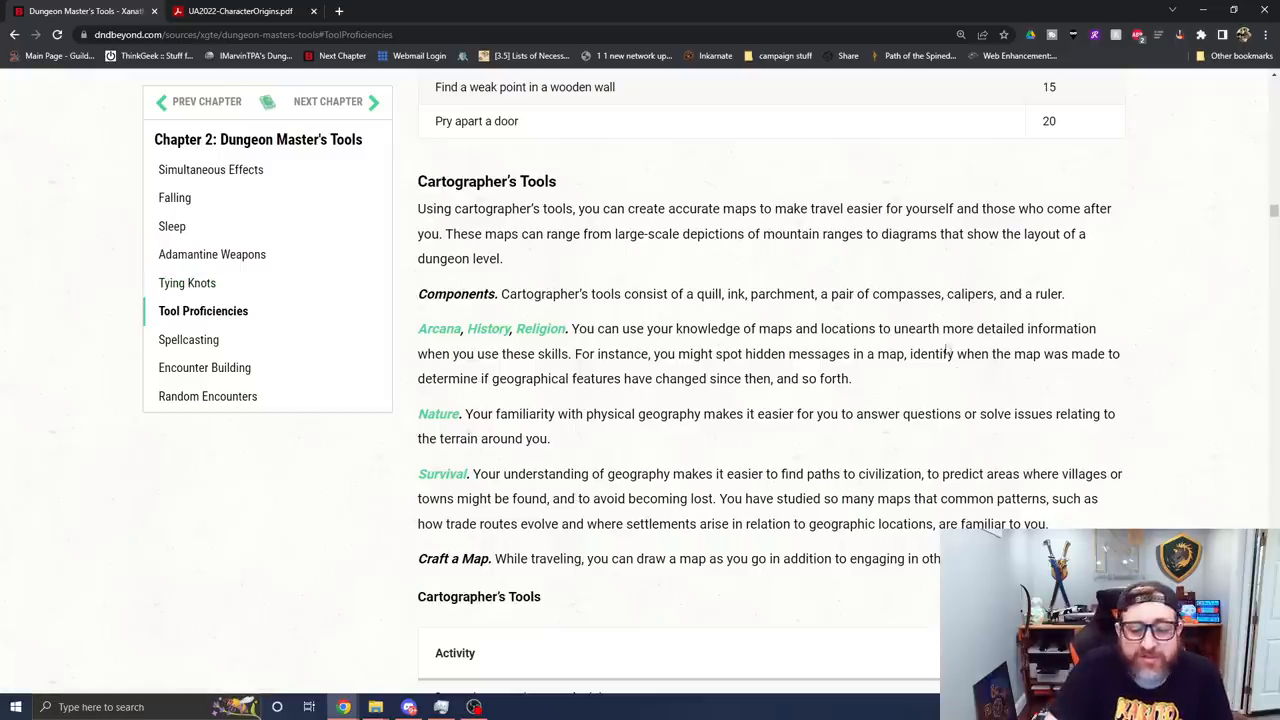
{"action": "scroll", "scroll_direction": "down", "scroll_amount": 3}
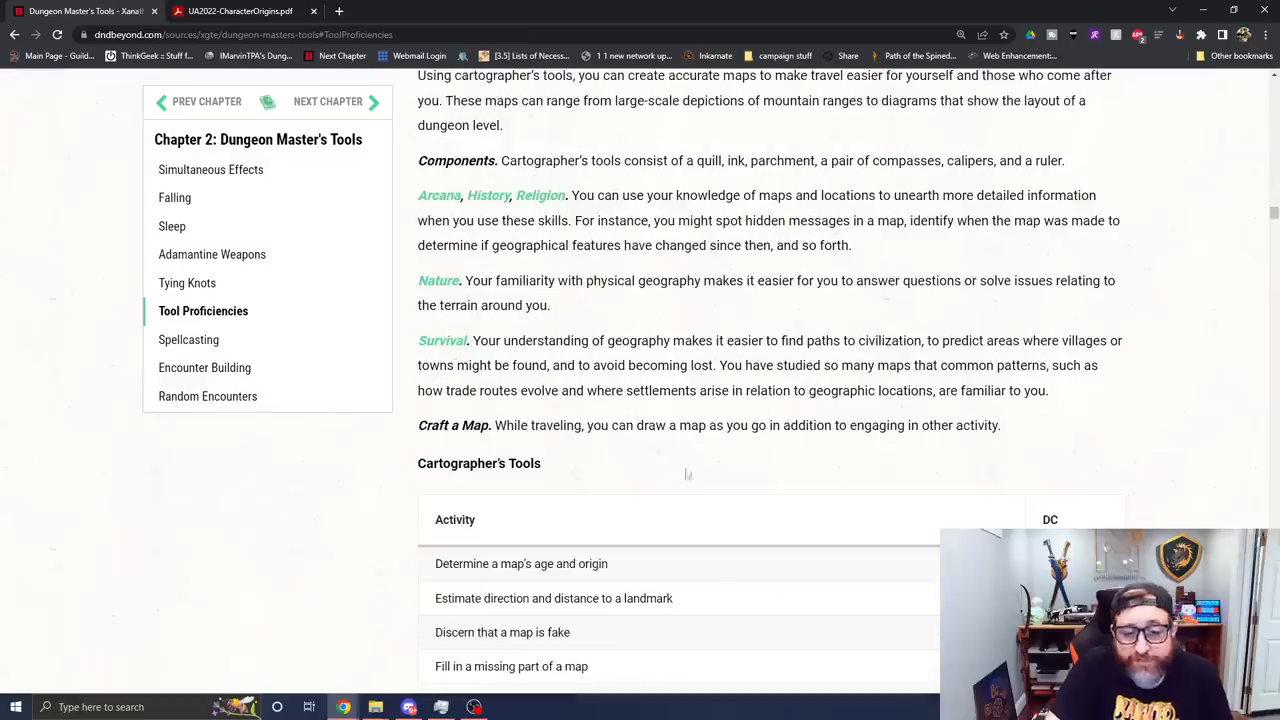
{"action": "mouse_move", "coordinate": [792, 444]}
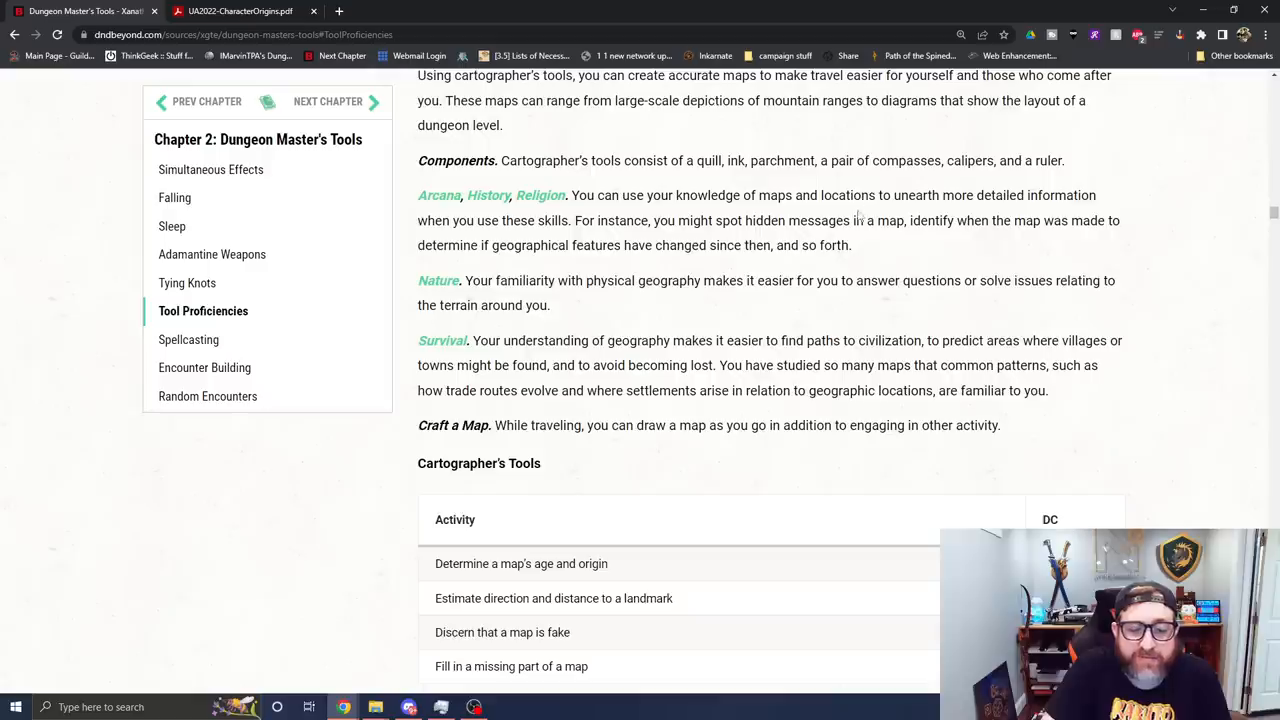
{"action": "mouse_move", "coordinate": [884, 284]}
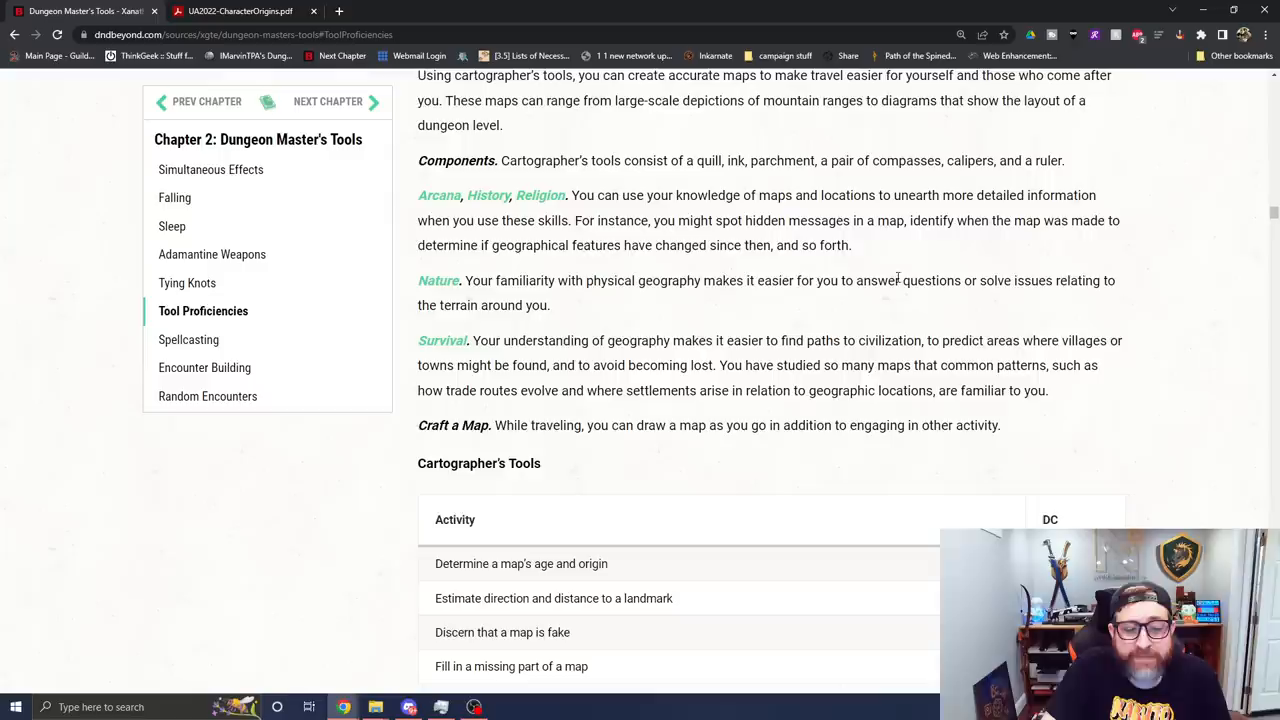
{"action": "mouse_move", "coordinate": [856, 298]}
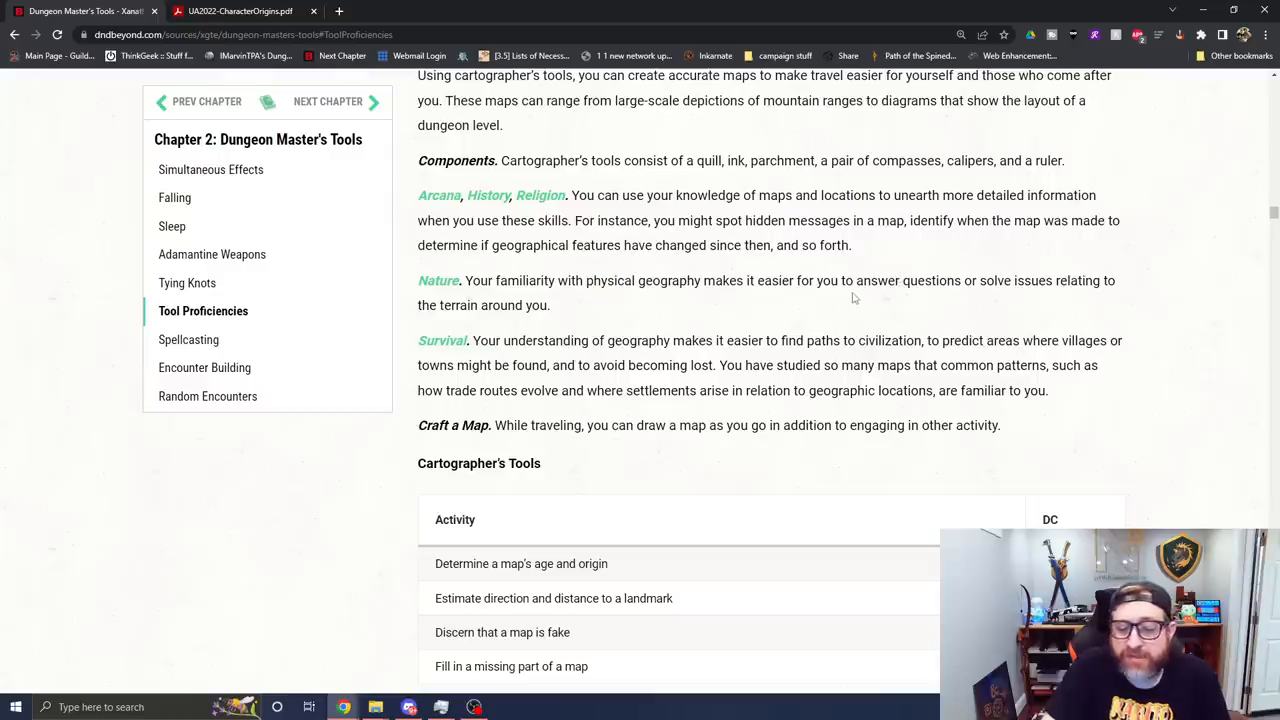
{"action": "scroll", "scroll_direction": "down", "scroll_amount": 3}
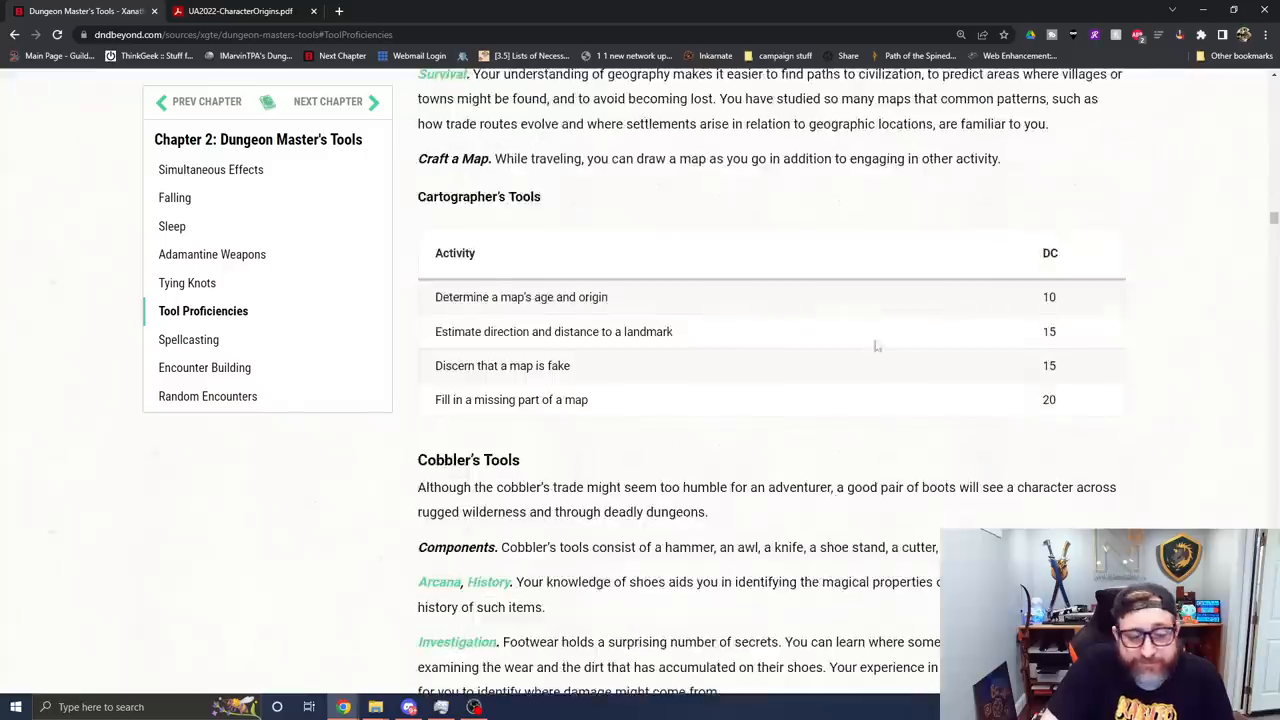
Step: Scroll through Cobbler's Tools, its DC table and Cook's Utensils to the Disguise Kit entry
{"action": "scroll", "scroll_direction": "down", "scroll_amount": 3}
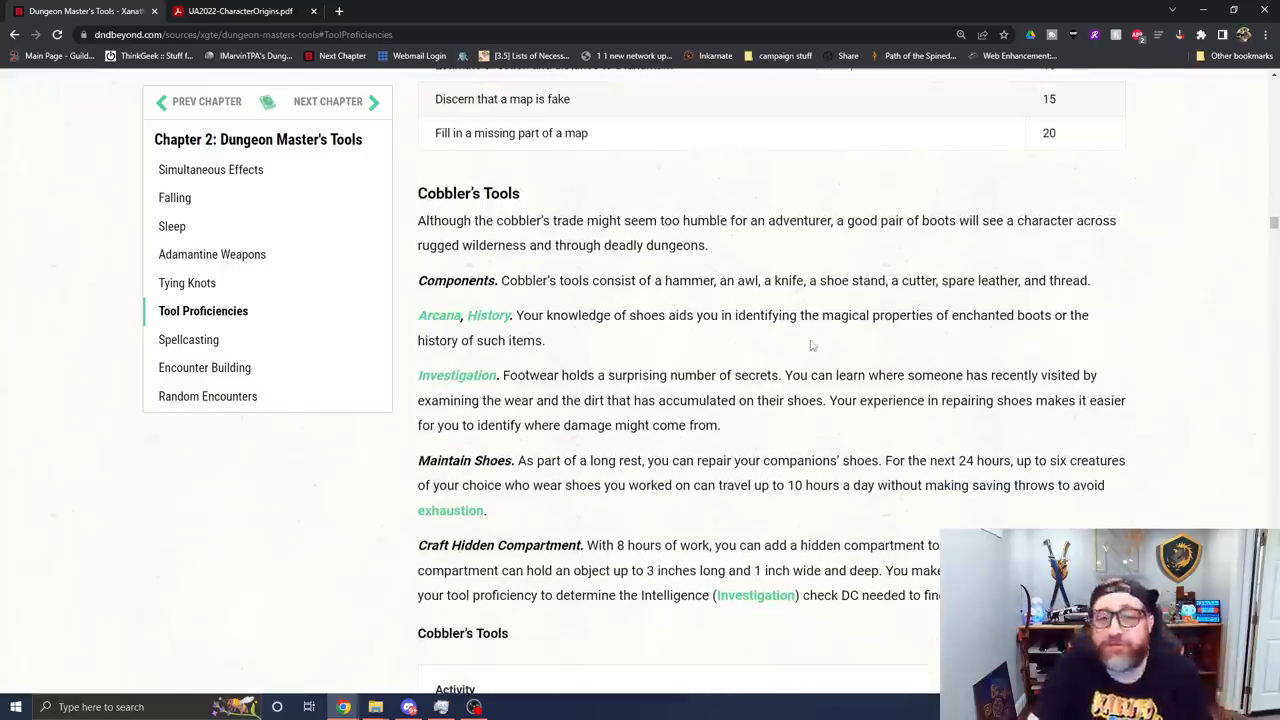
{"action": "mouse_move", "coordinate": [640, 538]}
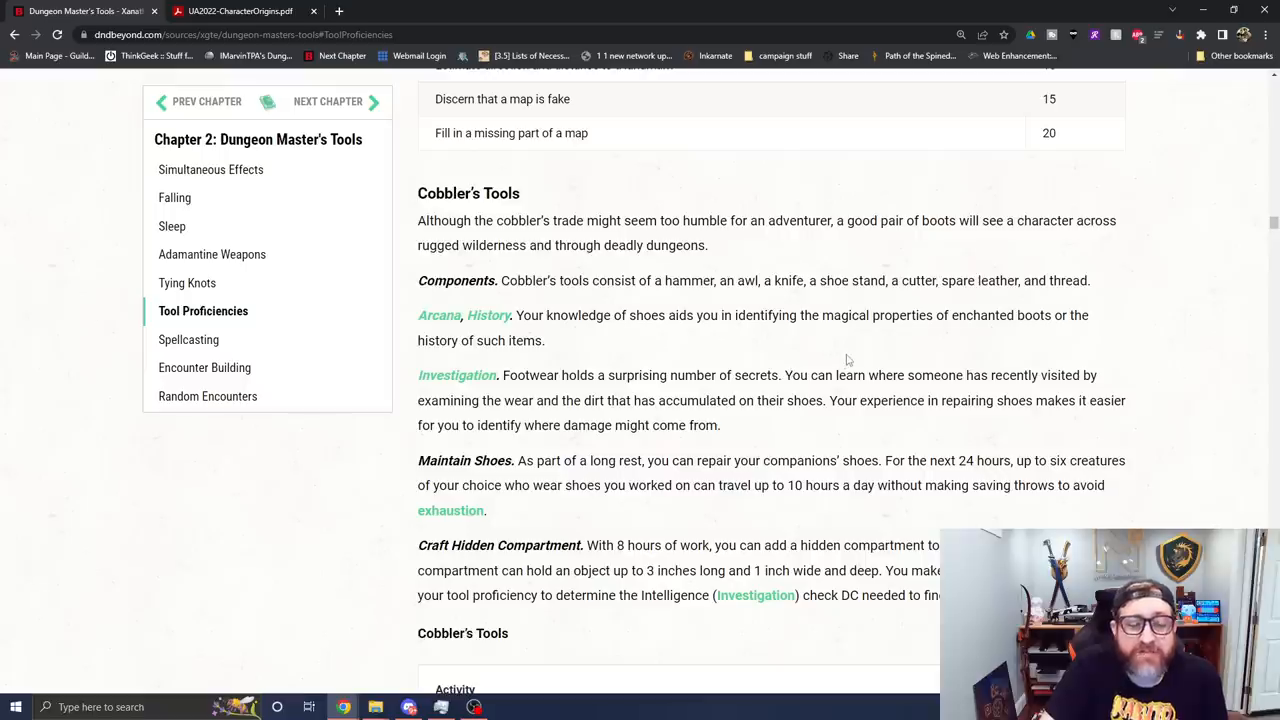
{"action": "mouse_move", "coordinate": [772, 260]}
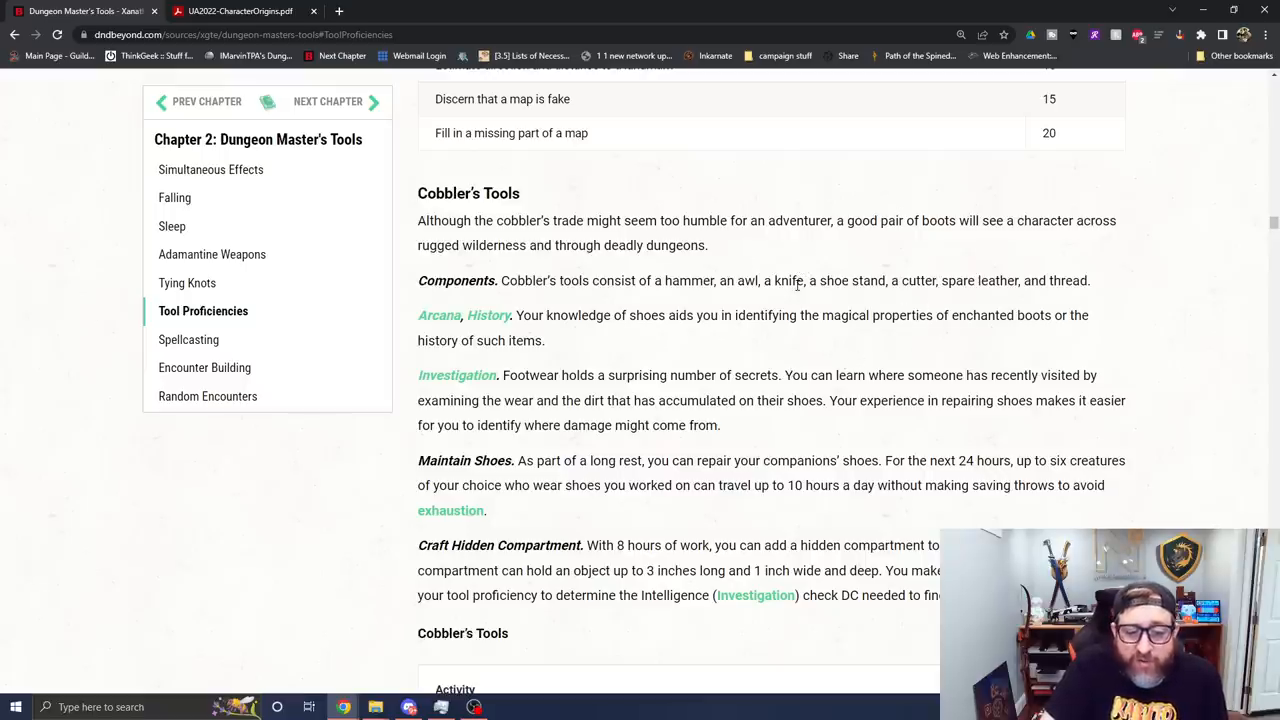
{"action": "mouse_move", "coordinate": [736, 350]}
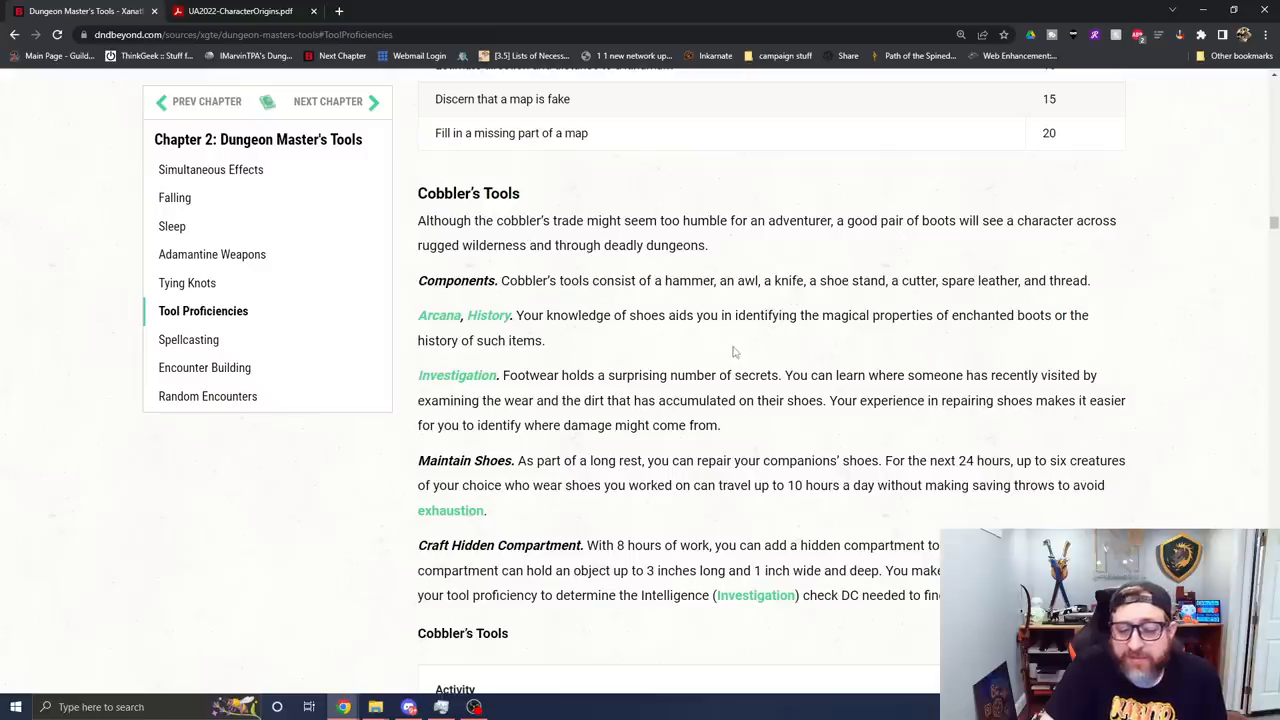
{"action": "mouse_move", "coordinate": [808, 330]}
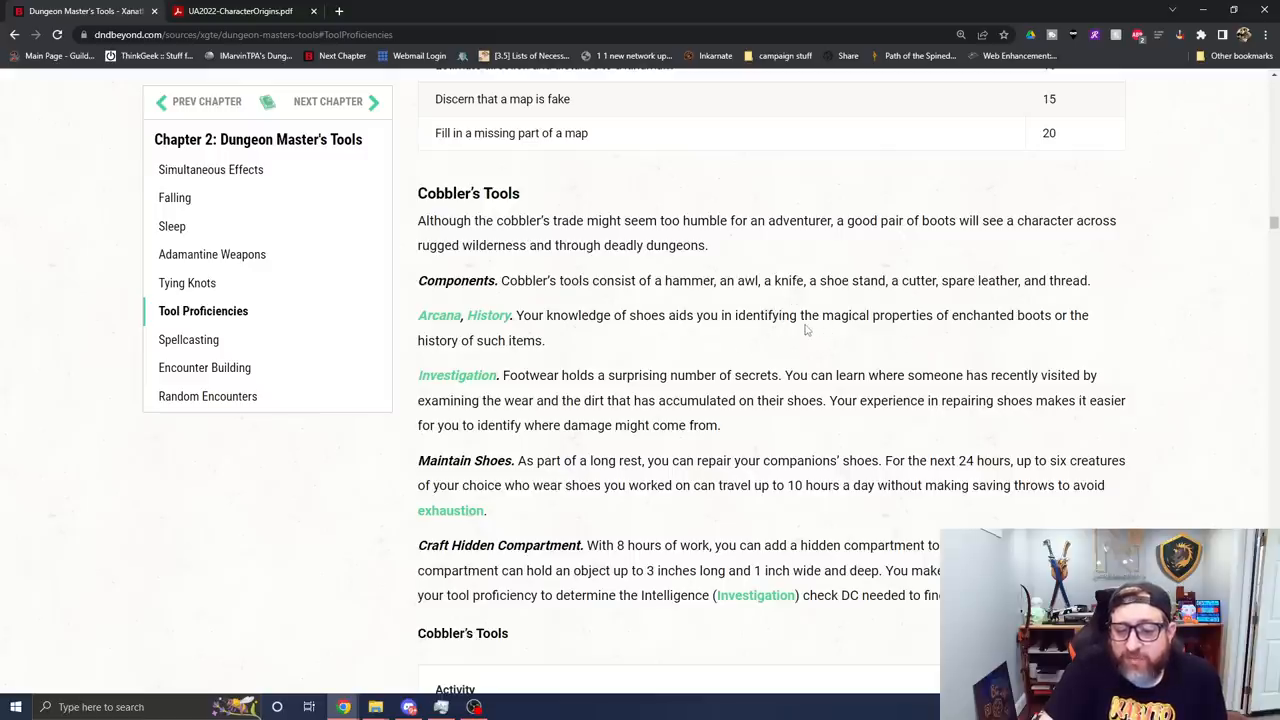
{"action": "mouse_move", "coordinate": [764, 364]}
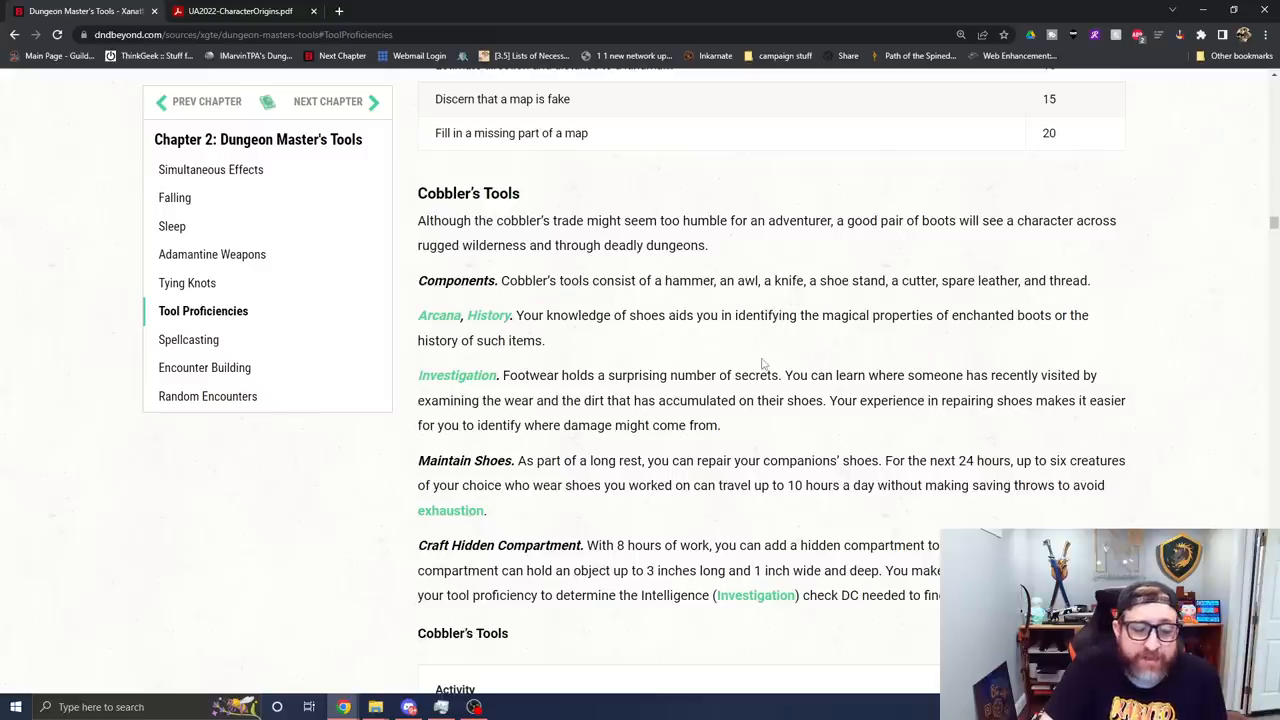
{"action": "mouse_move", "coordinate": [696, 352]}
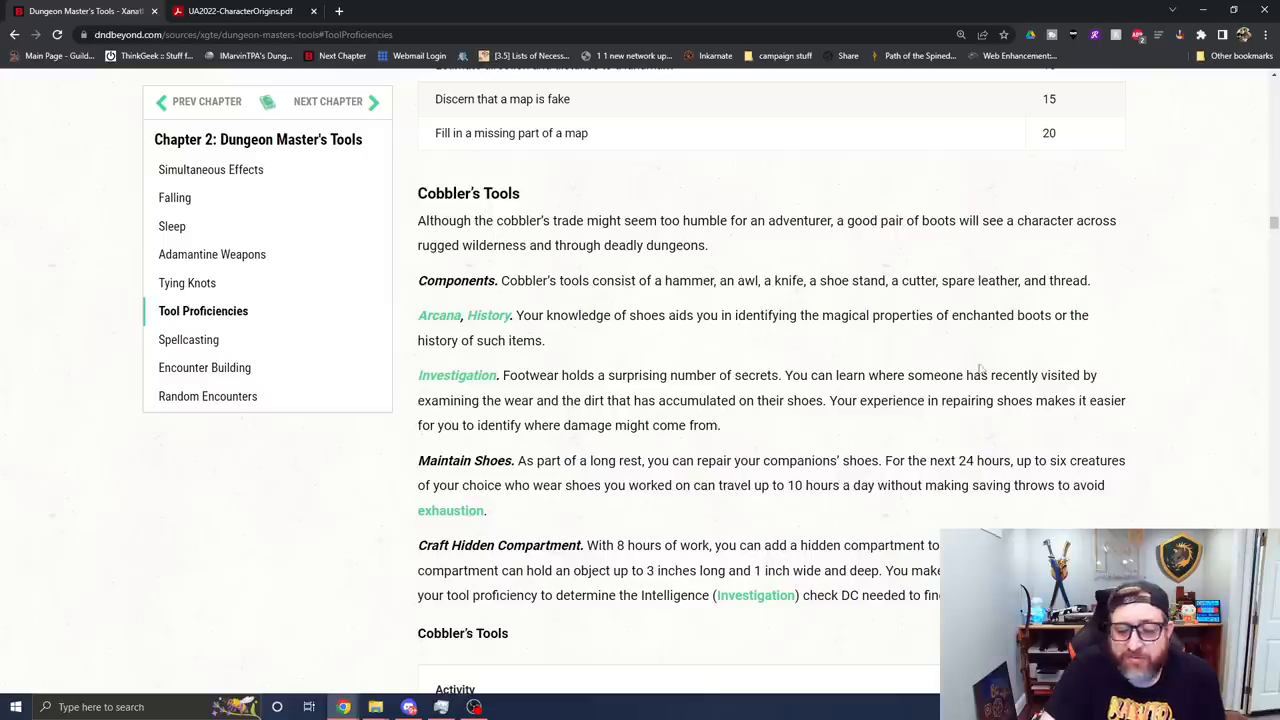
{"action": "mouse_move", "coordinate": [824, 320]}
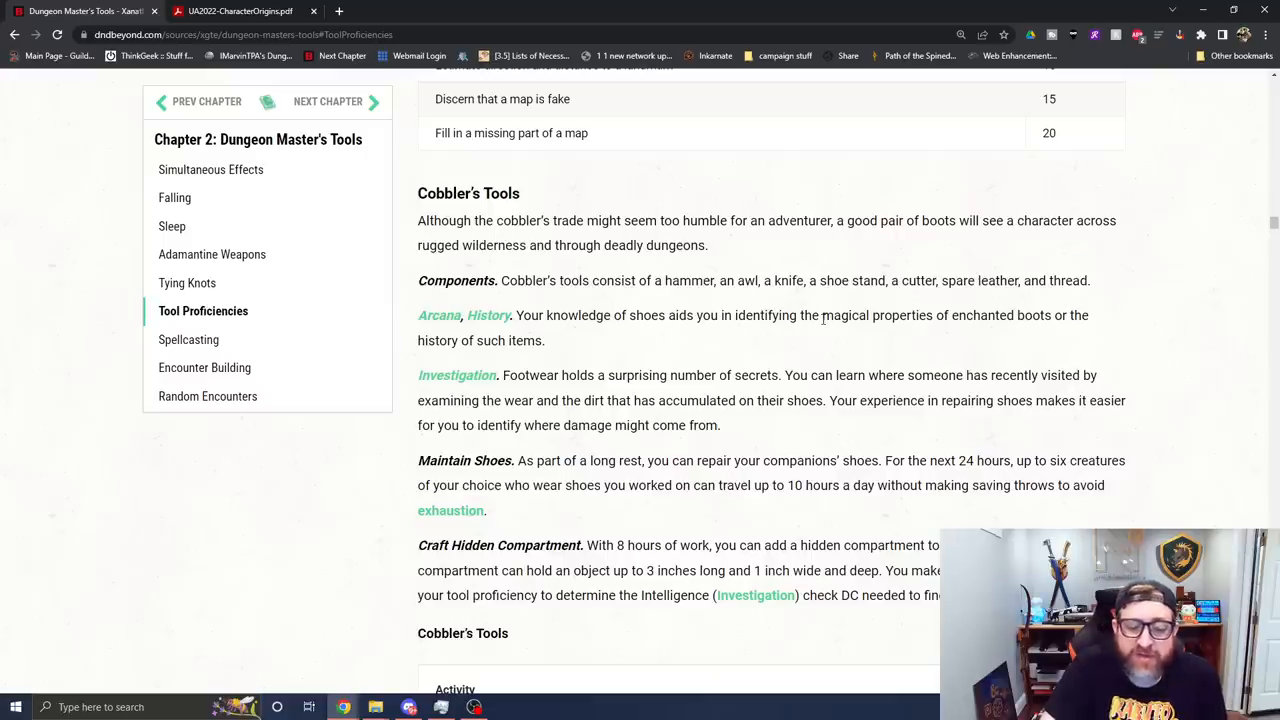
{"action": "scroll", "scroll_direction": "down", "scroll_amount": 3}
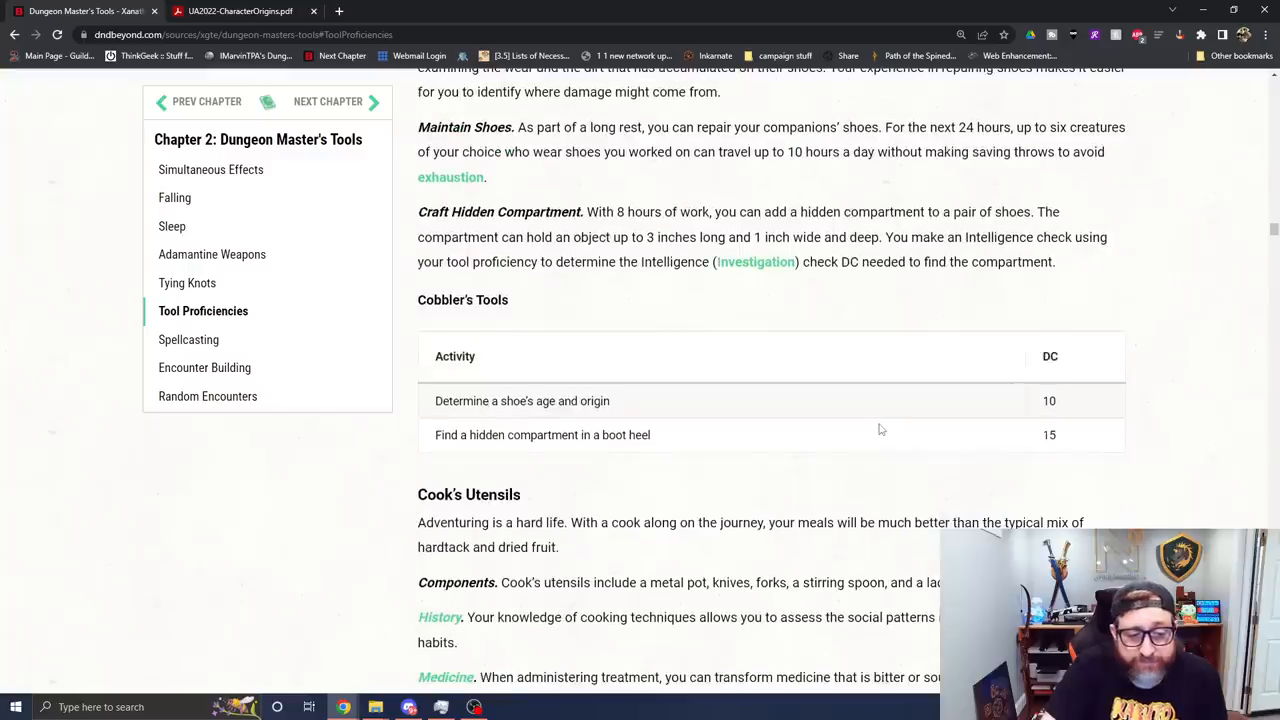
{"action": "scroll", "scroll_direction": "down", "scroll_amount": 3}
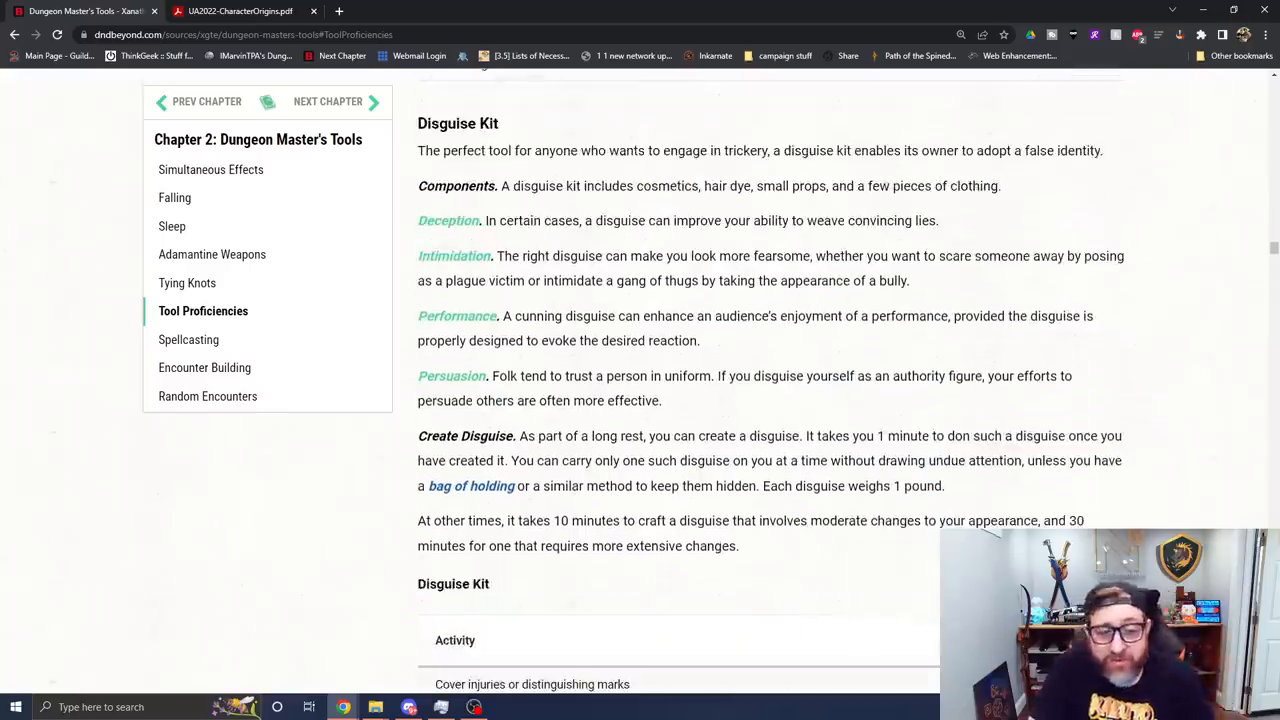
Step: Scroll past the Disguise Kit activity table to the Forgery Kit entry through Quick Fake
{"action": "scroll", "scroll_direction": "down", "scroll_amount": 3}
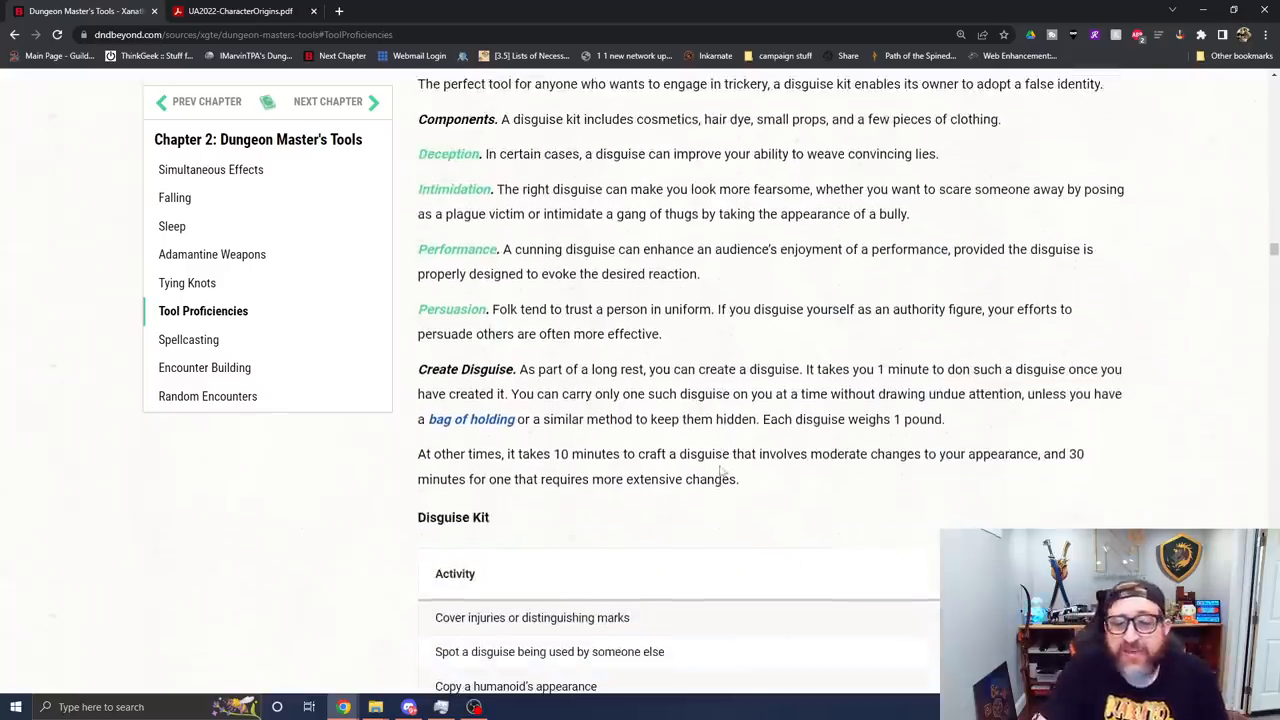
{"action": "mouse_move", "coordinate": [790, 476]}
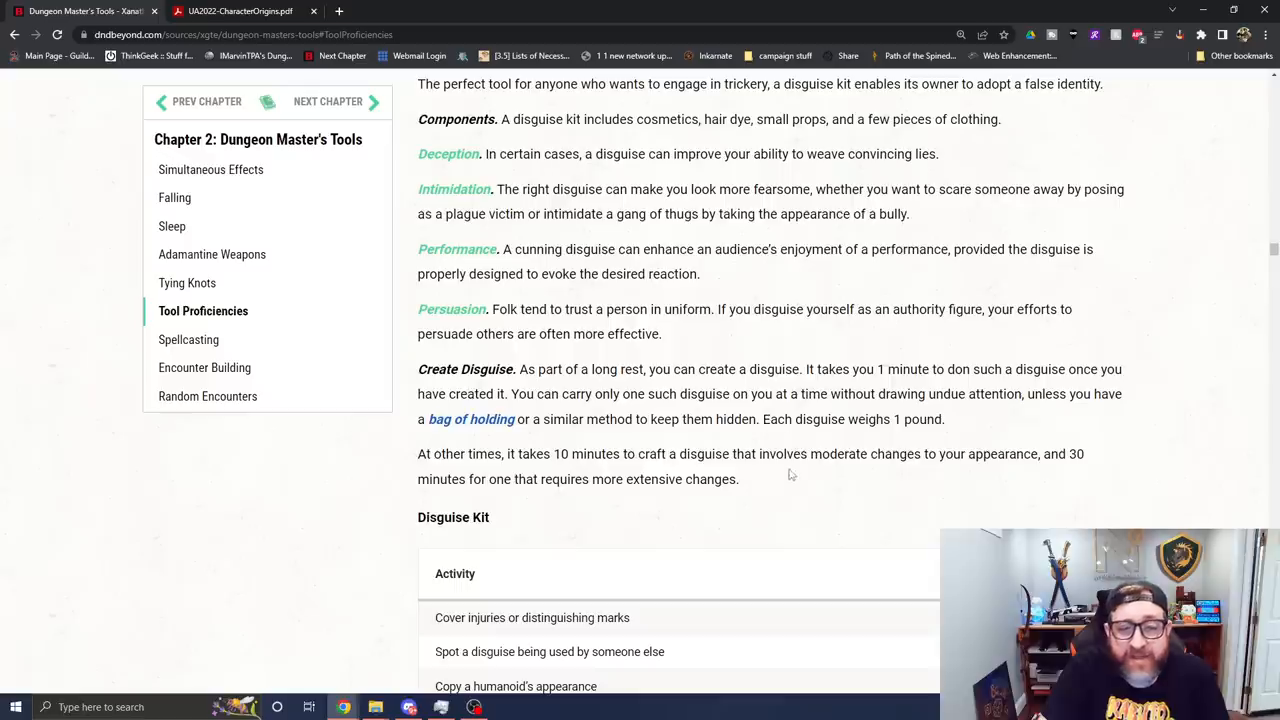
{"action": "mouse_move", "coordinate": [836, 278]}
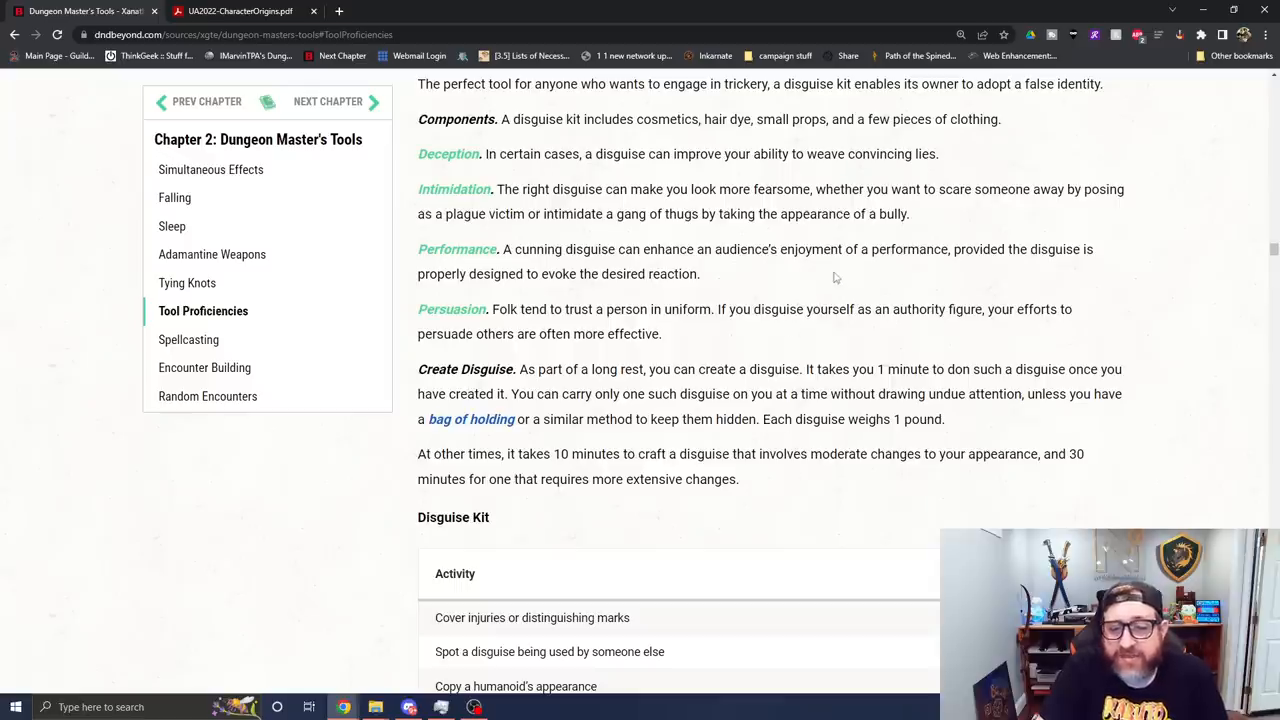
{"action": "mouse_move", "coordinate": [840, 300]}
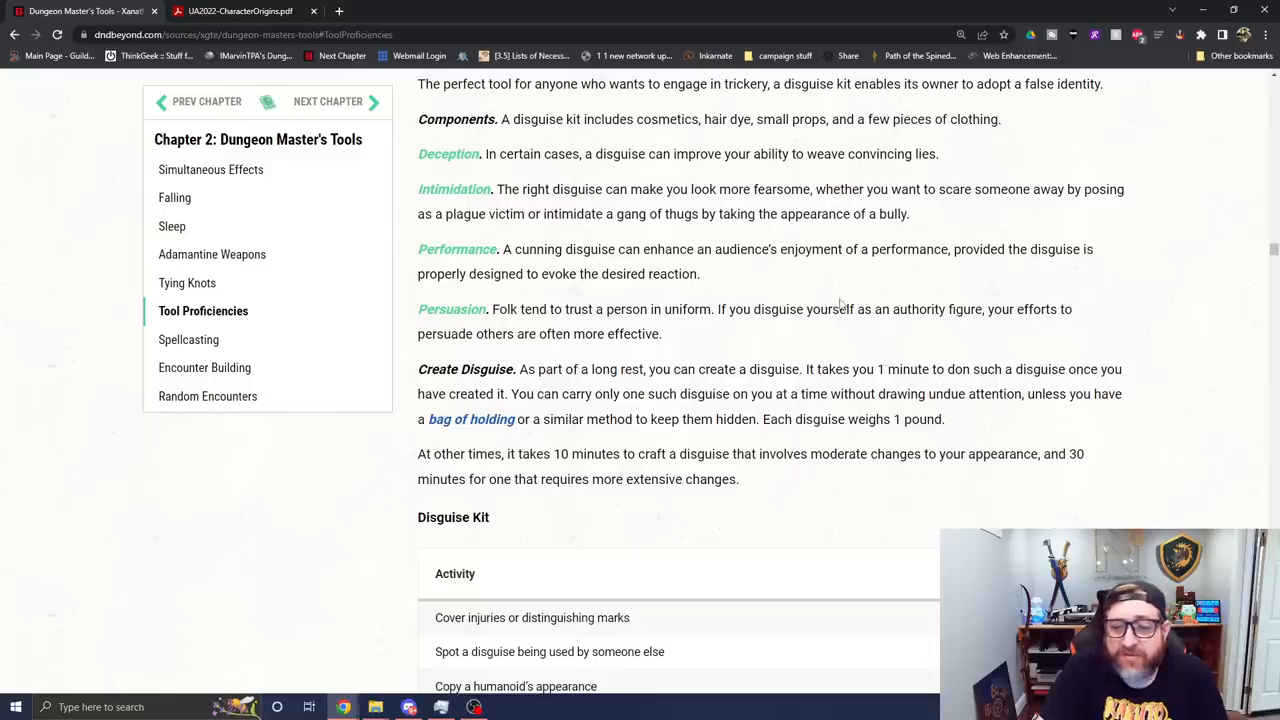
{"action": "mouse_move", "coordinate": [866, 356]}
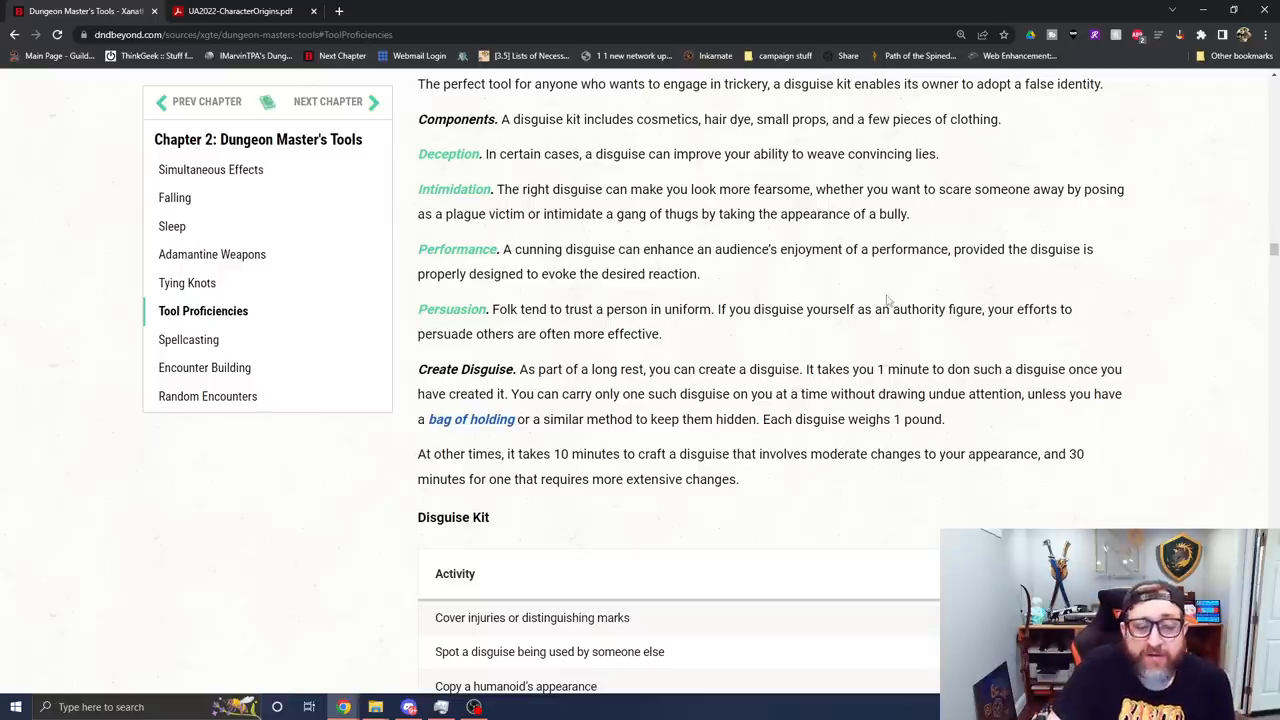
{"action": "scroll", "scroll_direction": "down", "scroll_amount": 3}
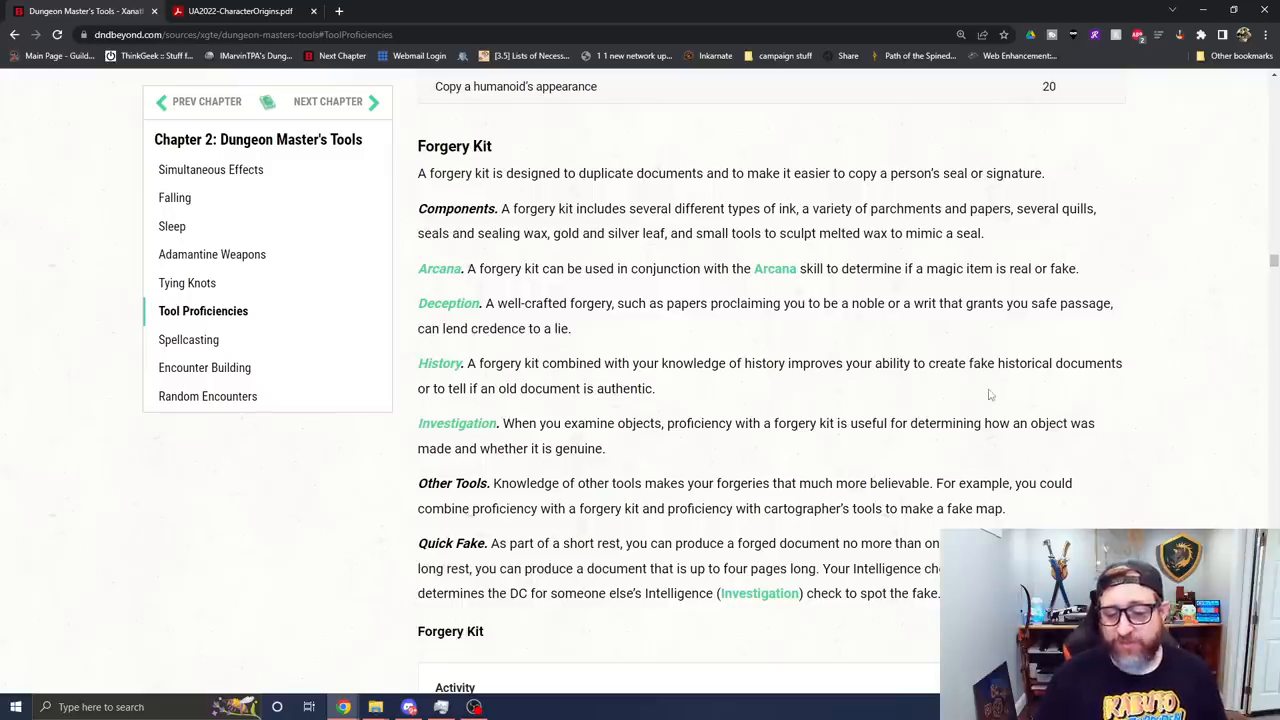
{"action": "mouse_move", "coordinate": [1008, 250]}
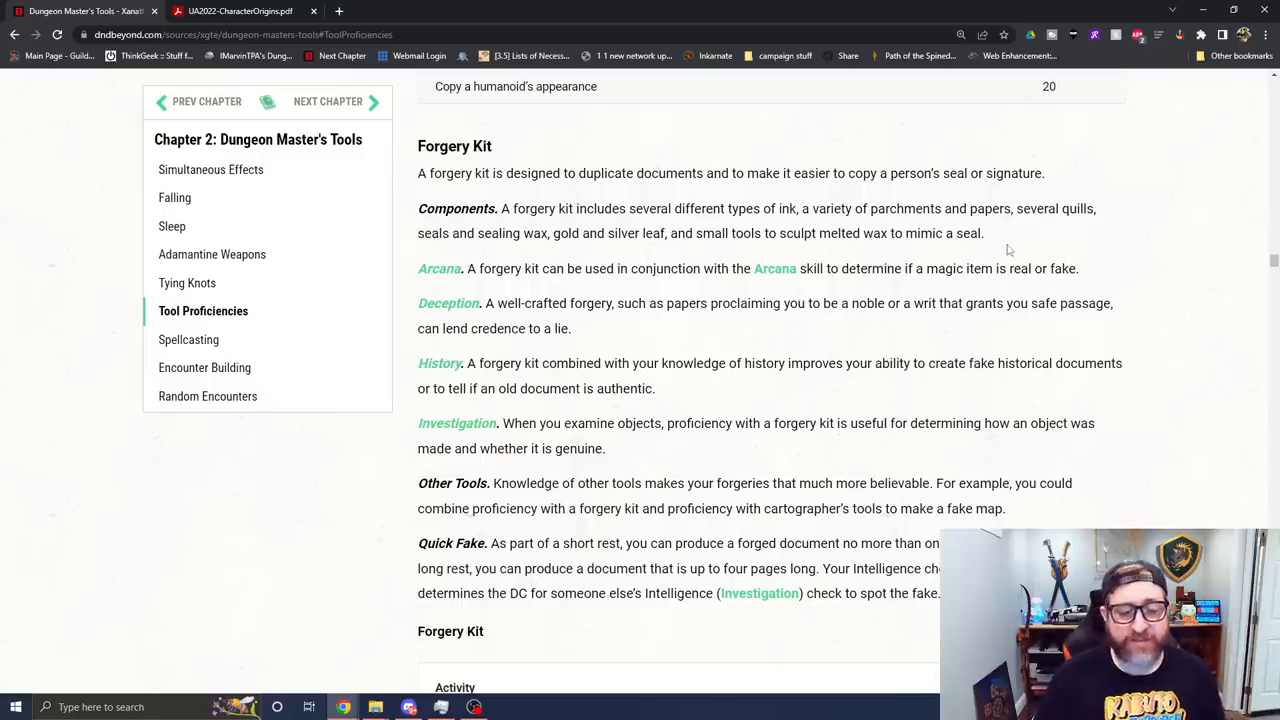
Step: Scroll past the Forgery Kit table to the Gaming Set entry and start of Glassblower's Tools
{"action": "scroll", "scroll_direction": "down", "scroll_amount": 3}
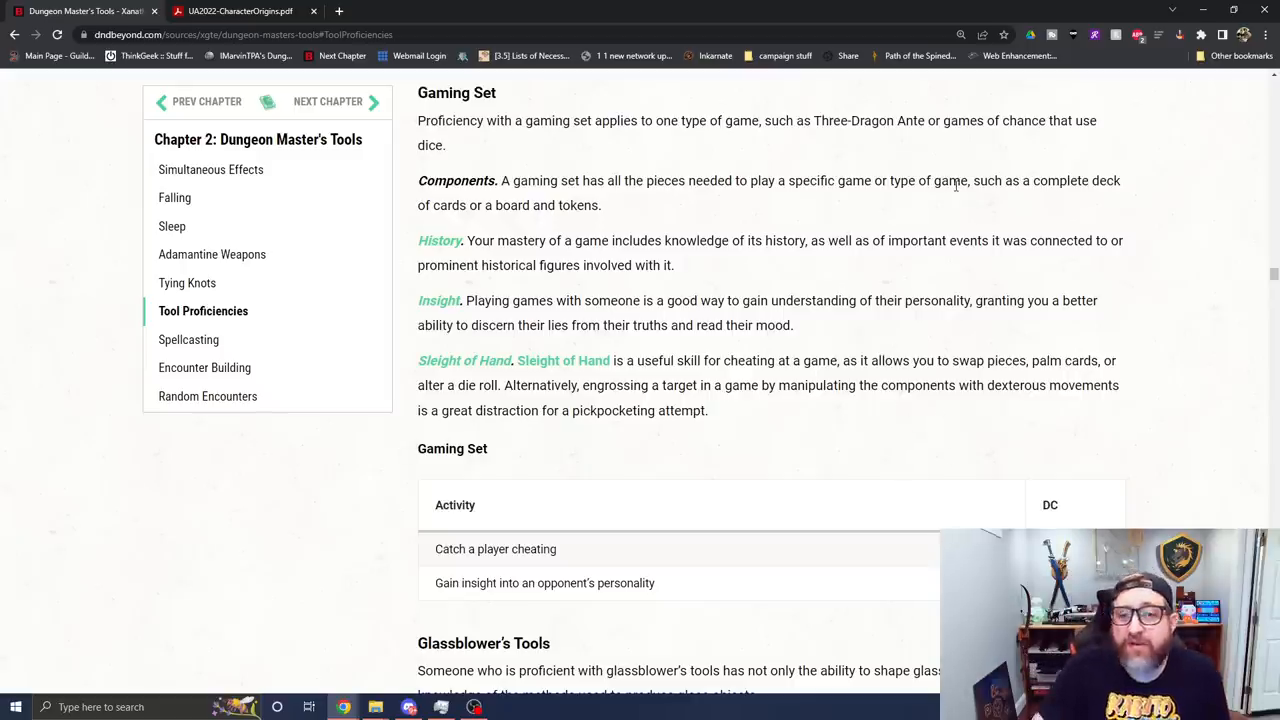
{"action": "mouse_move", "coordinate": [890, 296]}
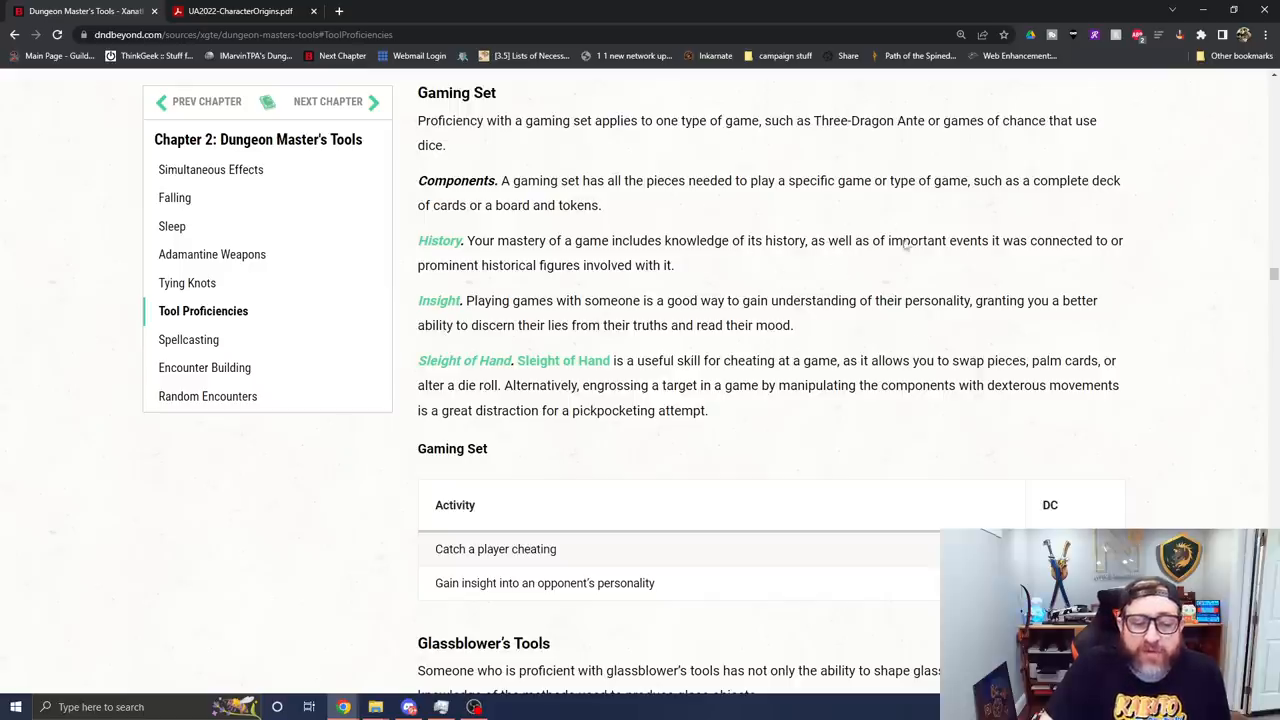
{"action": "mouse_move", "coordinate": [938, 290]}
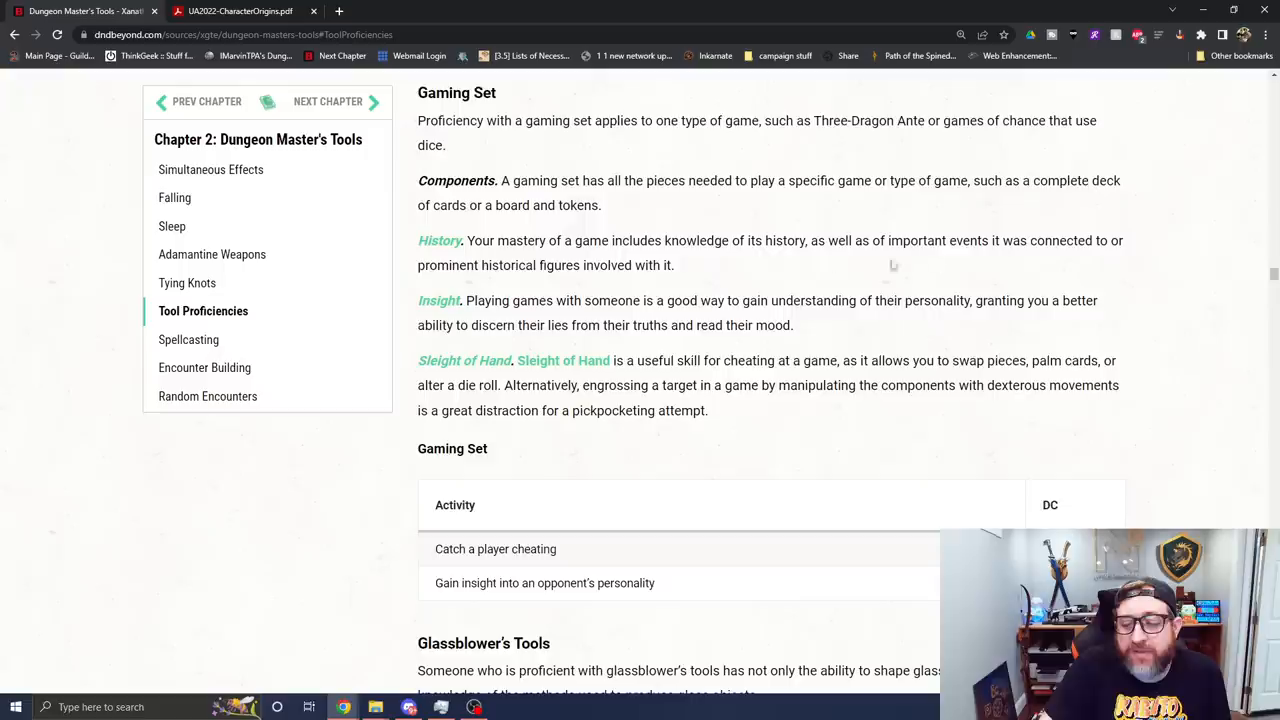
{"action": "mouse_move", "coordinate": [960, 276]}
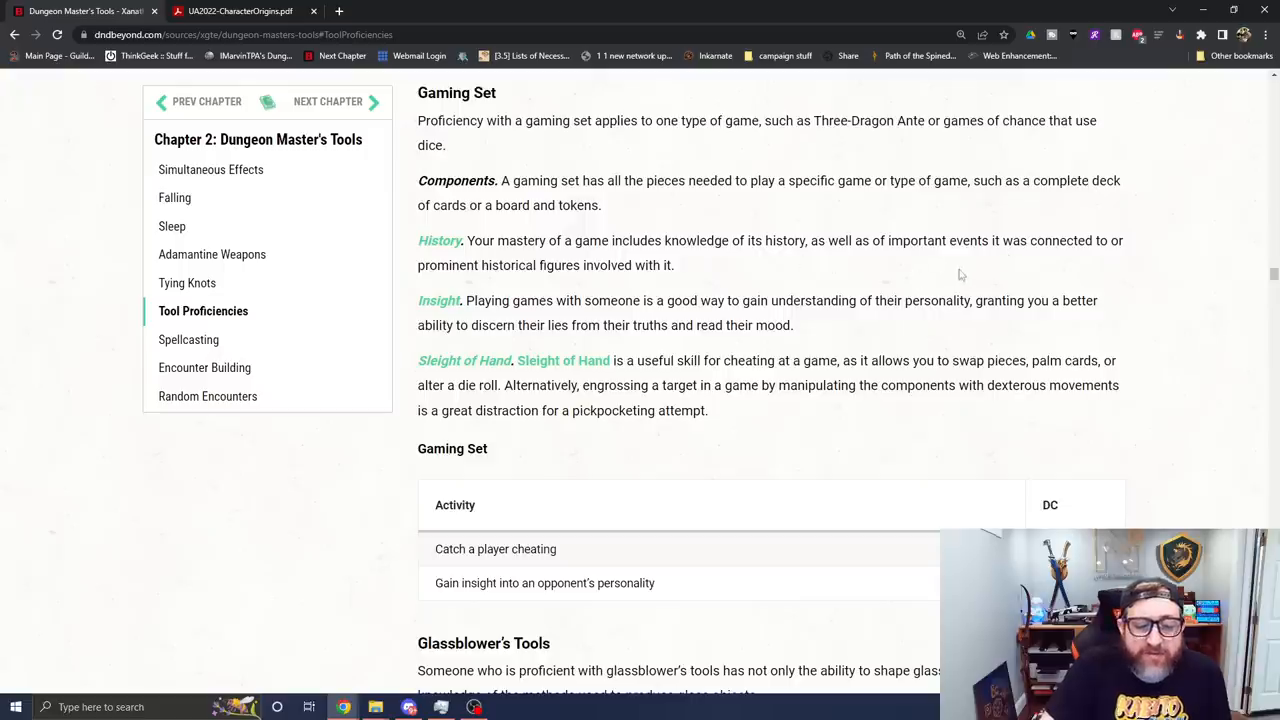
Step: Scroll past the Gaming Set table to the full Glassblower's Tools entry
{"action": "scroll", "scroll_direction": "down", "scroll_amount": 3}
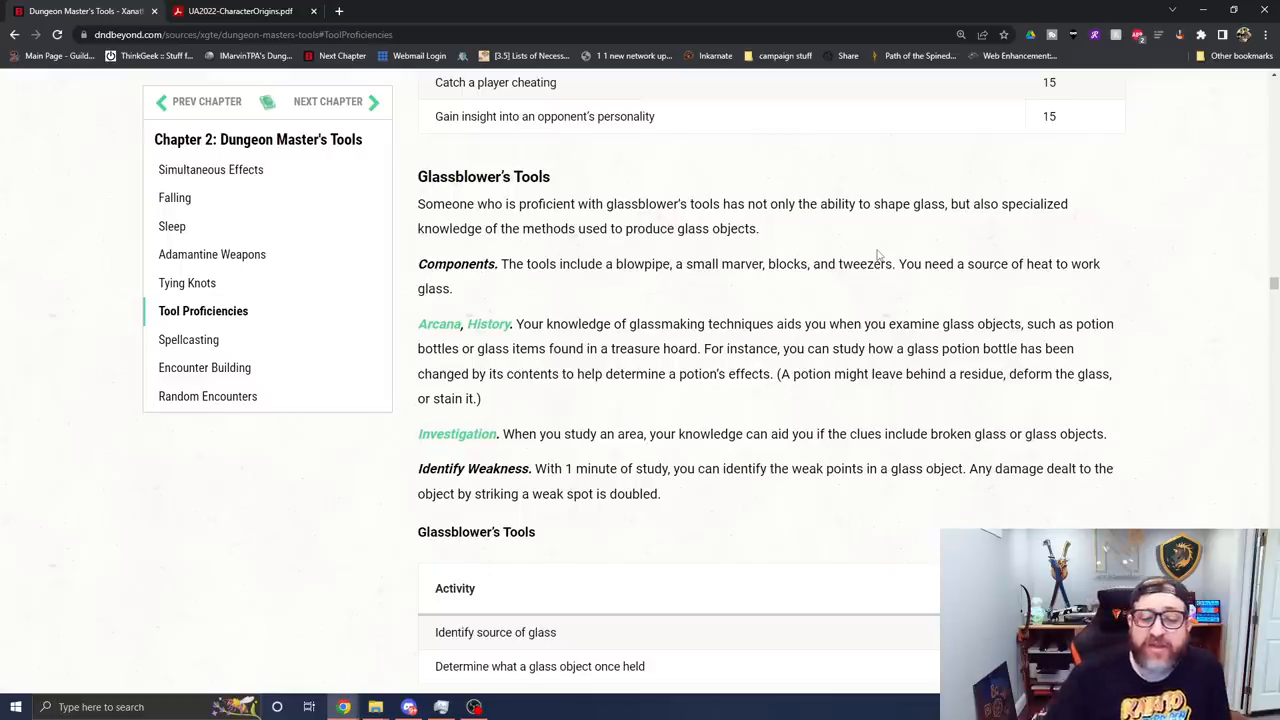
{"action": "mouse_move", "coordinate": [948, 430]}
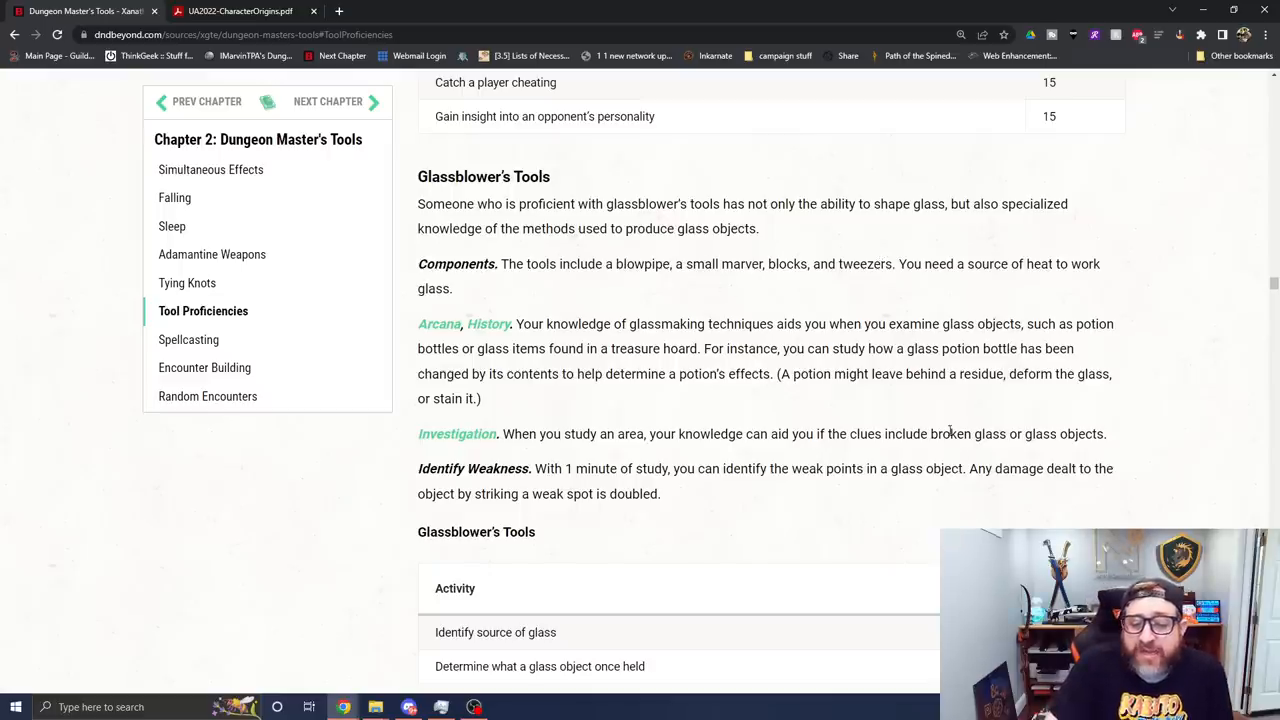
Step: Scroll through Herbalism Kit and Jeweler's Tools to the Land and Water Vehicles DC table
{"action": "scroll", "scroll_direction": "down", "scroll_amount": 3}
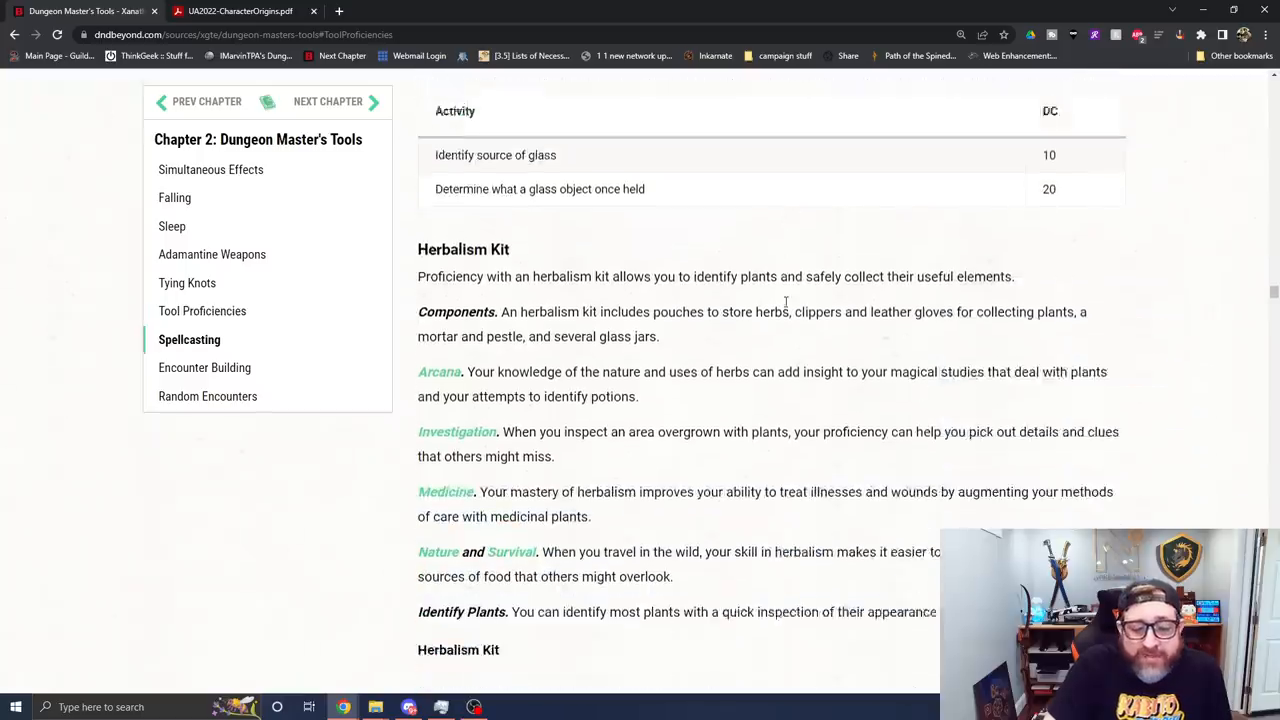
{"action": "scroll", "scroll_direction": "down", "scroll_amount": 3}
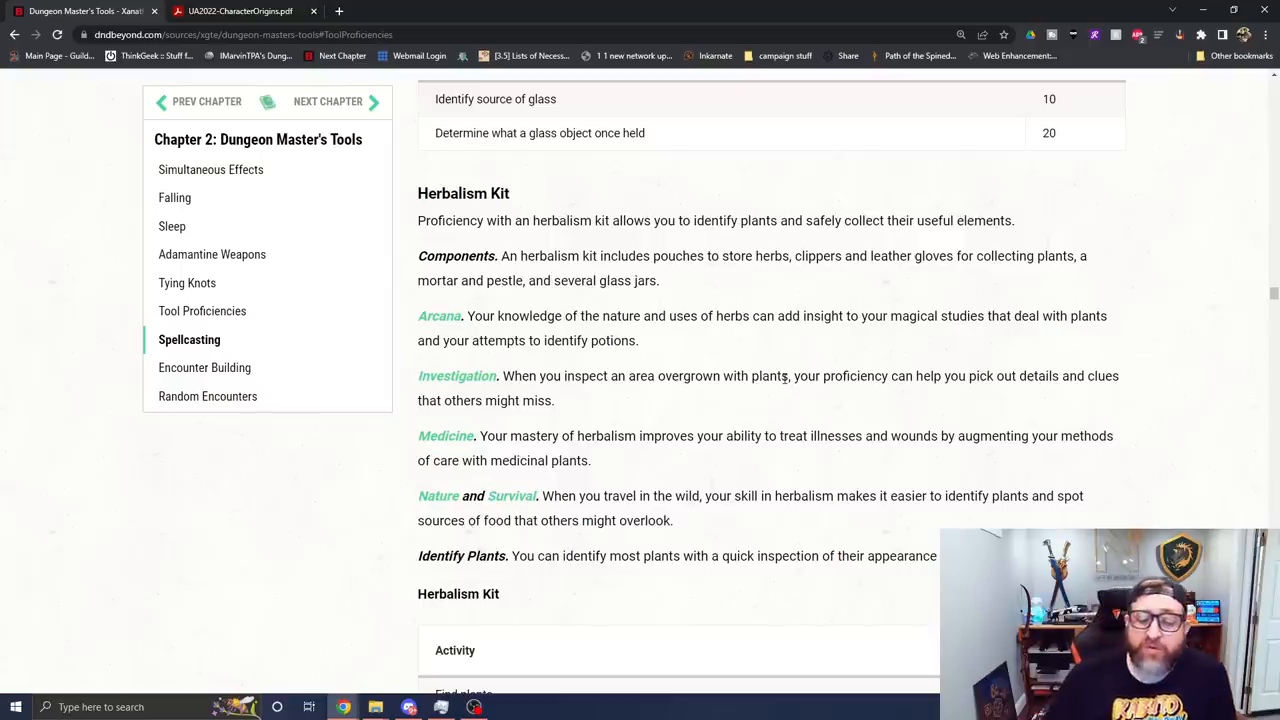
{"action": "mouse_move", "coordinate": [752, 348]}
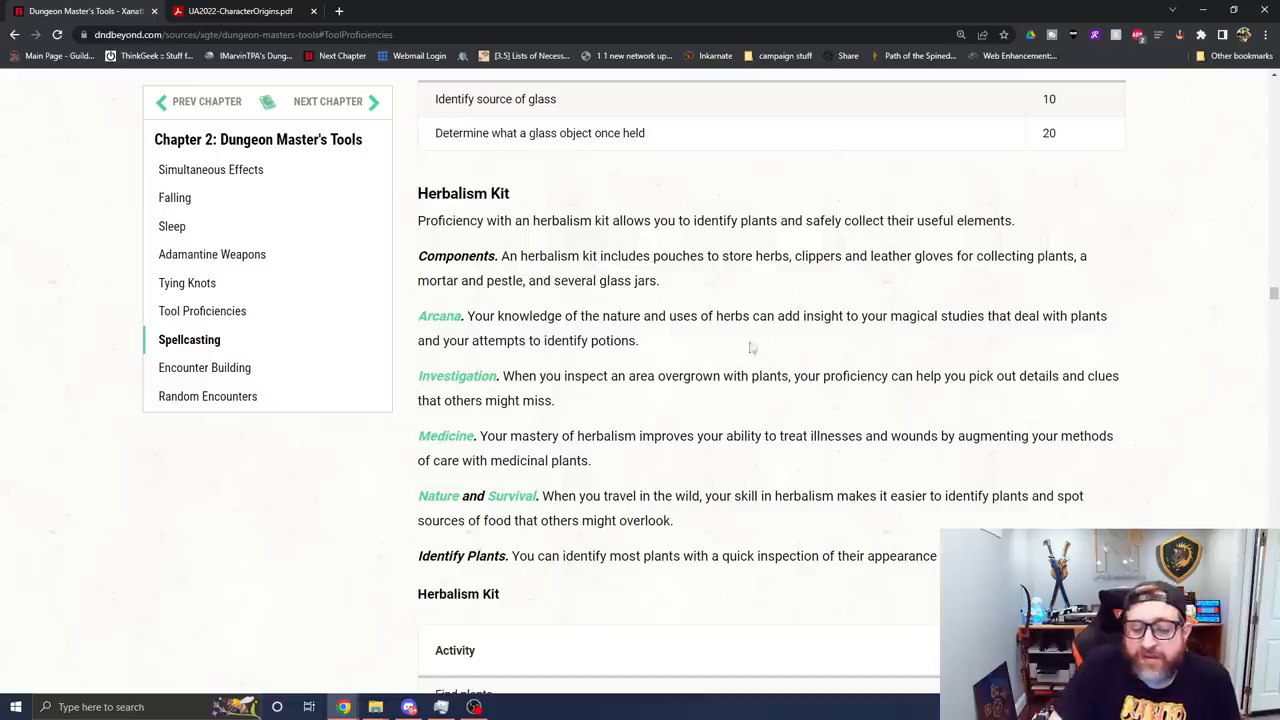
{"action": "mouse_move", "coordinate": [900, 368]}
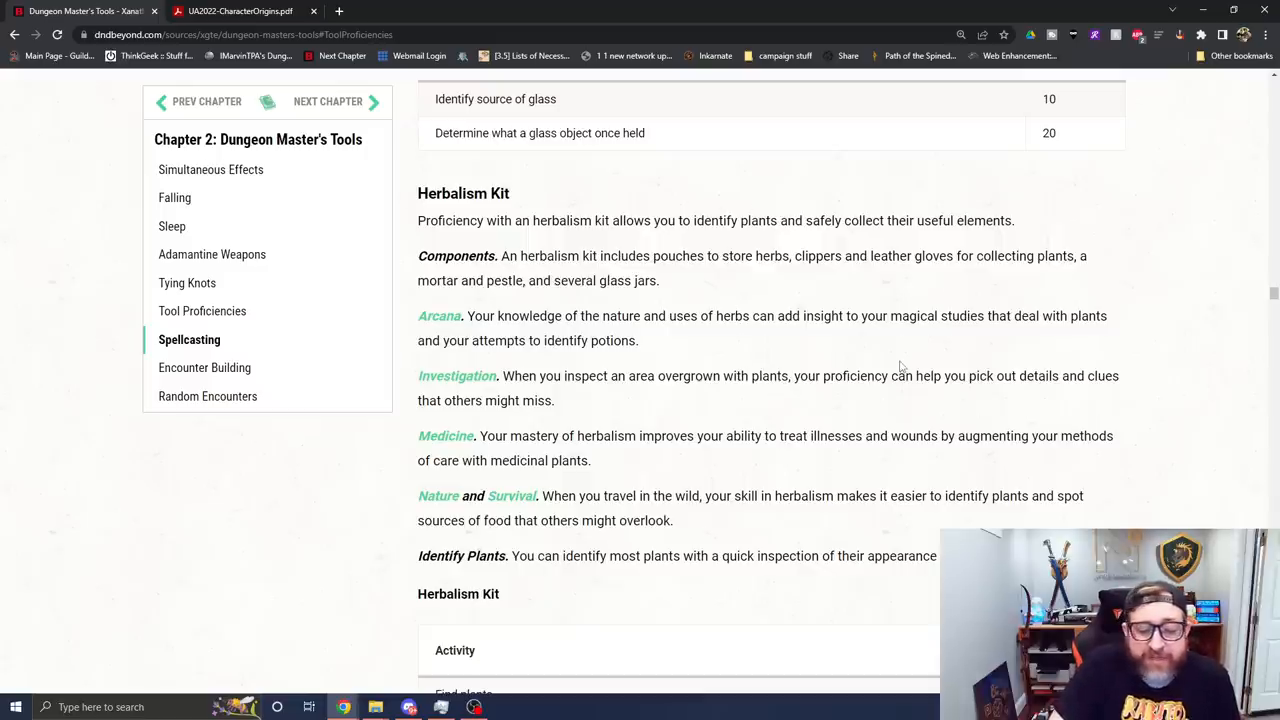
{"action": "scroll", "scroll_direction": "down", "scroll_amount": 3}
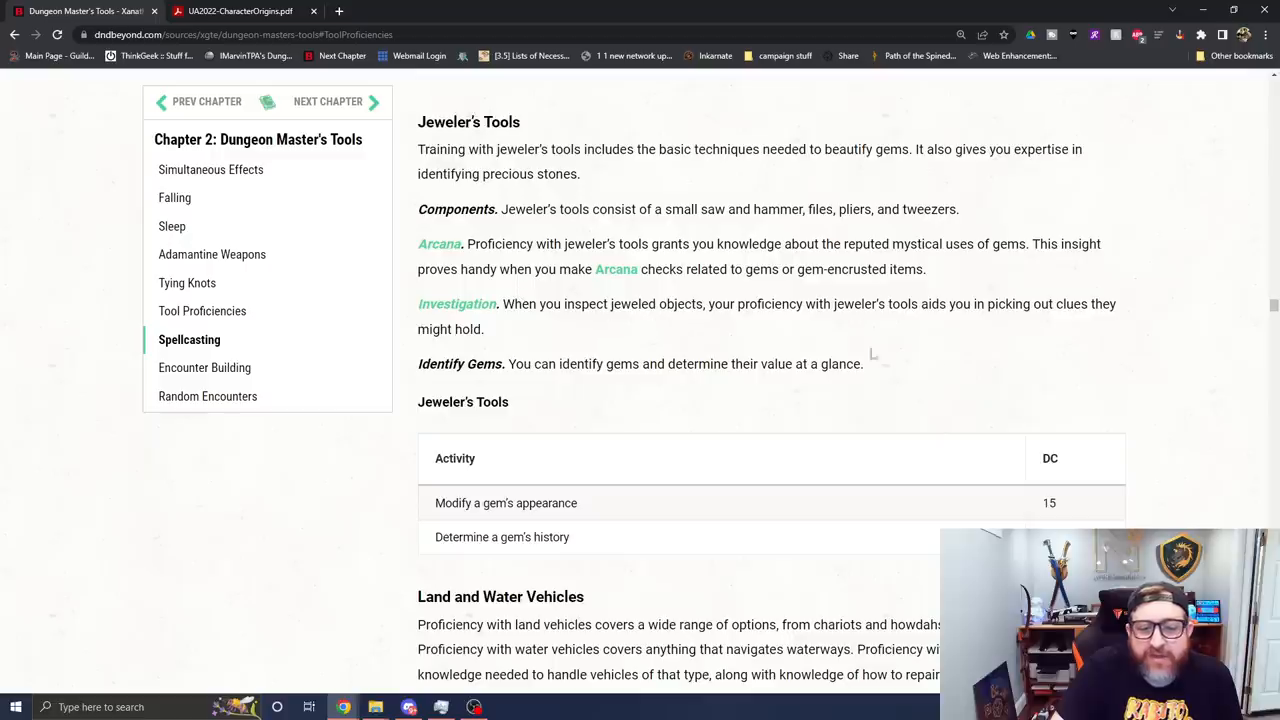
{"action": "mouse_move", "coordinate": [1060, 420]}
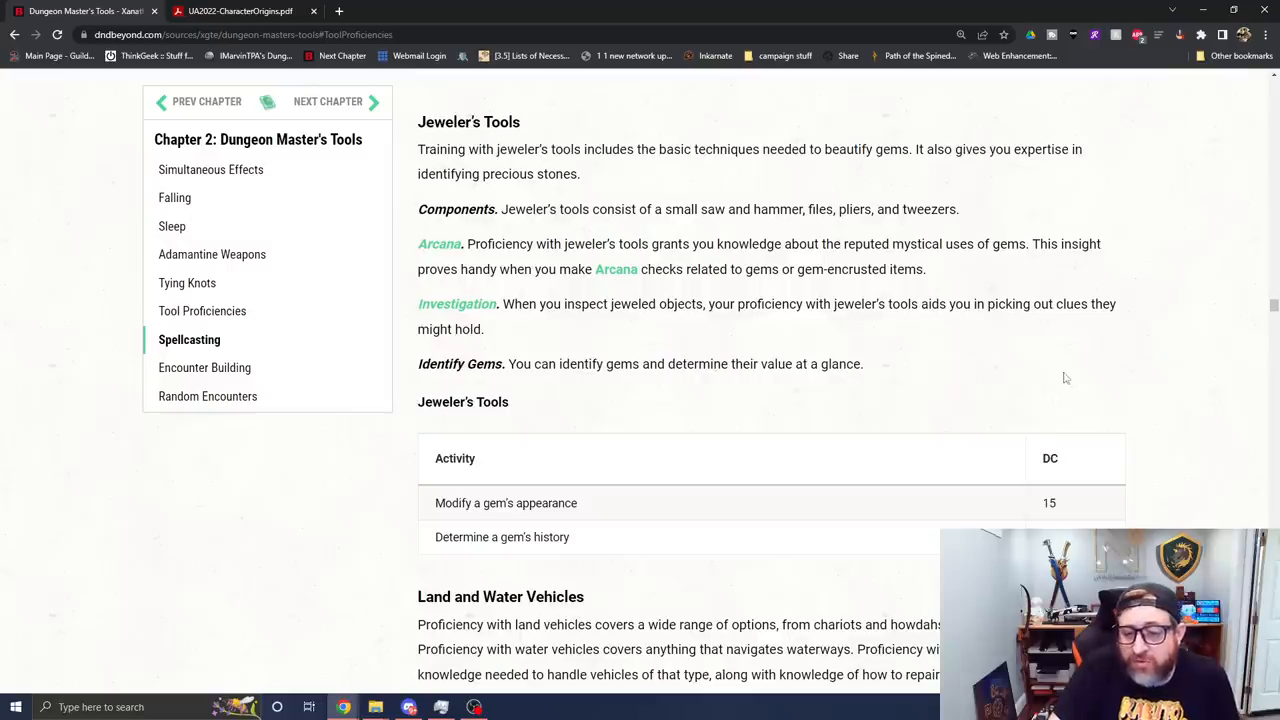
{"action": "mouse_move", "coordinate": [1048, 344]}
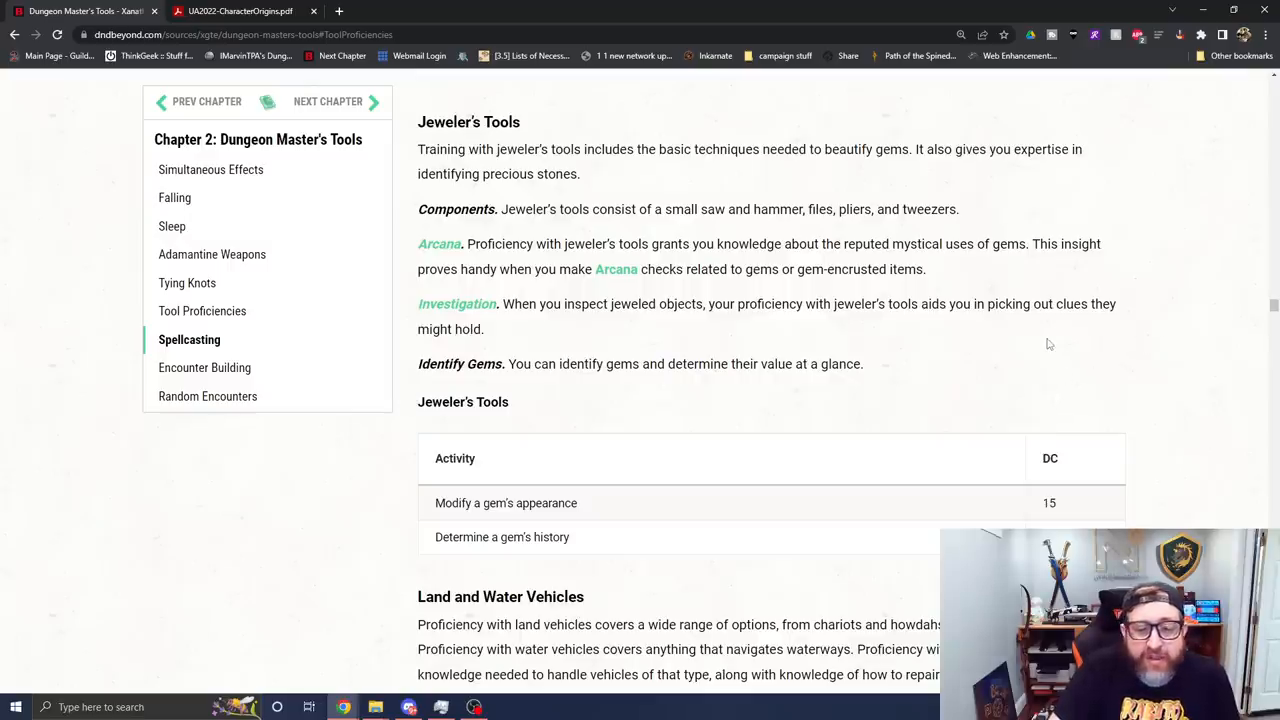
{"action": "scroll", "scroll_direction": "down", "scroll_amount": 3}
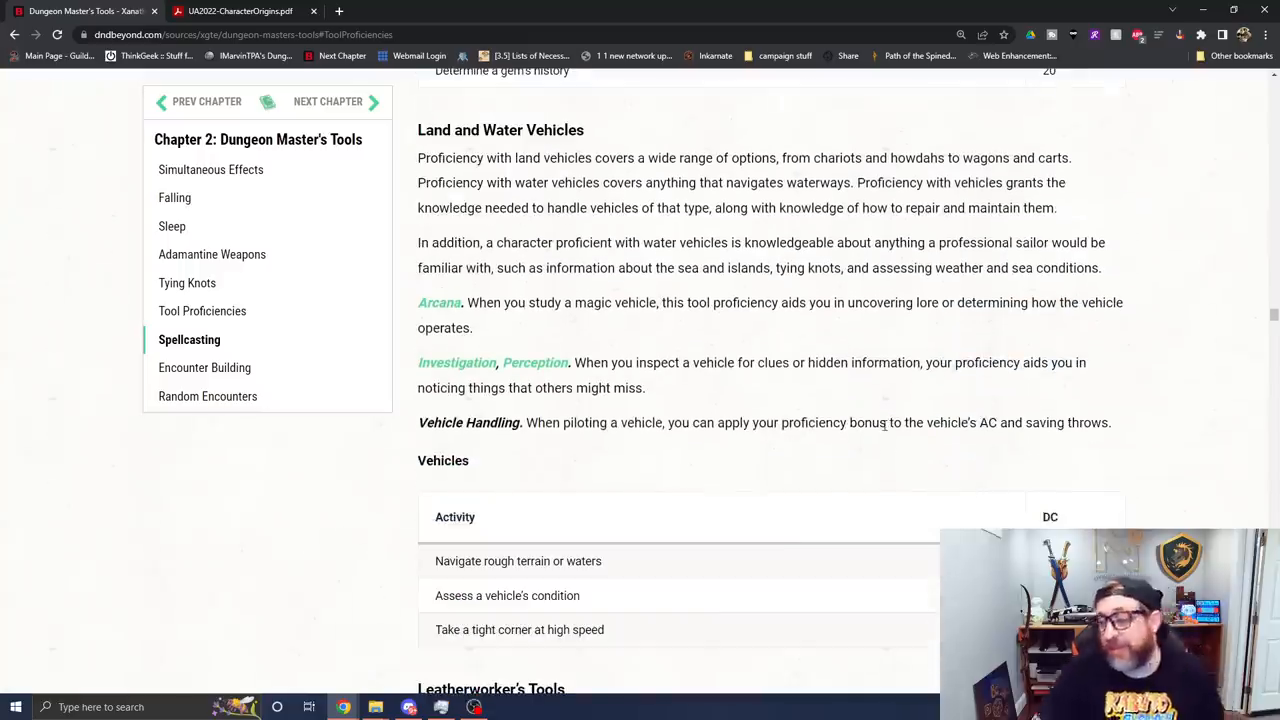
{"action": "mouse_move", "coordinate": [800, 380]}
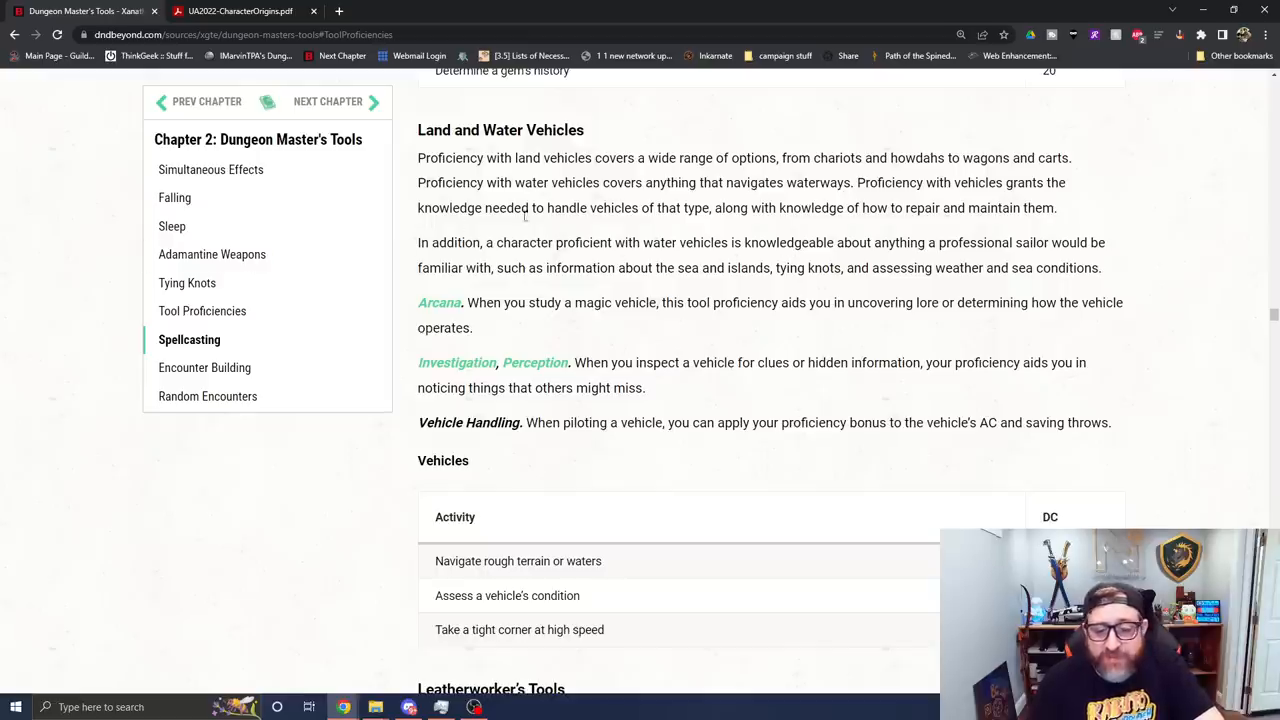
{"action": "mouse_move", "coordinate": [832, 232]}
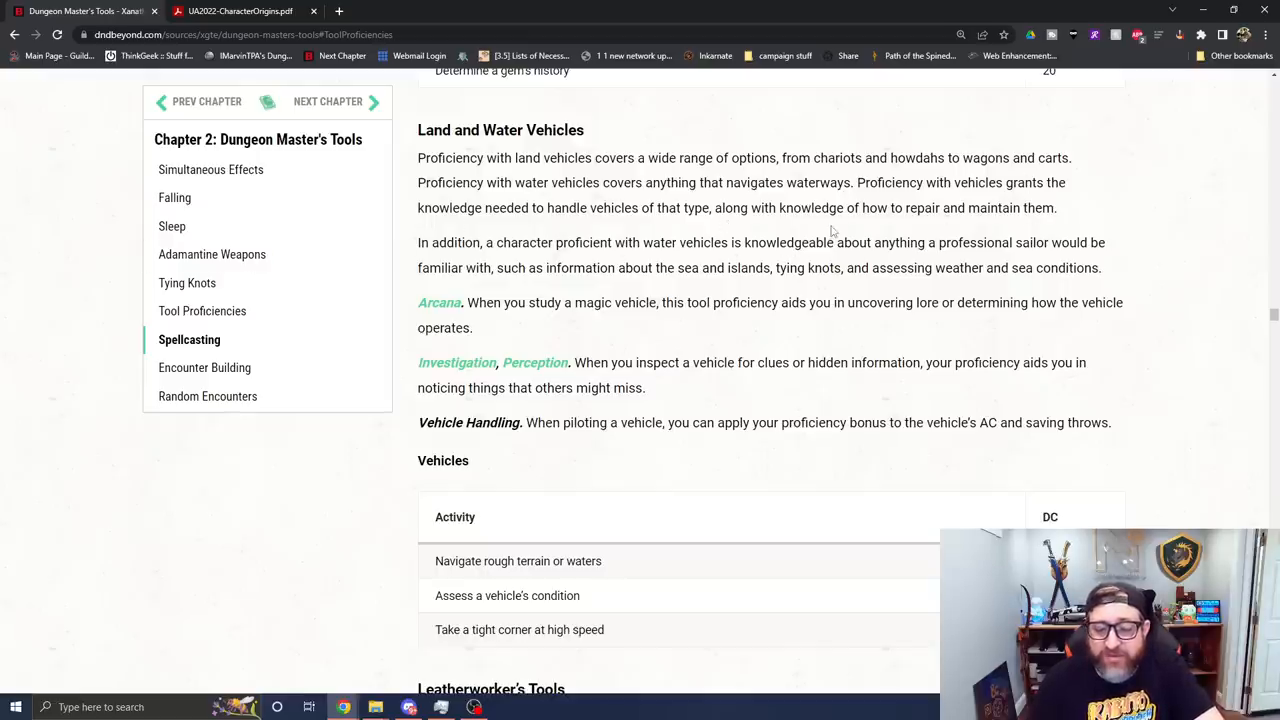
{"action": "scroll", "scroll_direction": "down", "scroll_amount": 3}
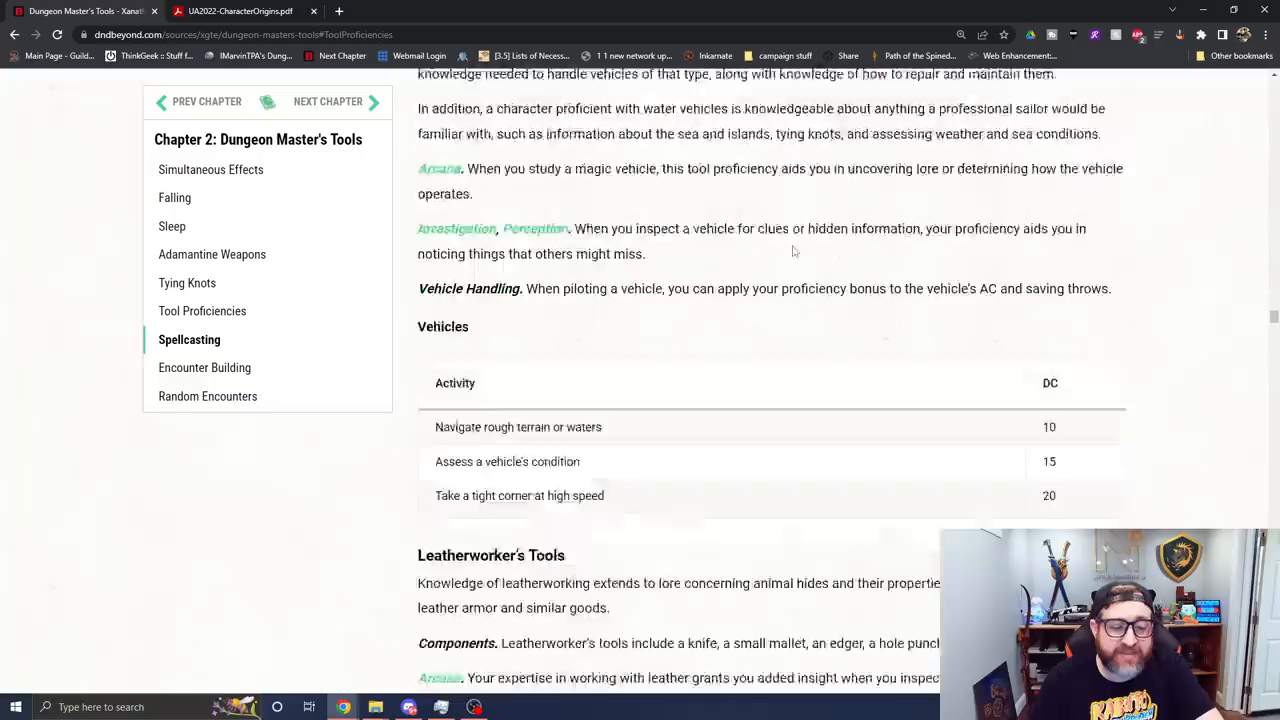
Step: Scroll past Leatherworker's and Mason's Tools to the Musical Instruments entry and its DC table
{"action": "scroll", "scroll_direction": "down", "scroll_amount": 3}
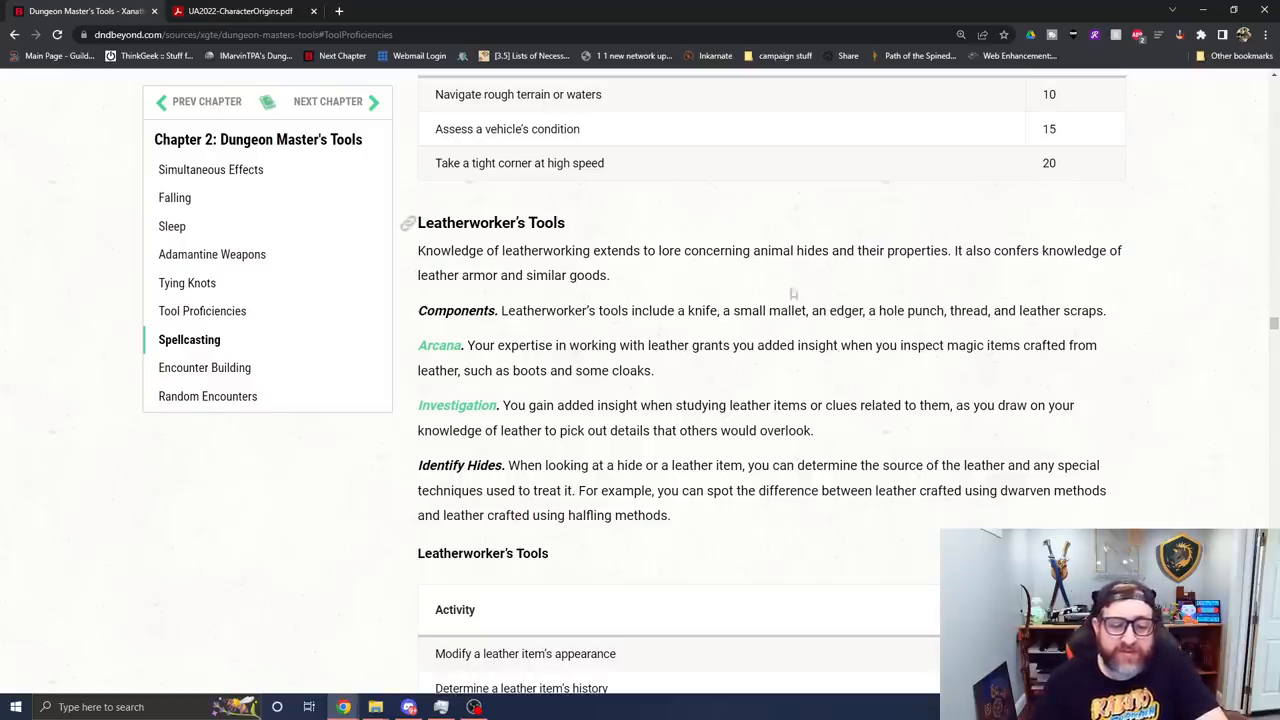
{"action": "scroll", "scroll_direction": "down", "scroll_amount": 3}
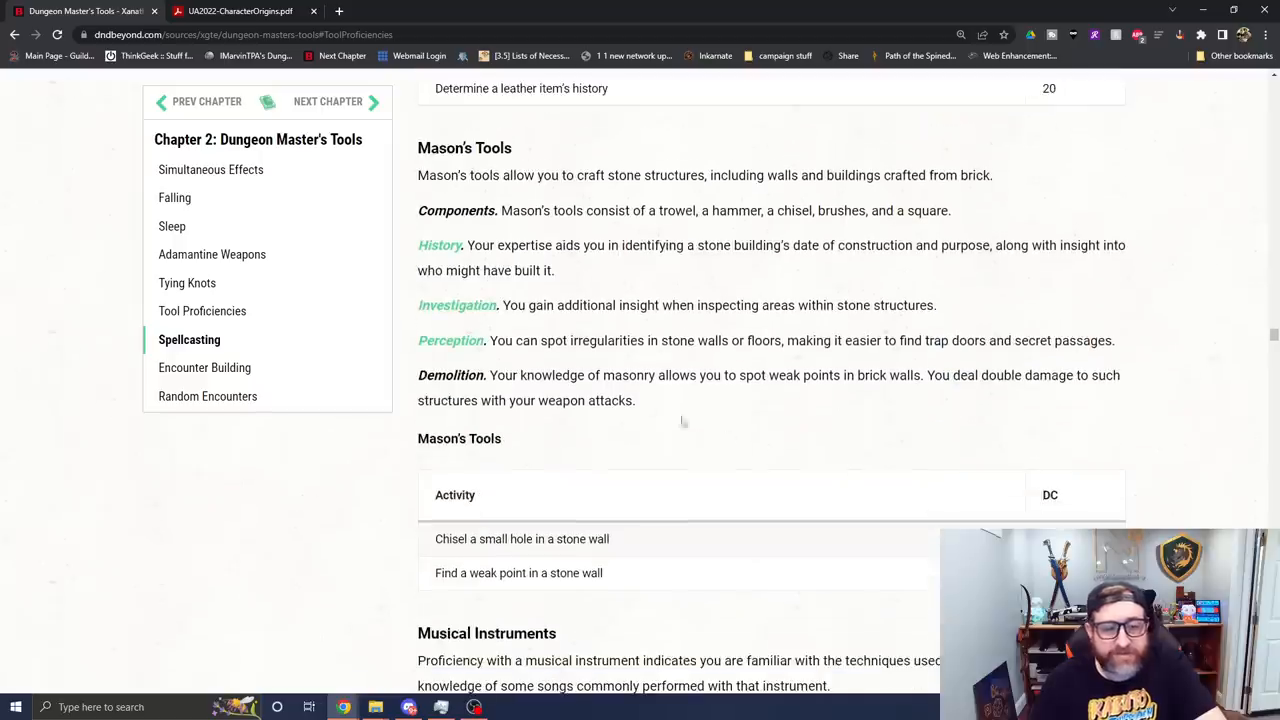
{"action": "mouse_move", "coordinate": [812, 496]}
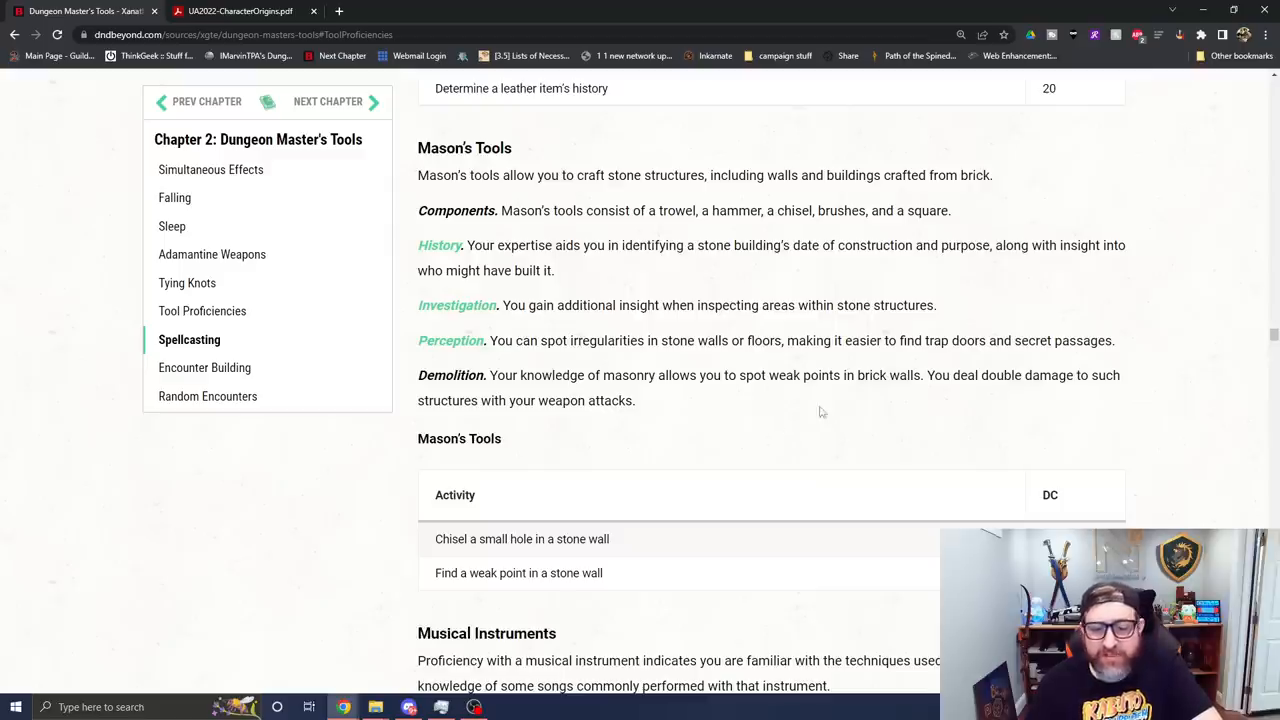
{"action": "mouse_move", "coordinate": [596, 364]}
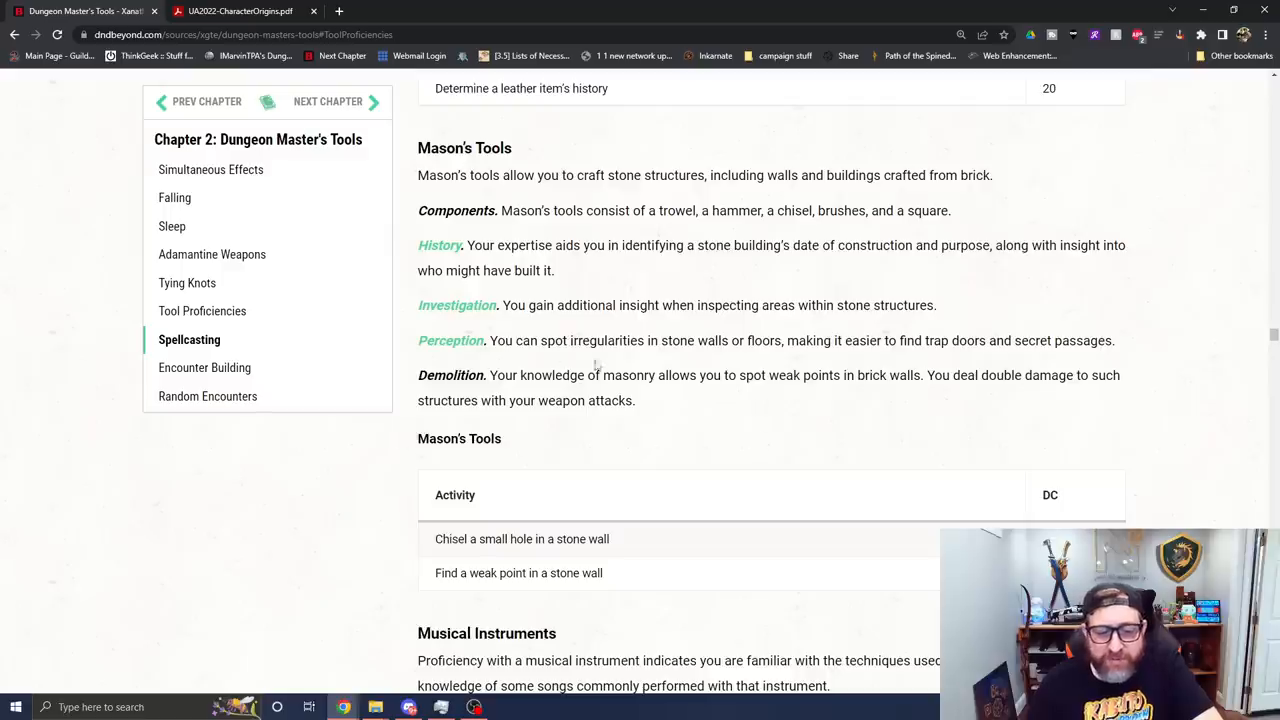
{"action": "mouse_move", "coordinate": [876, 406]}
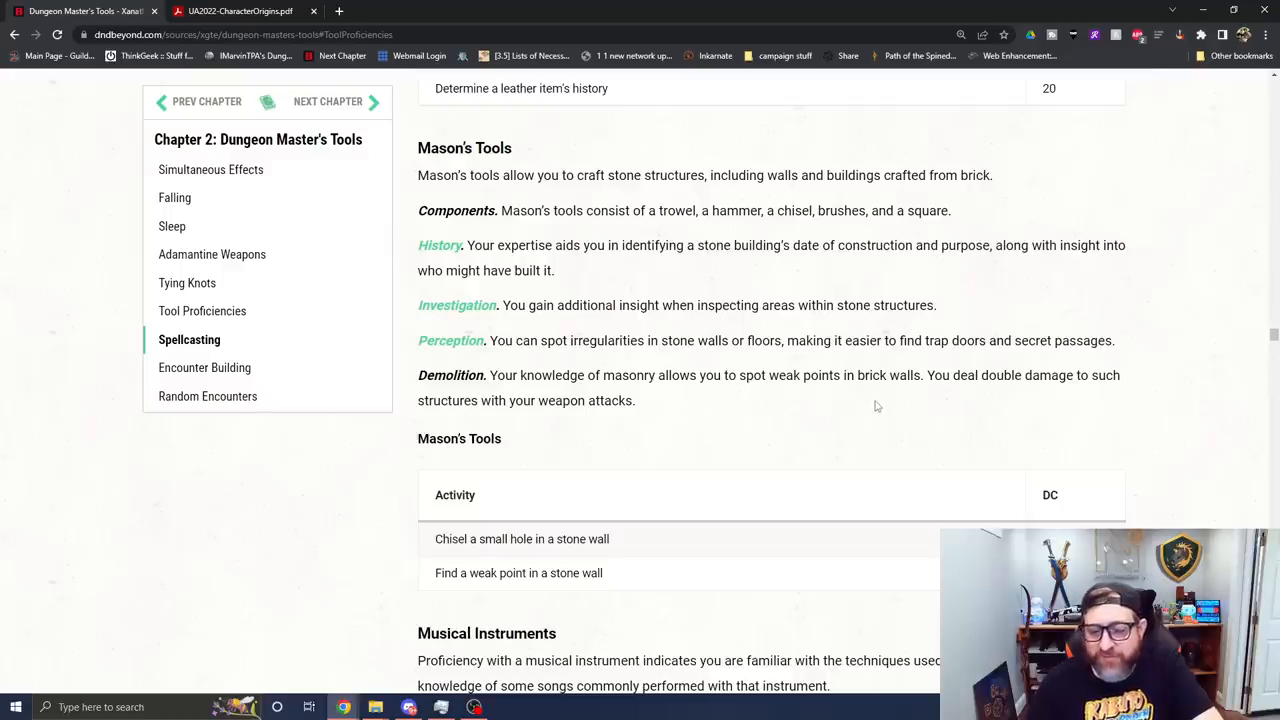
{"action": "scroll", "scroll_direction": "down", "scroll_amount": 3}
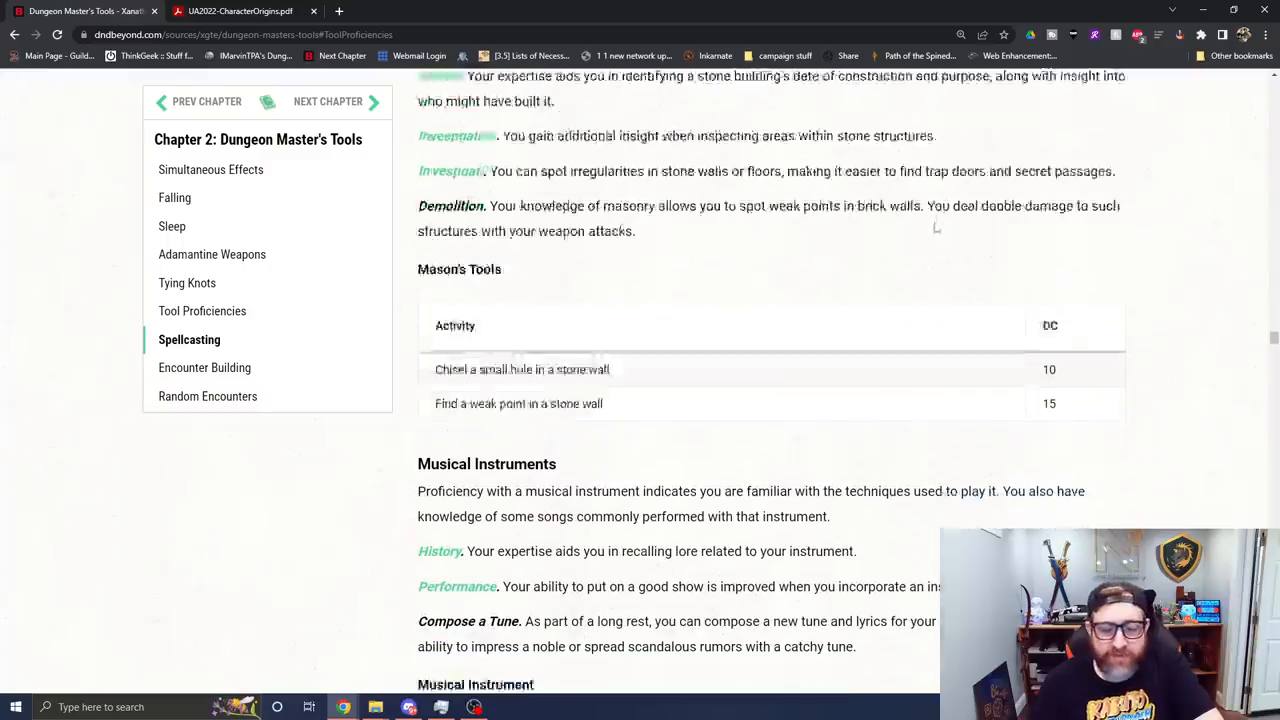
{"action": "scroll", "scroll_direction": "down", "scroll_amount": 3}
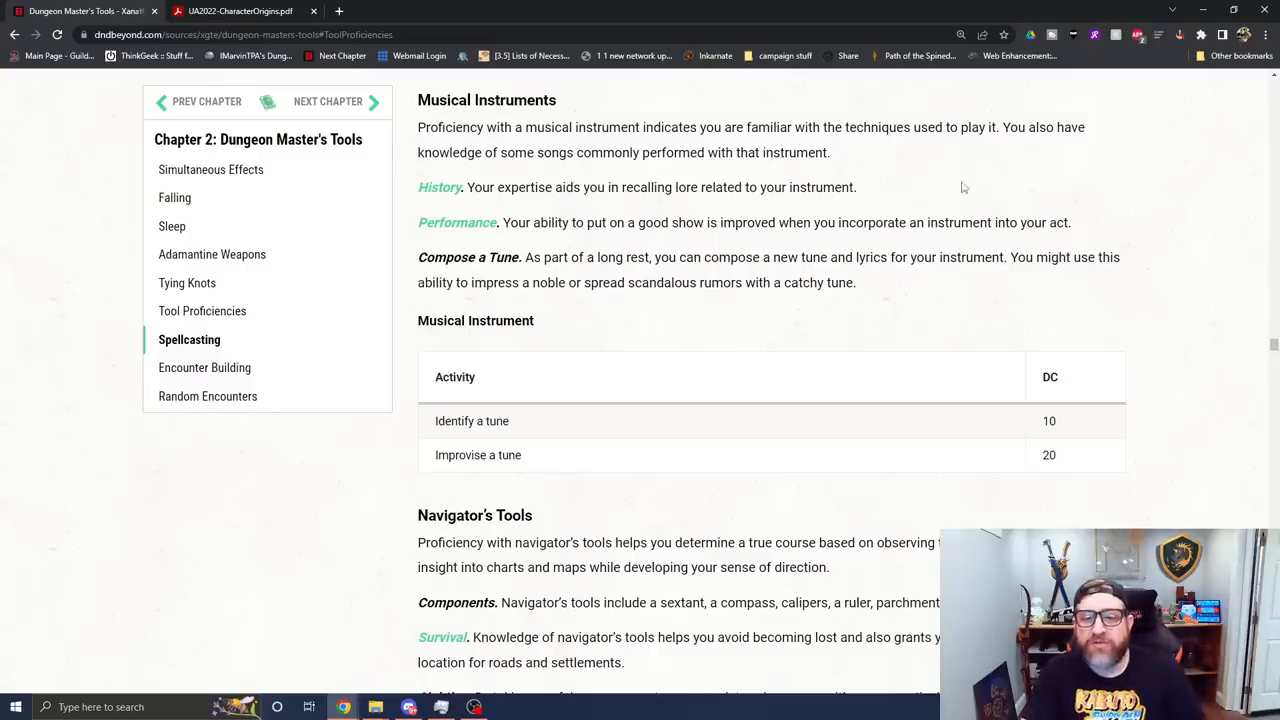
{"action": "mouse_move", "coordinate": [990, 168]}
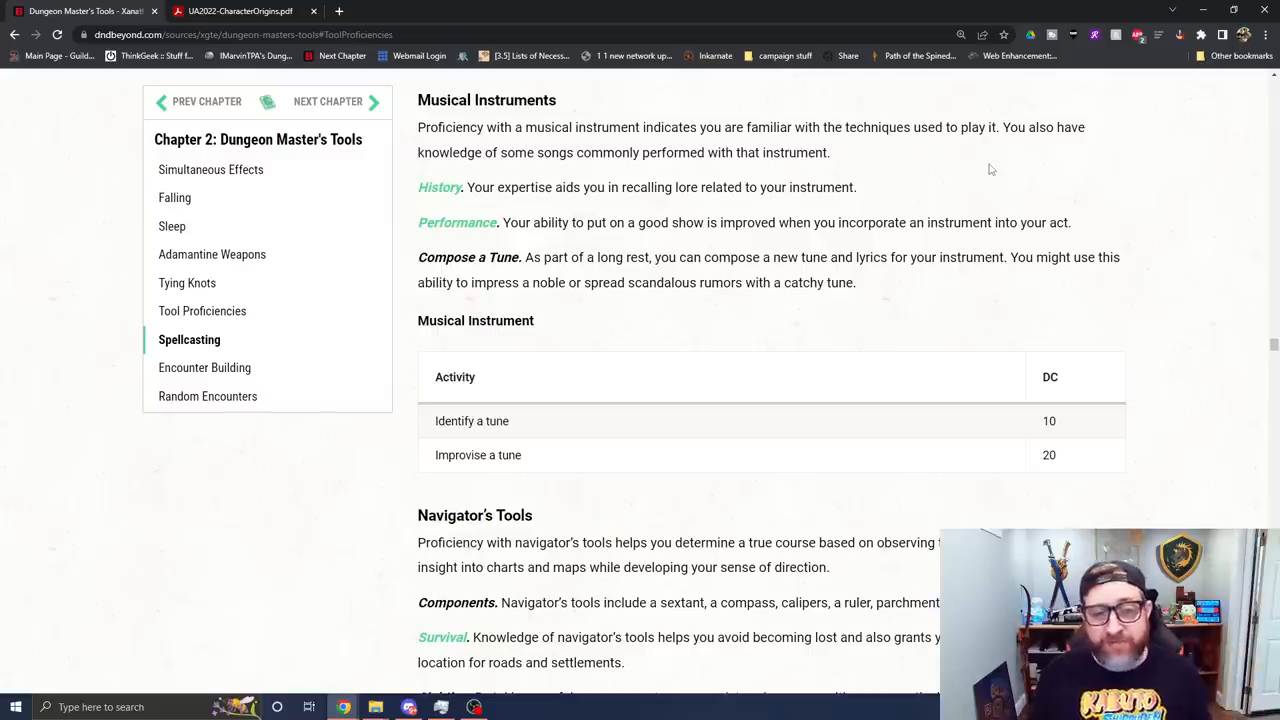
Step: Scroll past Navigator's Tools and Painter's Supplies to the Poisoner's Kit activity table
{"action": "scroll", "scroll_direction": "down", "scroll_amount": 3}
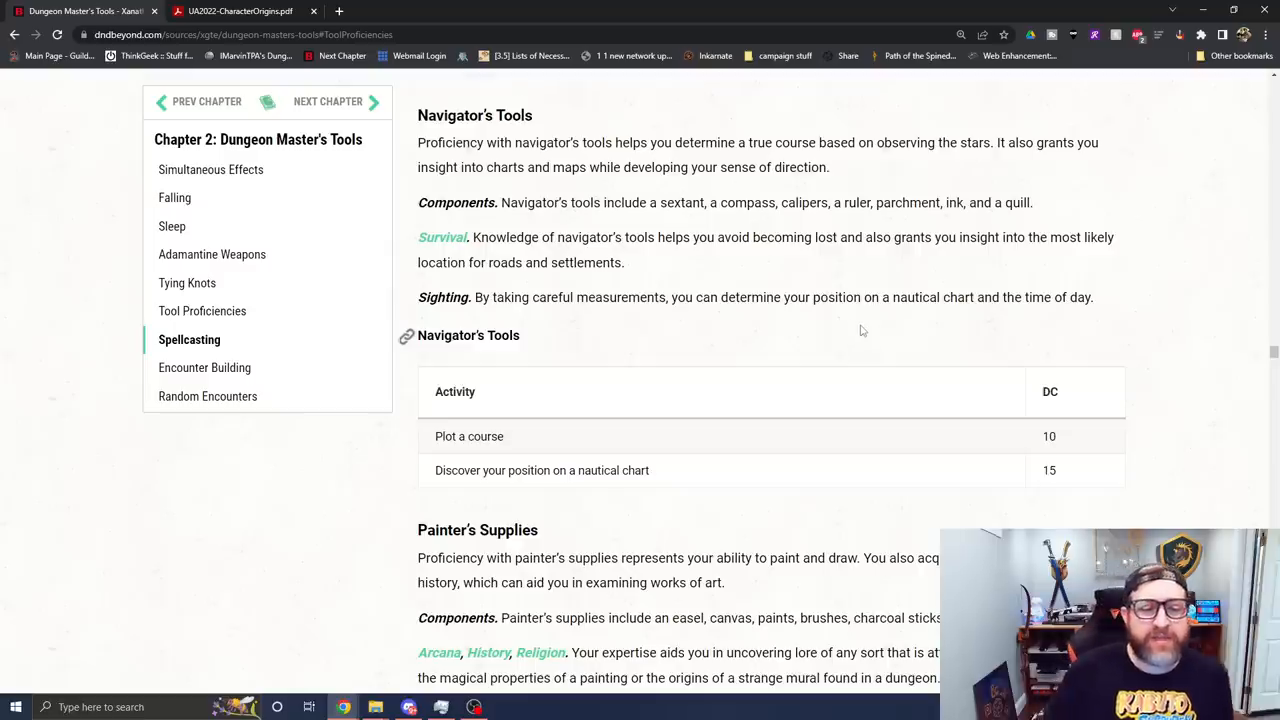
{"action": "scroll", "scroll_direction": "down", "scroll_amount": 3}
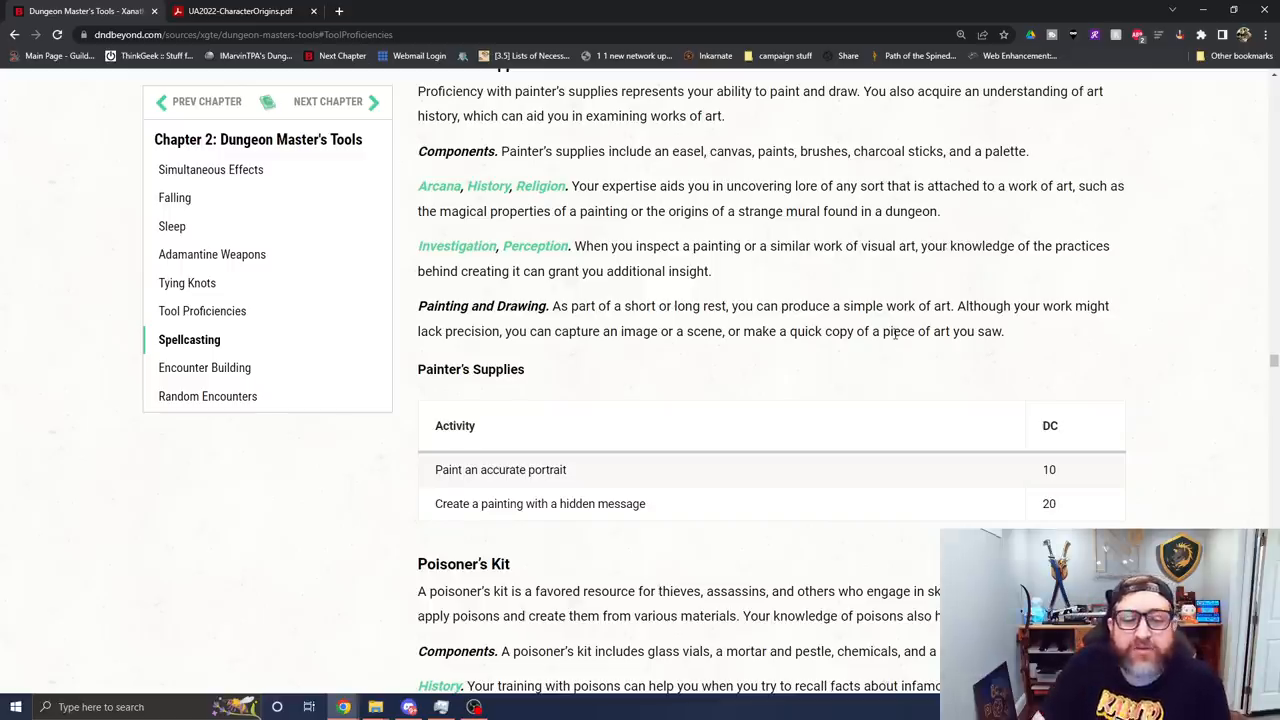
{"action": "scroll", "scroll_direction": "down", "scroll_amount": 3}
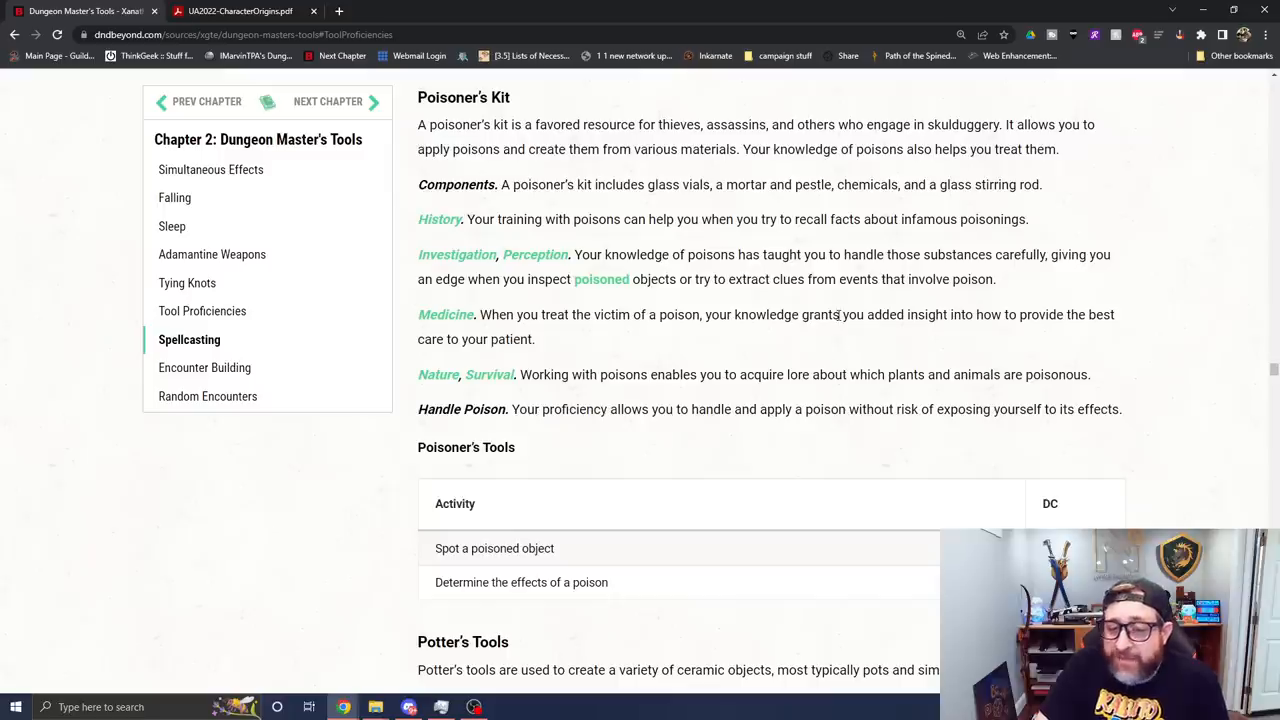
{"action": "mouse_move", "coordinate": [790, 432]}
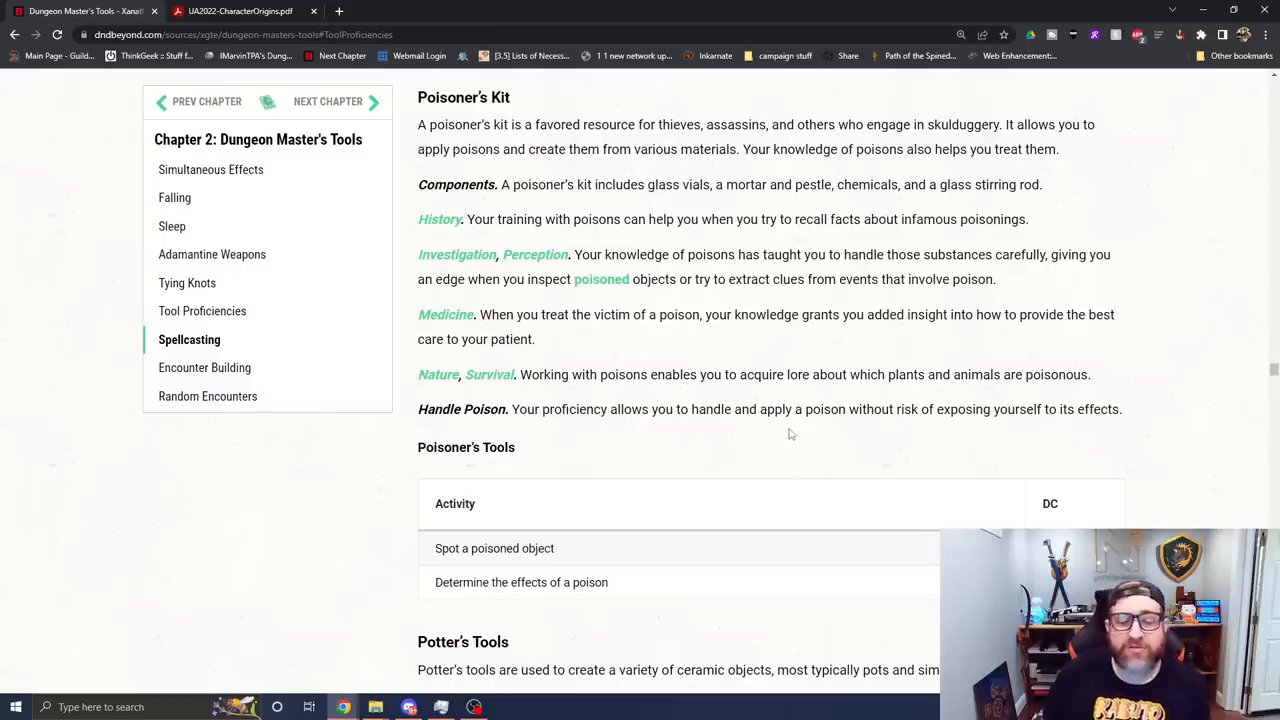
{"action": "mouse_move", "coordinate": [844, 352]}
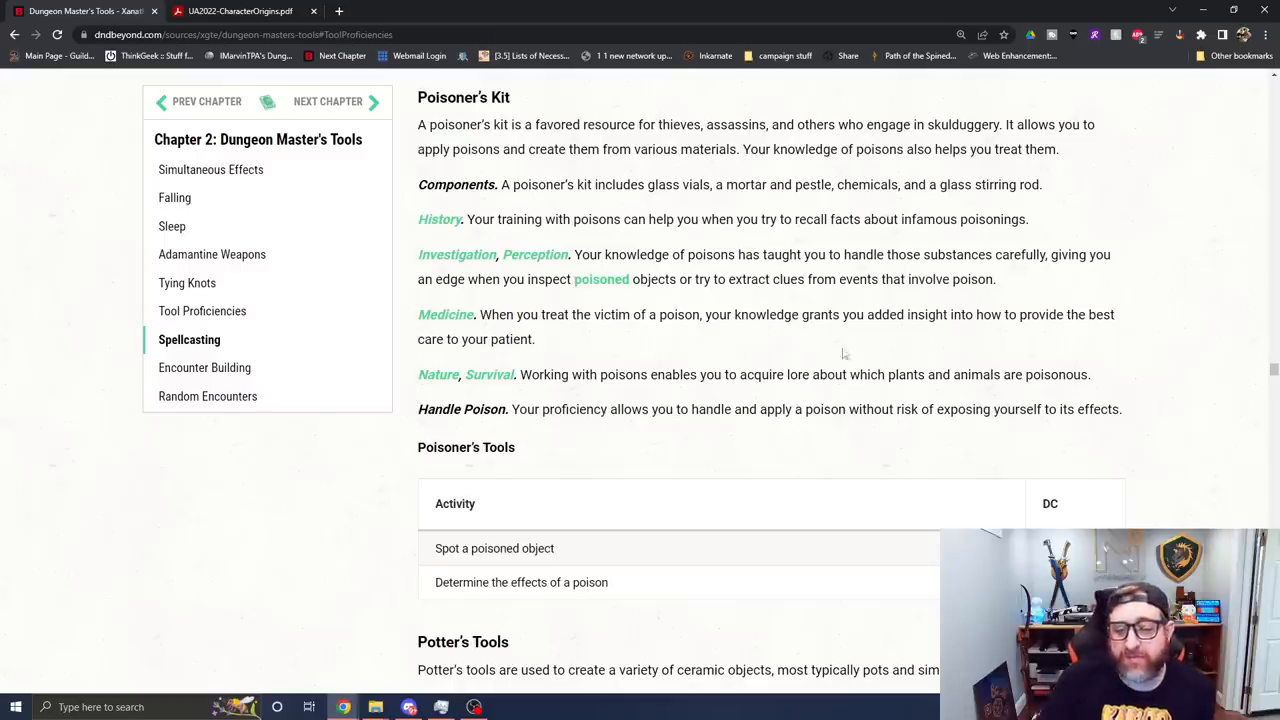
Step: Scroll past Potter's and Smith's Tools to the Thieves' Tools activity table
{"action": "scroll", "scroll_direction": "down", "scroll_amount": 3}
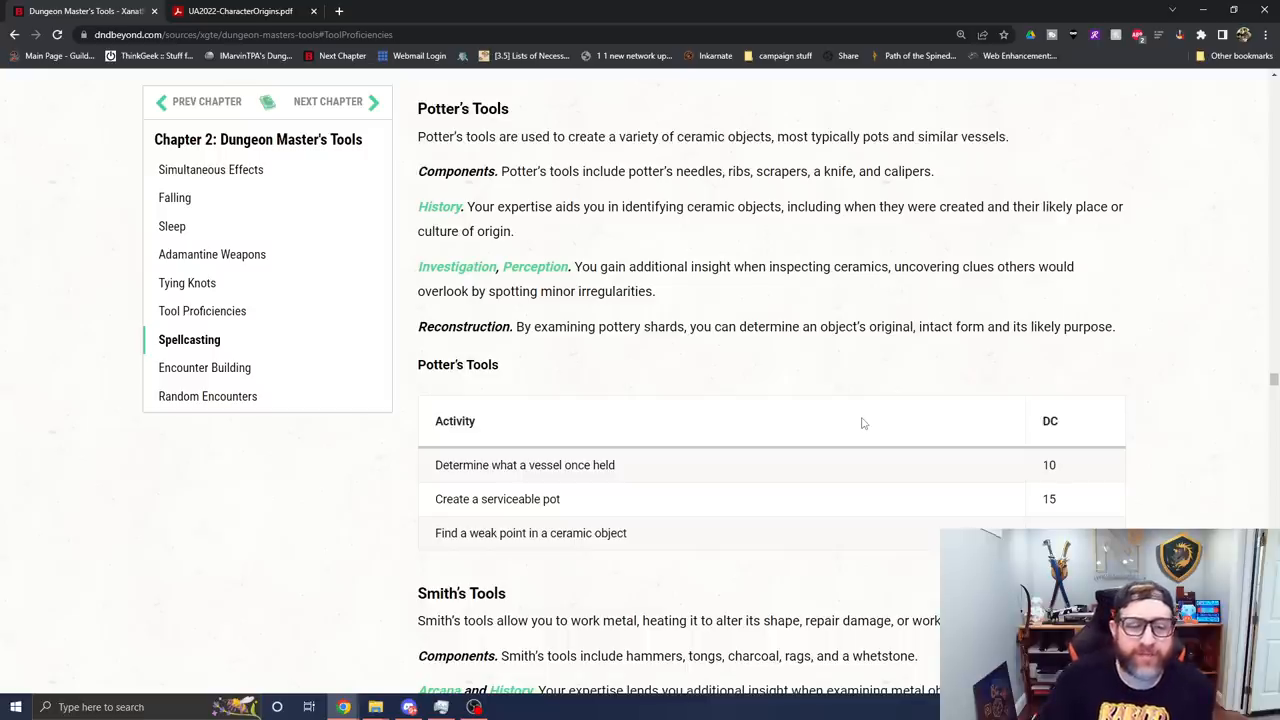
{"action": "scroll", "scroll_direction": "down", "scroll_amount": 3}
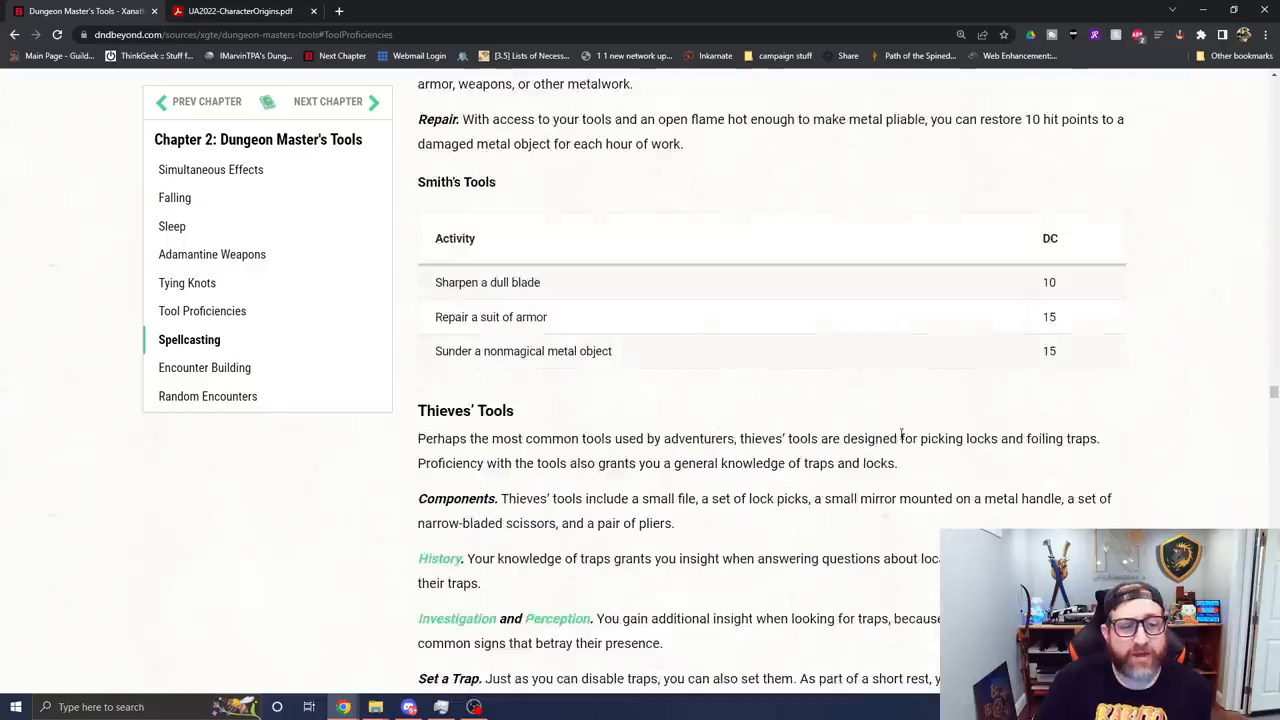
{"action": "scroll", "scroll_direction": "down", "scroll_amount": 3}
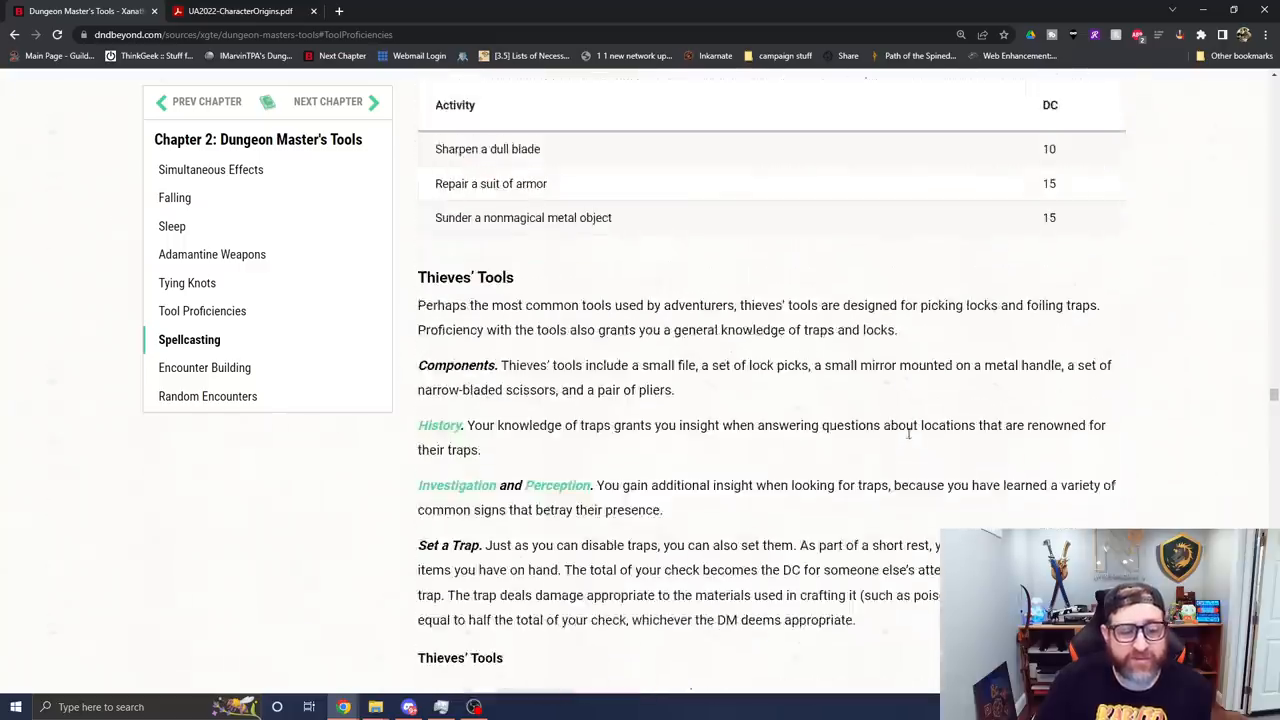
{"action": "scroll", "scroll_direction": "down", "scroll_amount": 3}
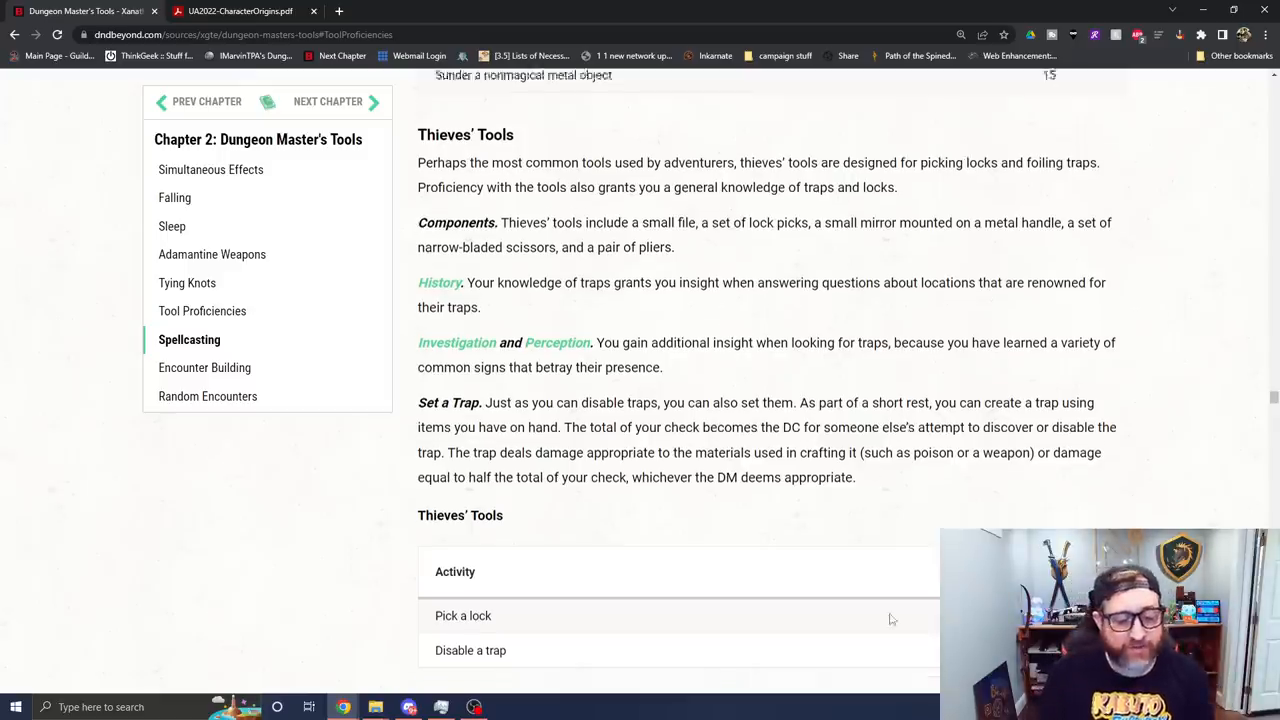
Step: Scroll past Tinker's and Weaver's Tools to Woodcarver's Tools and the Spellcasting heading
{"action": "scroll", "scroll_direction": "down", "scroll_amount": 3}
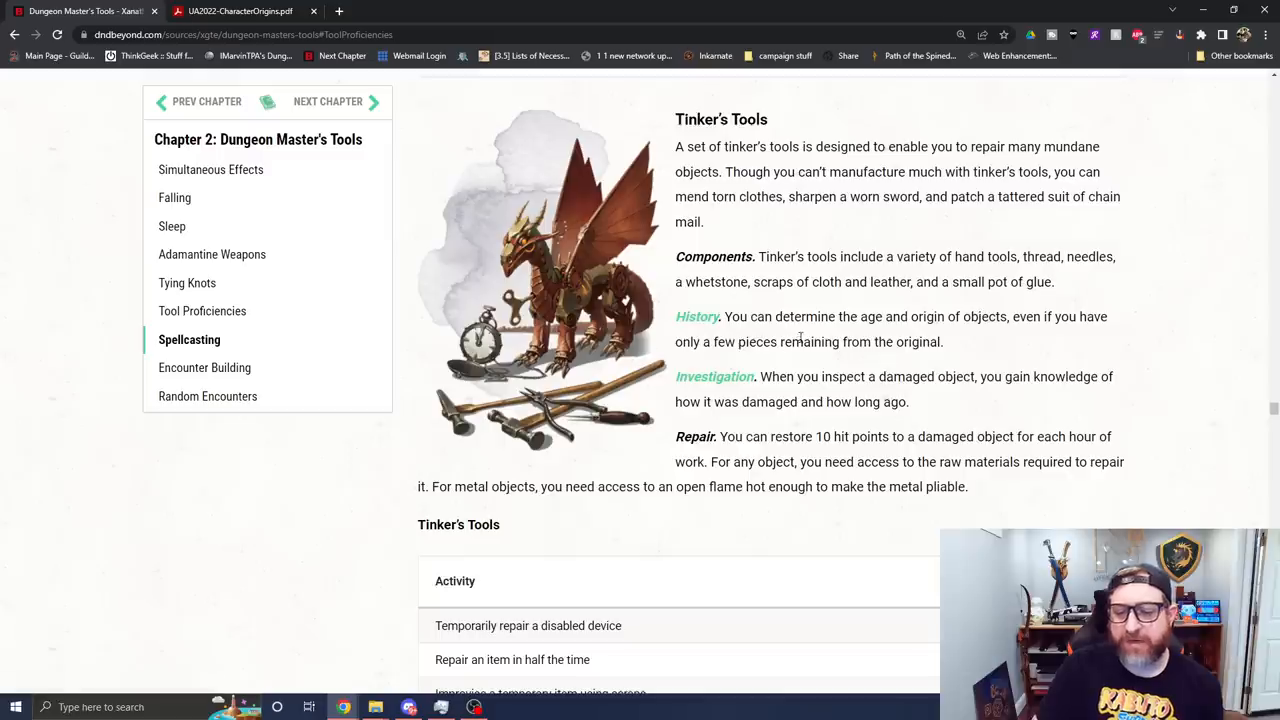
{"action": "mouse_move", "coordinate": [860, 314]}
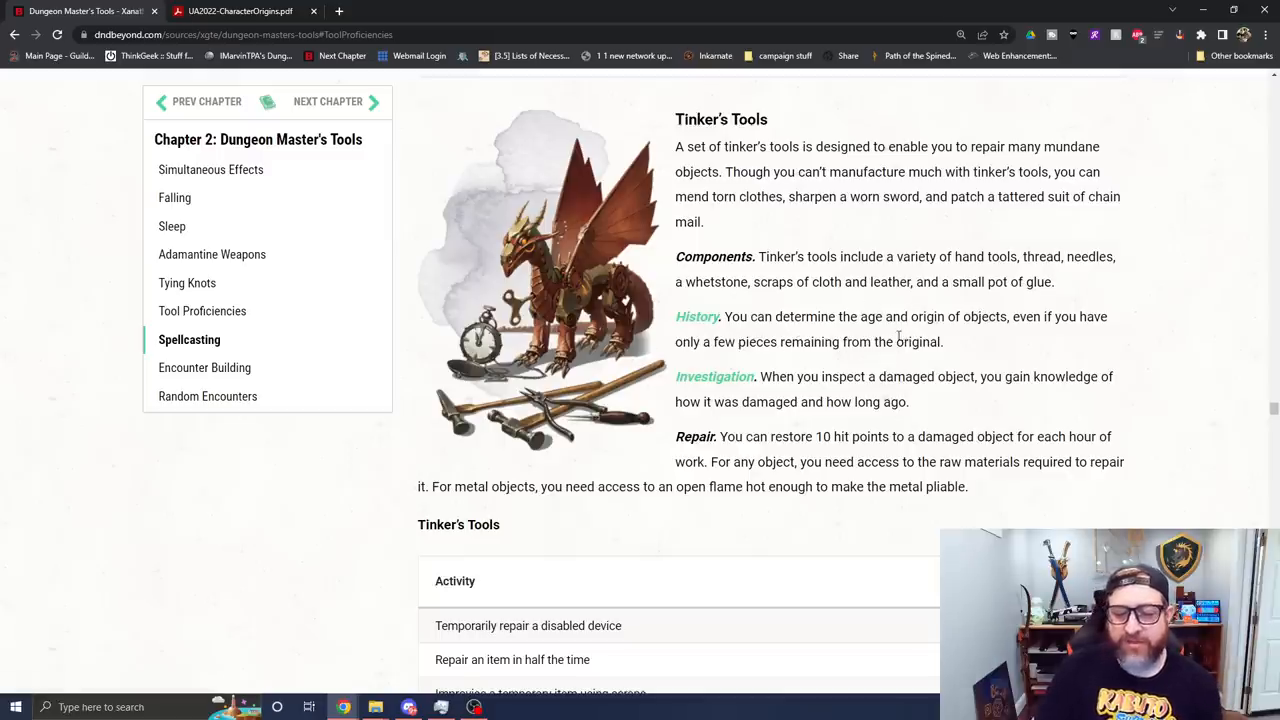
{"action": "scroll", "scroll_direction": "down", "scroll_amount": 3}
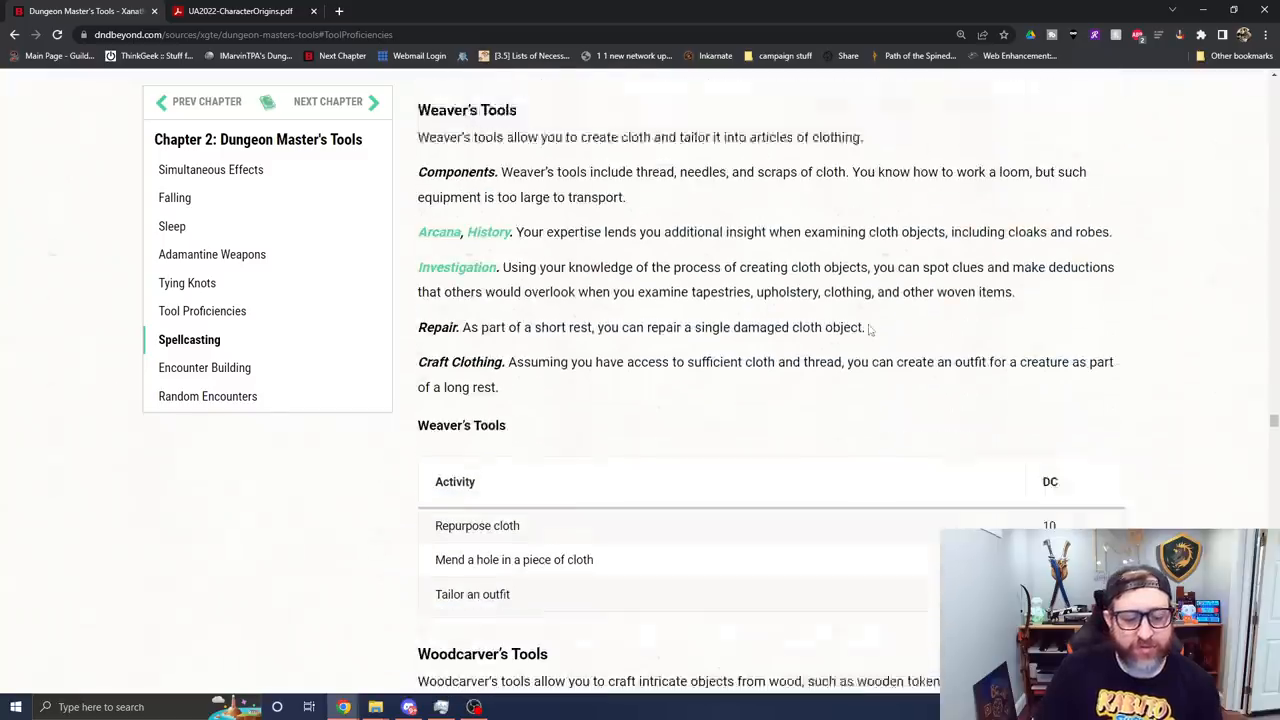
{"action": "scroll", "scroll_direction": "down", "scroll_amount": 3}
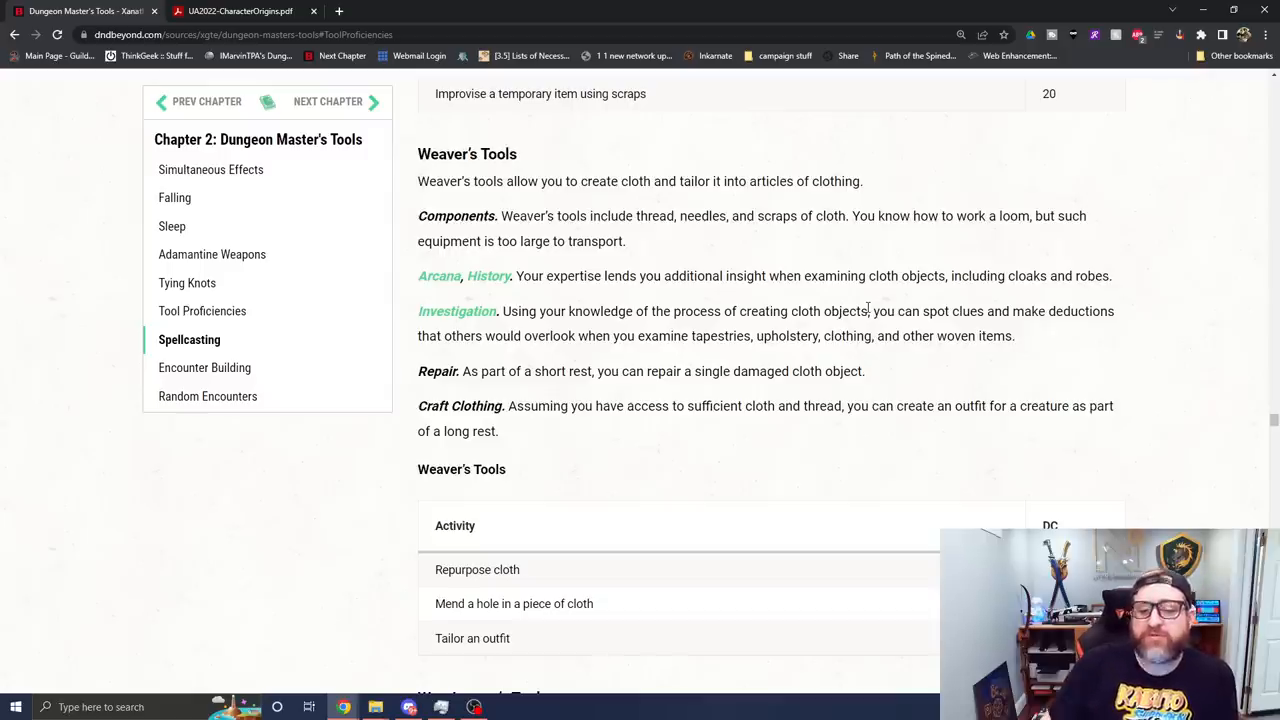
{"action": "scroll", "scroll_direction": "down", "scroll_amount": 3}
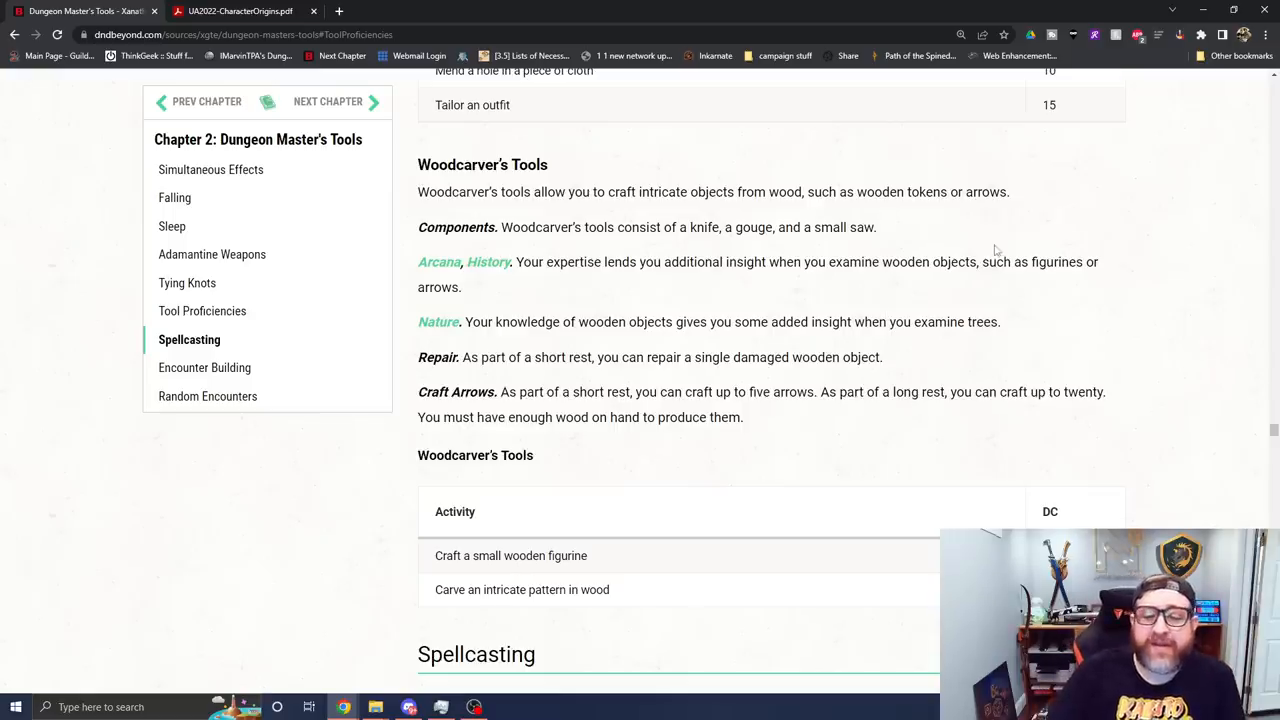
{"action": "scroll", "scroll_direction": "down", "scroll_amount": 3}
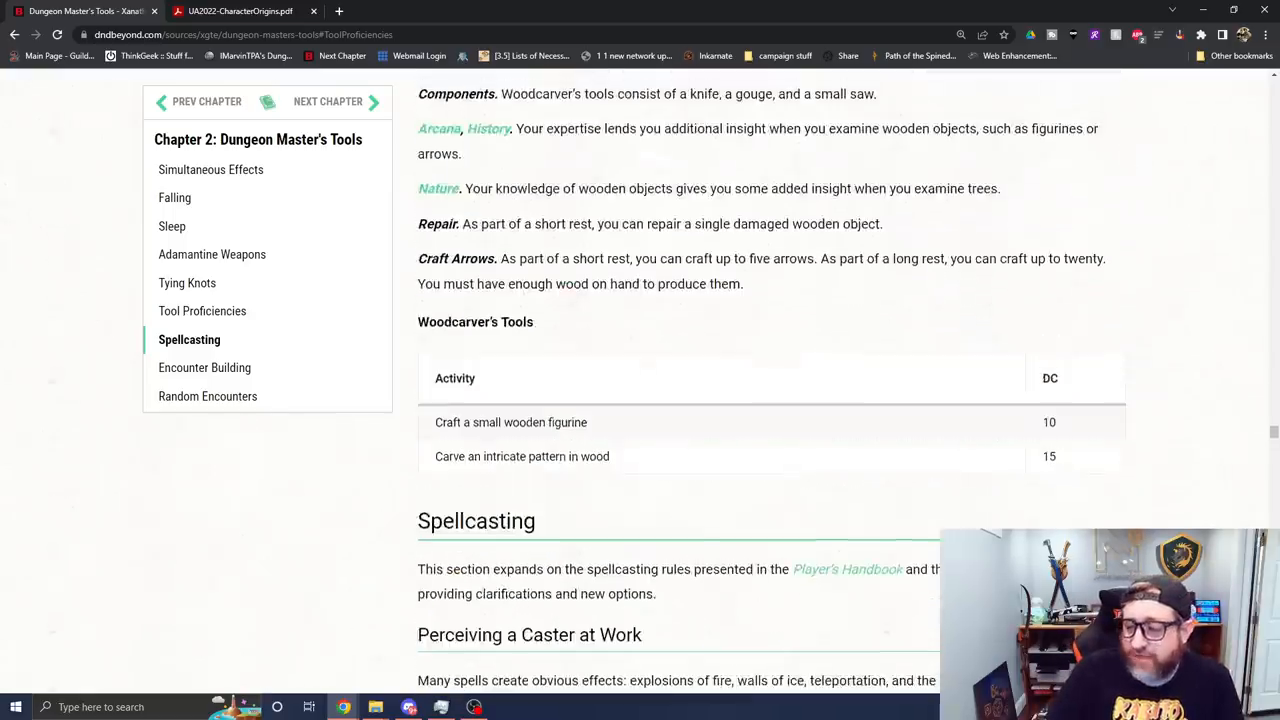